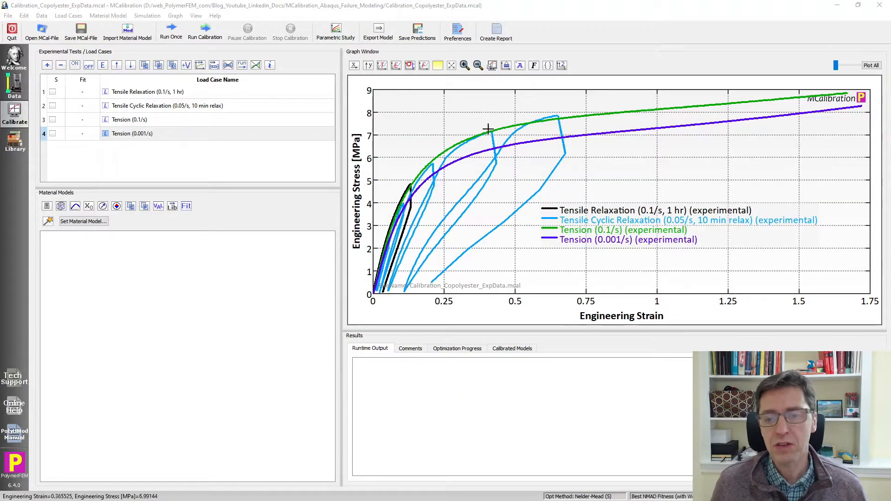
{"action": "mouse_move", "coordinate": [852, 113]}
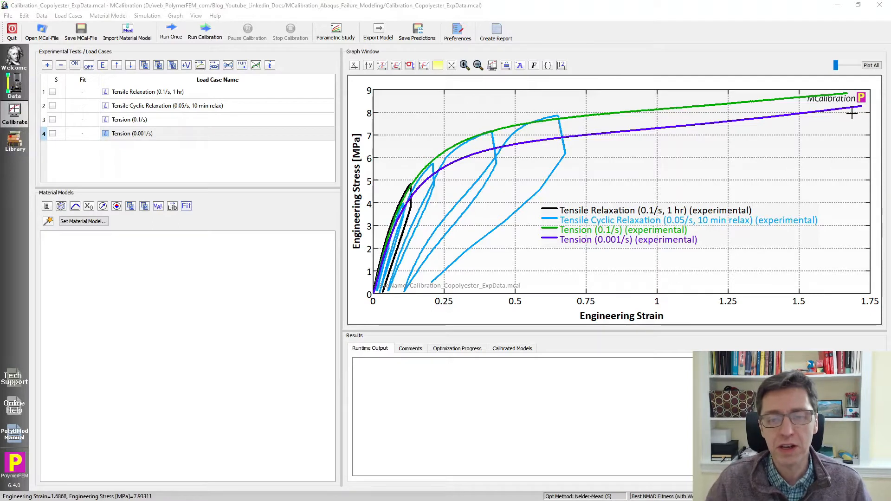
{"action": "mouse_move", "coordinate": [667, 166]}
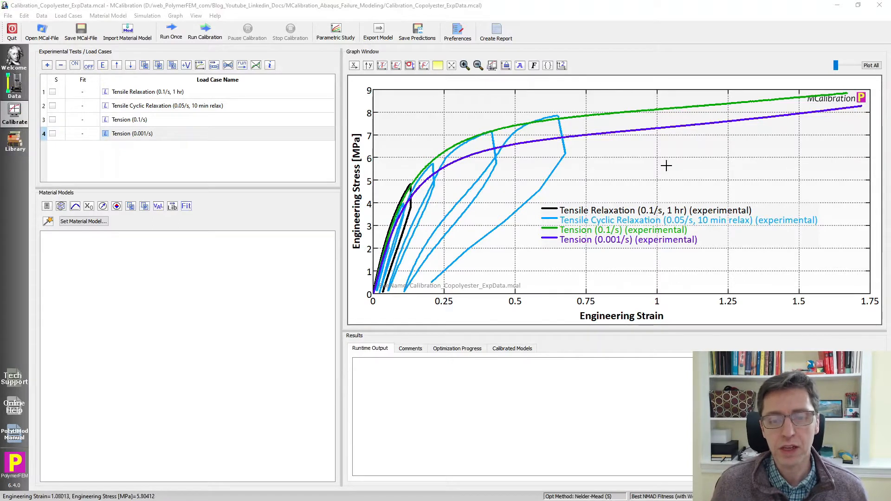
{"action": "mouse_move", "coordinate": [172, 140]}
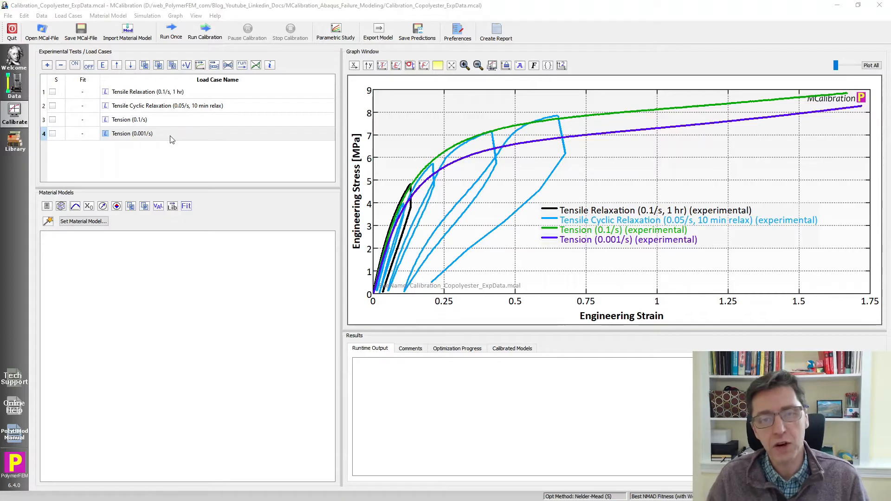
{"action": "mouse_move", "coordinate": [846, 95]}
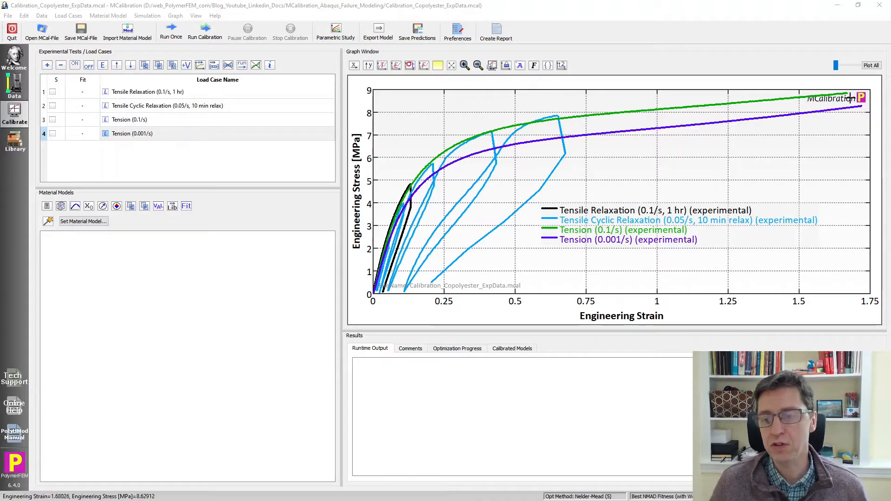
{"action": "mouse_move", "coordinate": [652, 182]}
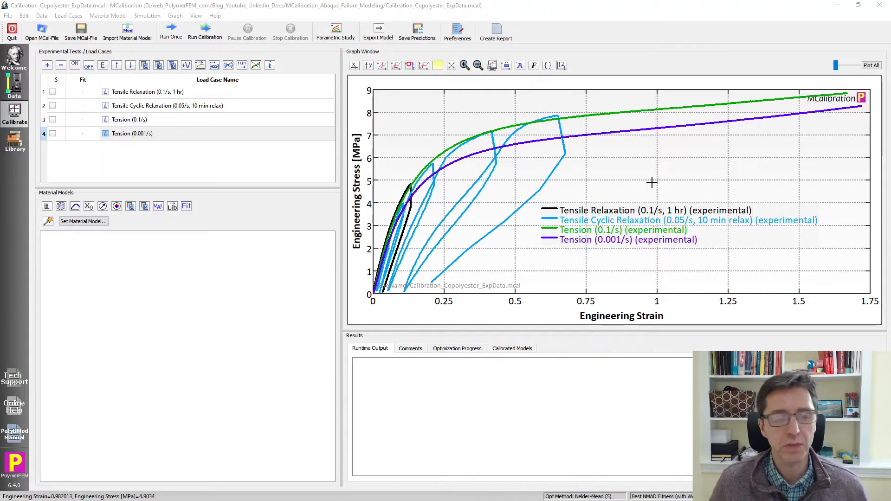
{"action": "mouse_move", "coordinate": [238, 191]}
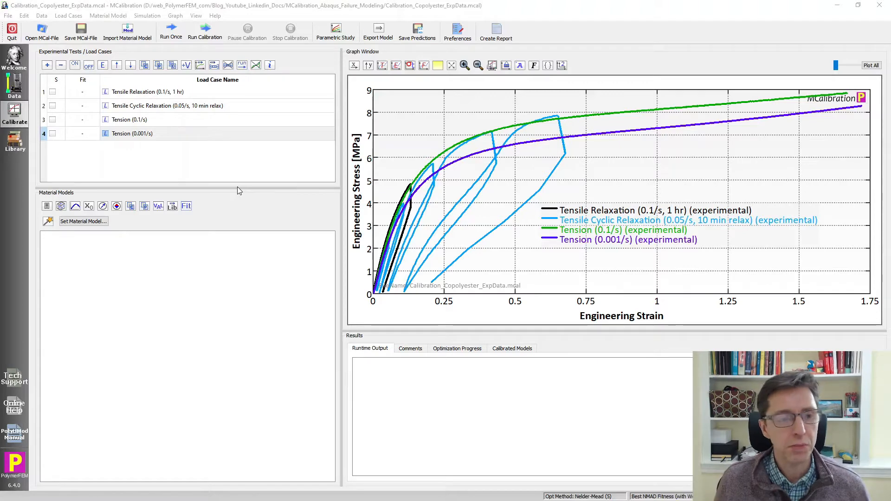
{"action": "mouse_move", "coordinate": [230, 205]}
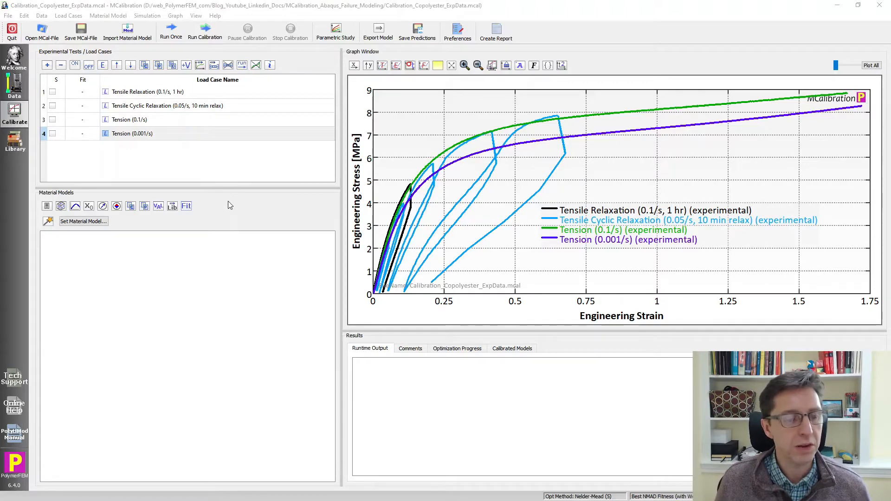
{"action": "mouse_move", "coordinate": [82, 221]}
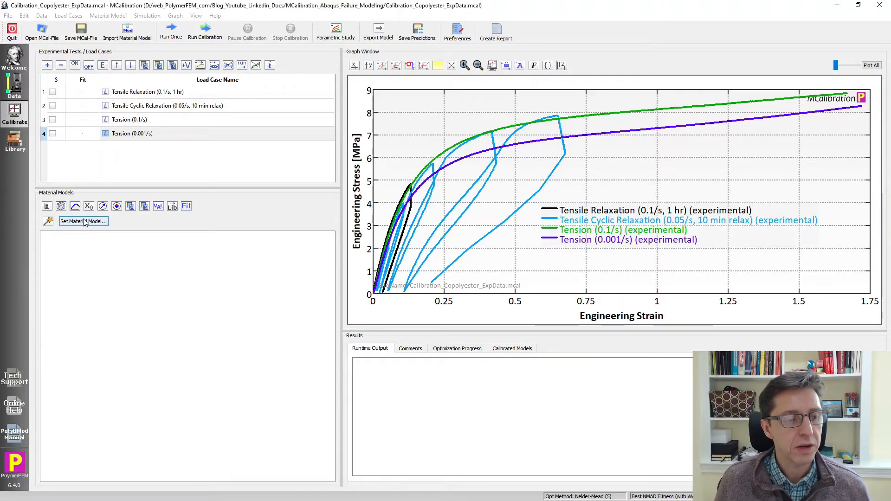
Assign PolyUMod-TNV with the Polyurethane/TPE recommended settings and Failure enabled
{"action": "left_click", "coordinate": [82, 221]}
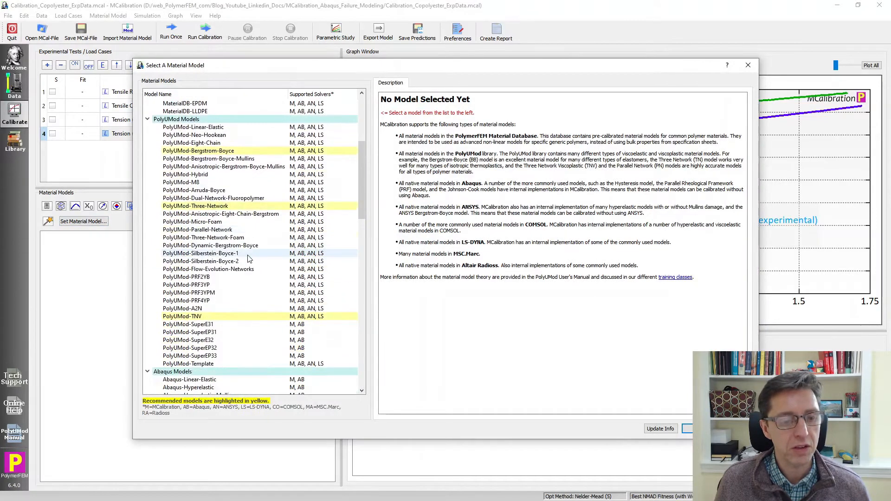
{"action": "left_click", "coordinate": [182, 316]}
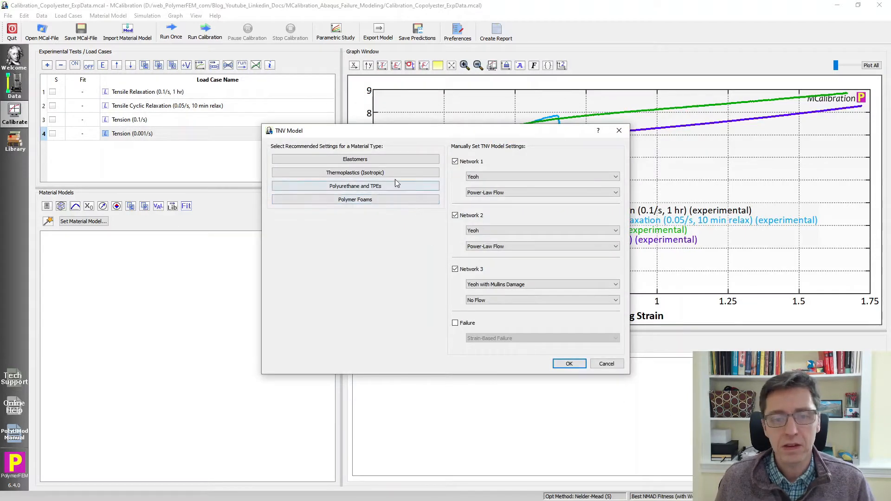
{"action": "left_click", "coordinate": [355, 186]}
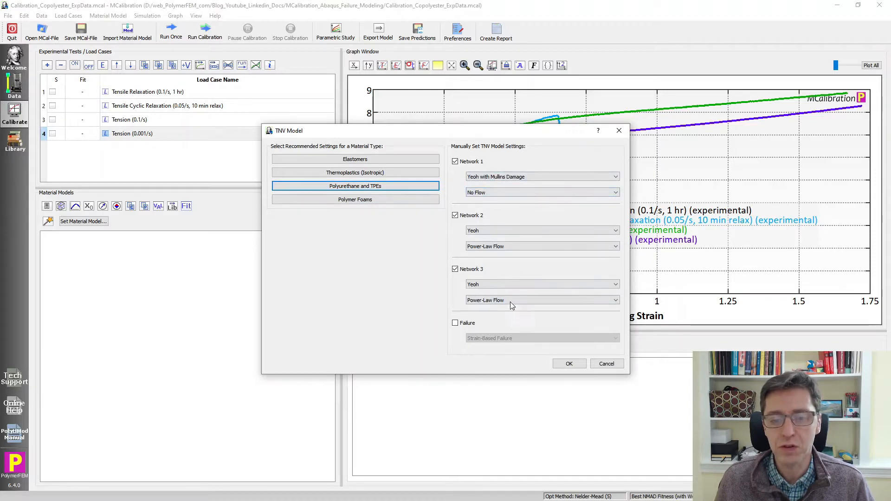
{"action": "left_click", "coordinate": [455, 323]}
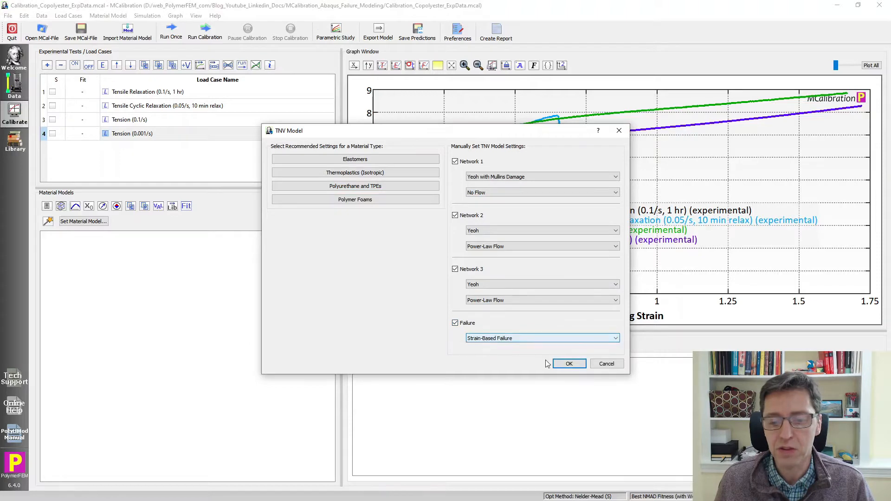
{"action": "left_click", "coordinate": [569, 363]}
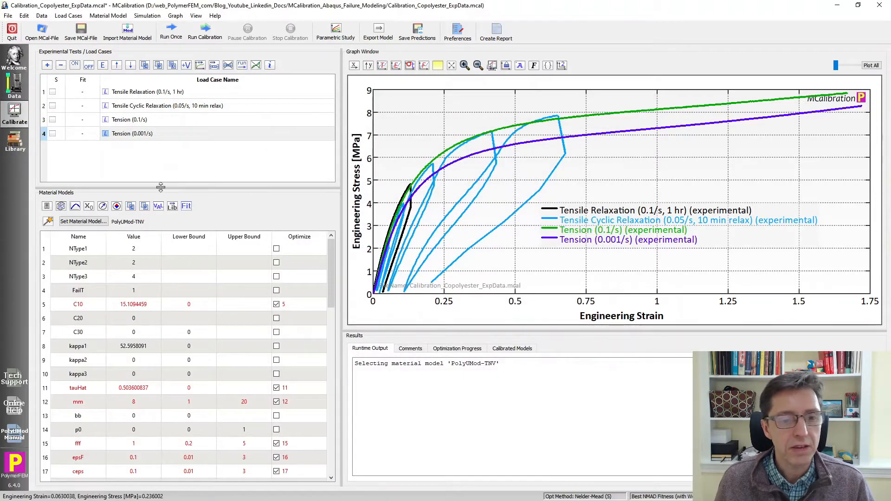
Exclude failA, failB and the failure strains from optimization and set both failure strains to 9
{"action": "left_click_drag", "start_coordinate": [161, 187], "coordinate": [153, 133]}
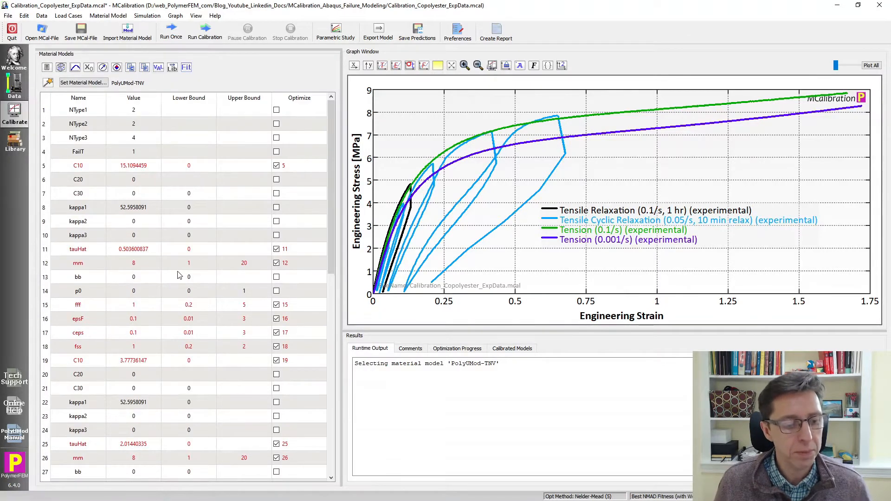
{"action": "scroll", "scroll_direction": "down", "scroll_amount": 3}
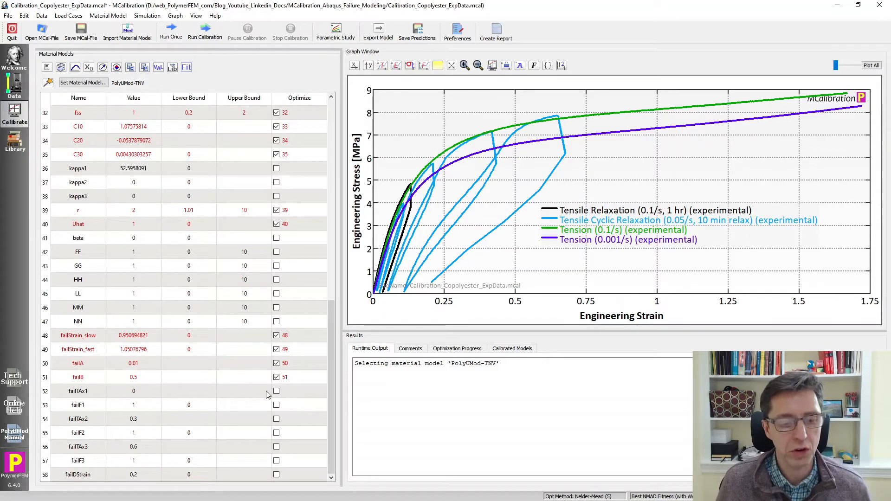
{"action": "left_click", "coordinate": [276, 363]}
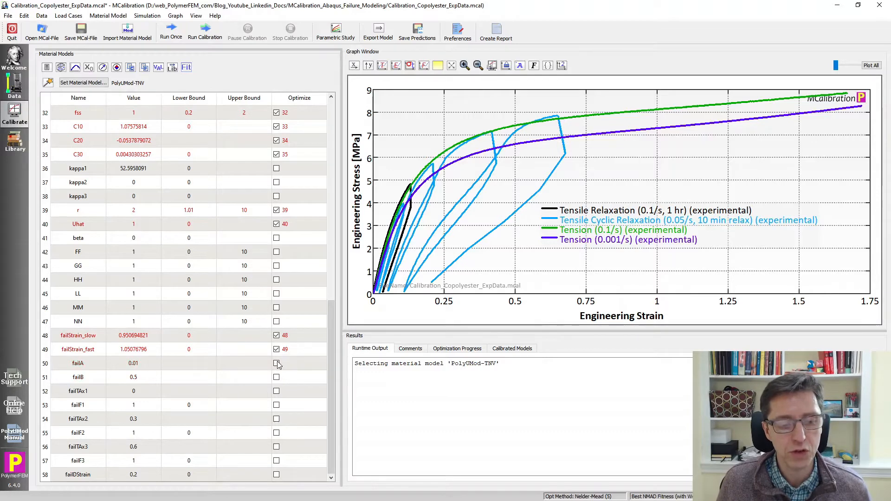
{"action": "left_click", "coordinate": [276, 335]}
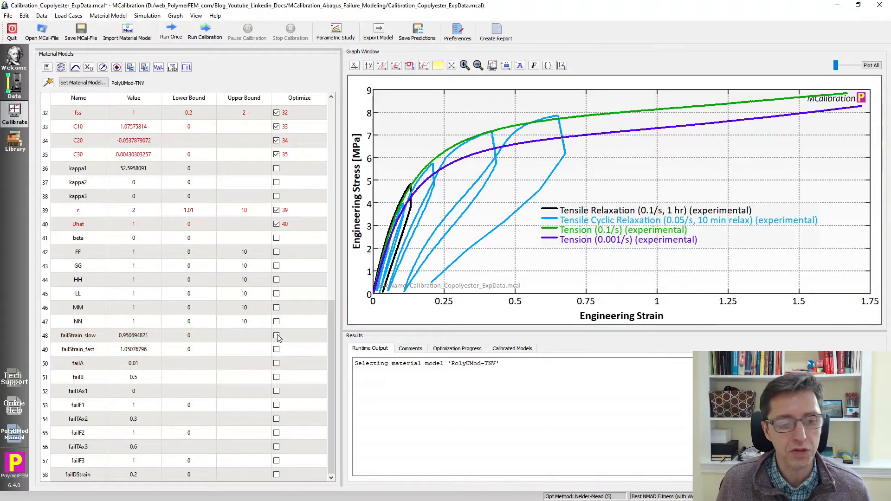
{"action": "left_click", "coordinate": [133, 335]}
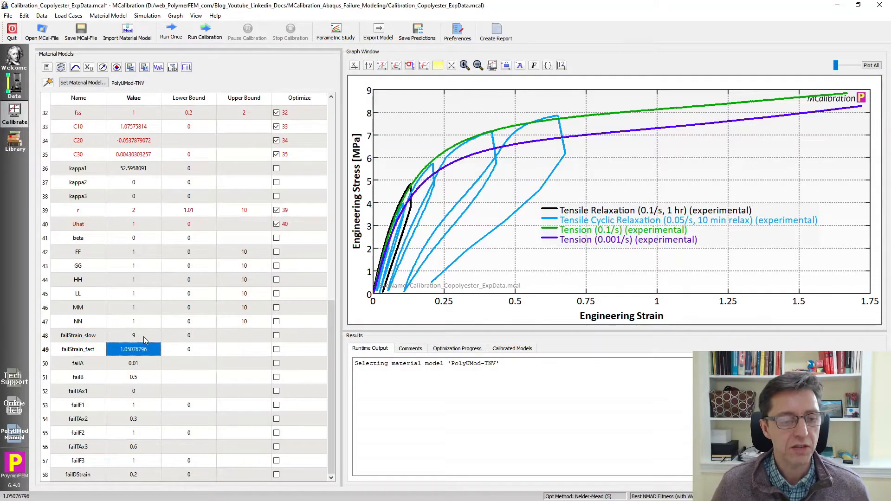
{"action": "type", "text": "9"}
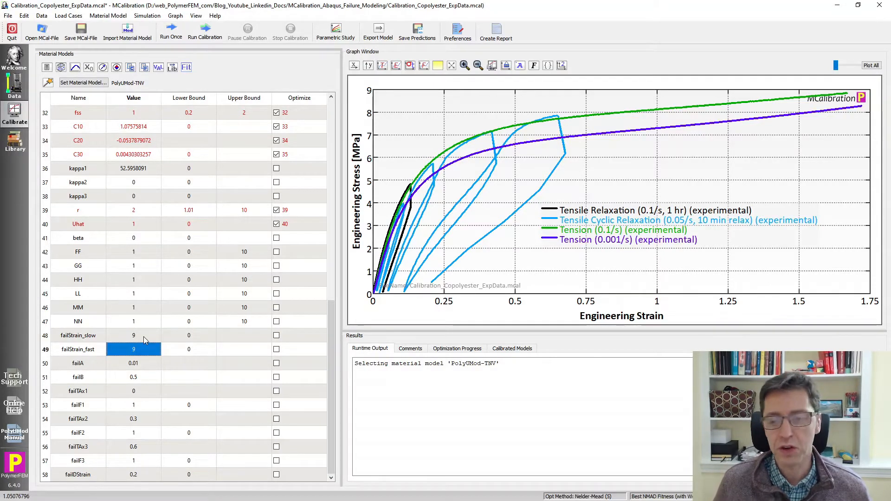
{"action": "mouse_move", "coordinate": [338, 388]}
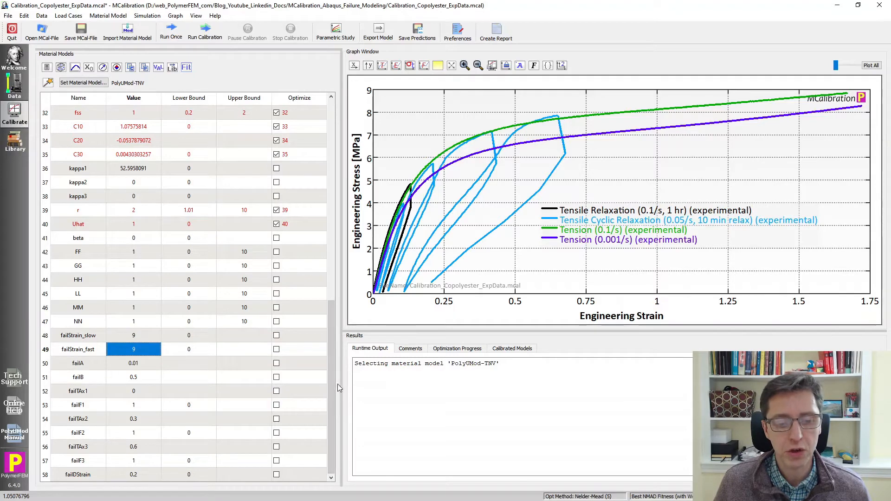
{"action": "scroll", "scroll_direction": "up", "scroll_amount": 3}
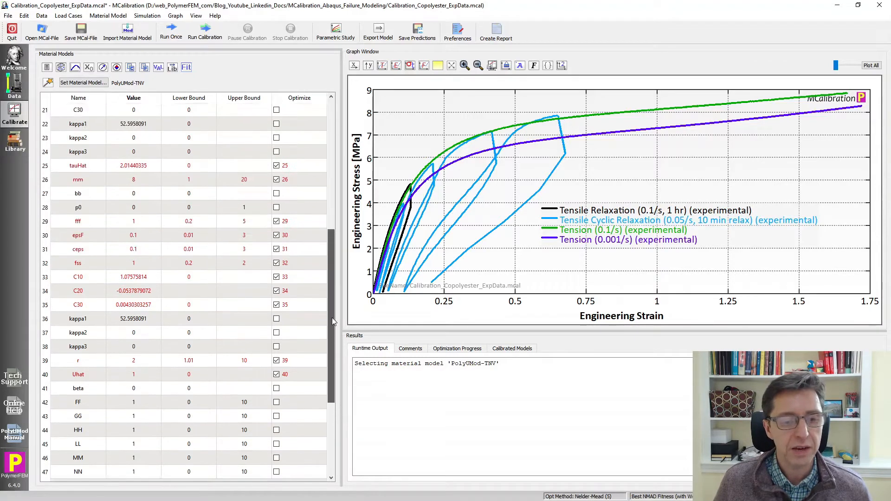
{"action": "scroll", "scroll_direction": "up", "scroll_amount": 3}
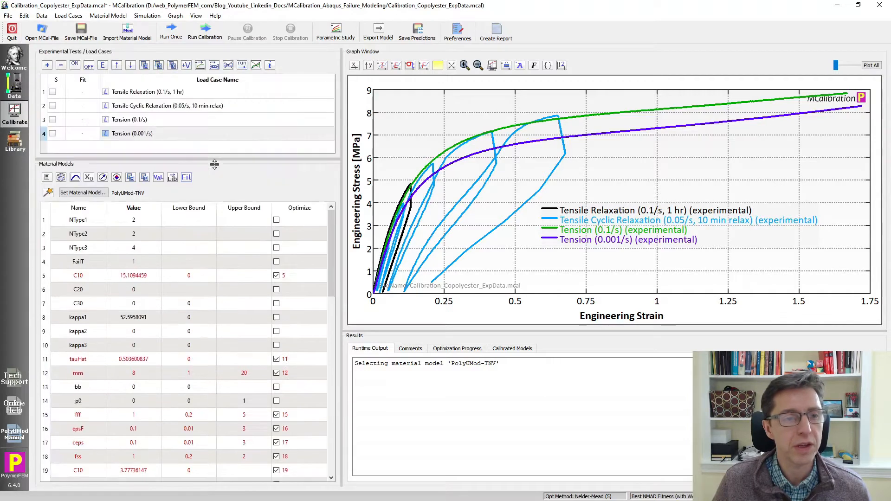
{"action": "left_click_drag", "start_coordinate": [215, 164], "coordinate": [214, 159]}
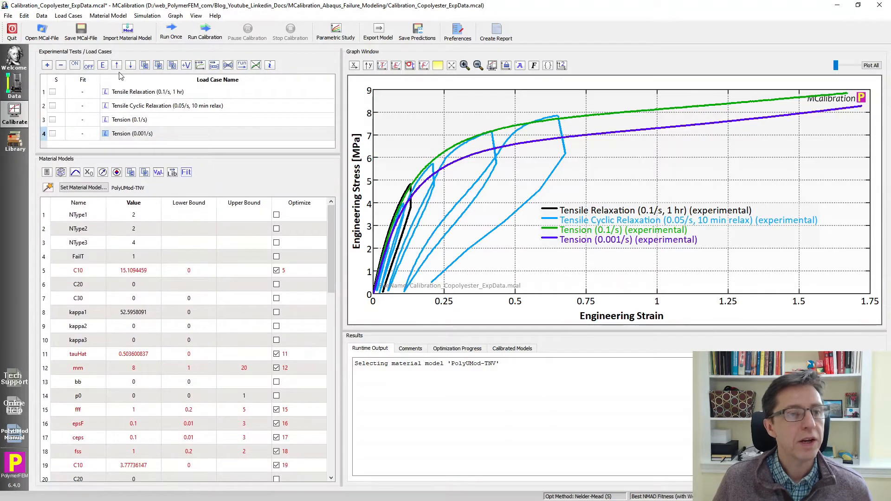
Save the calibration project as Cal_TNV_1.mcal
{"action": "left_click", "coordinate": [8, 16]}
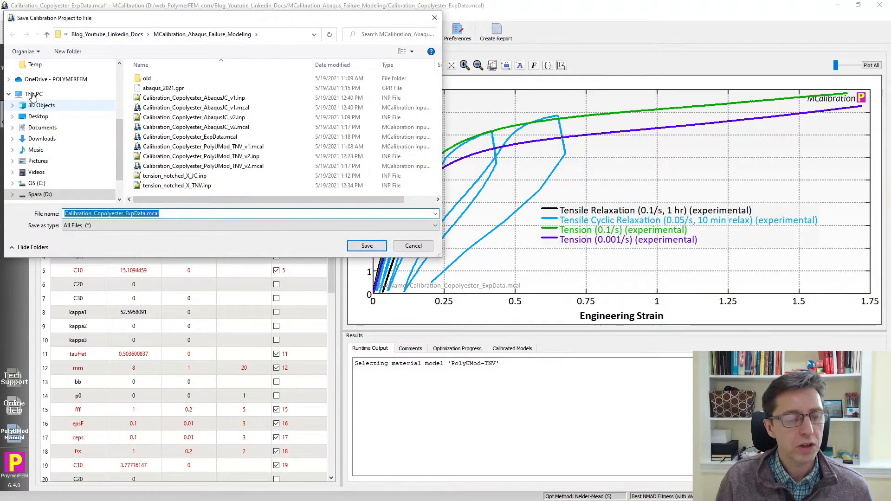
{"action": "type", "text": "Cal_"}
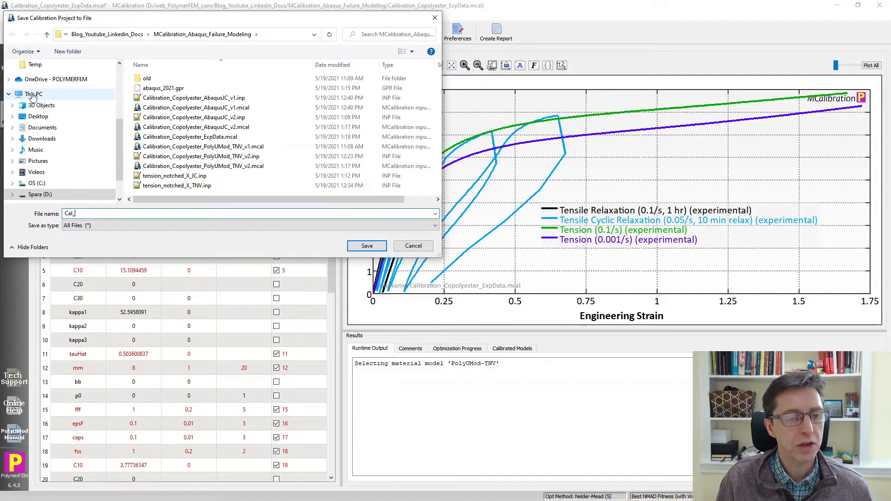
{"action": "type", "text": "TNV_"}
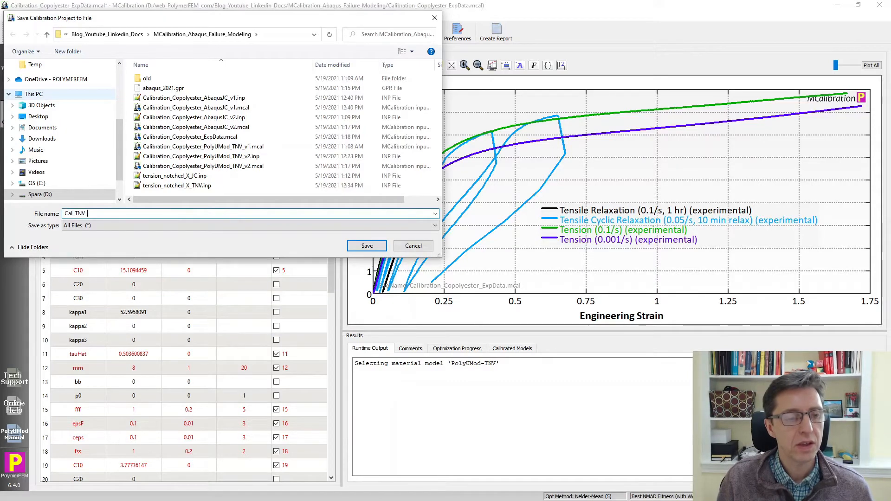
{"action": "left_click", "coordinate": [366, 245]}
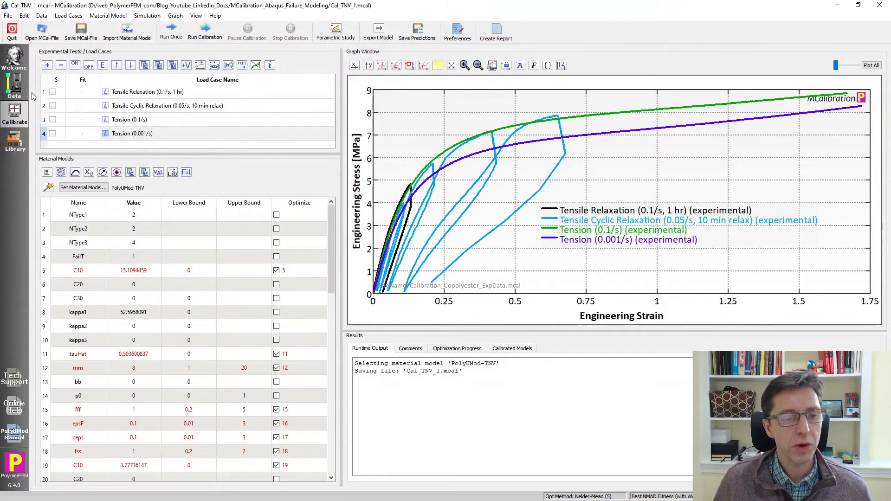
{"action": "mouse_move", "coordinate": [153, 136]}
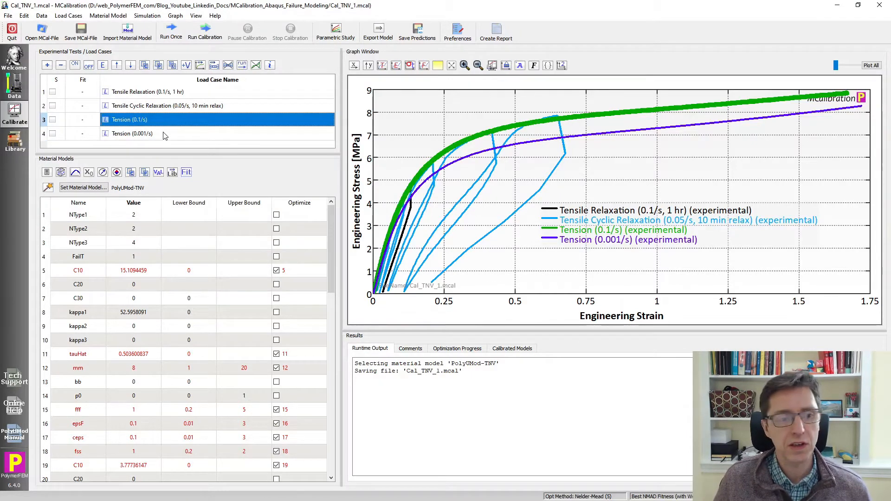
{"action": "mouse_move", "coordinate": [167, 127]}
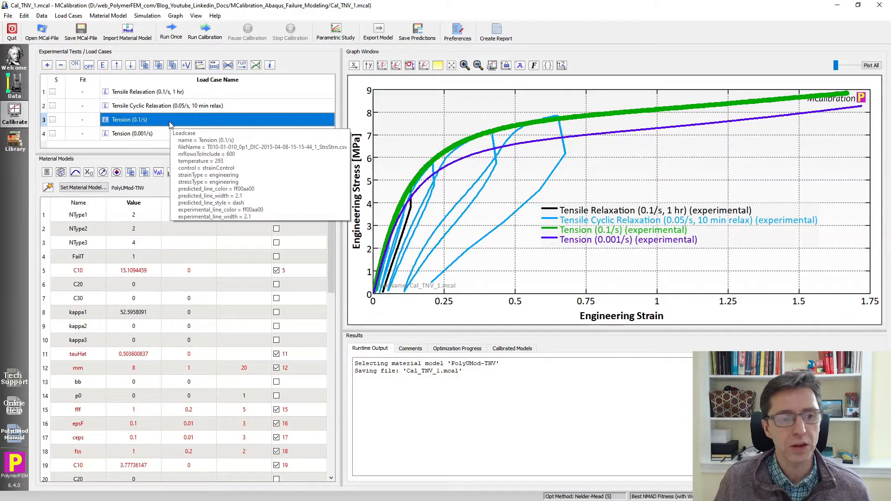
Flag the Tension (0.1/s) load case as run to failure in its Miscellaneous settings
{"action": "double_click", "coordinate": [129, 120]}
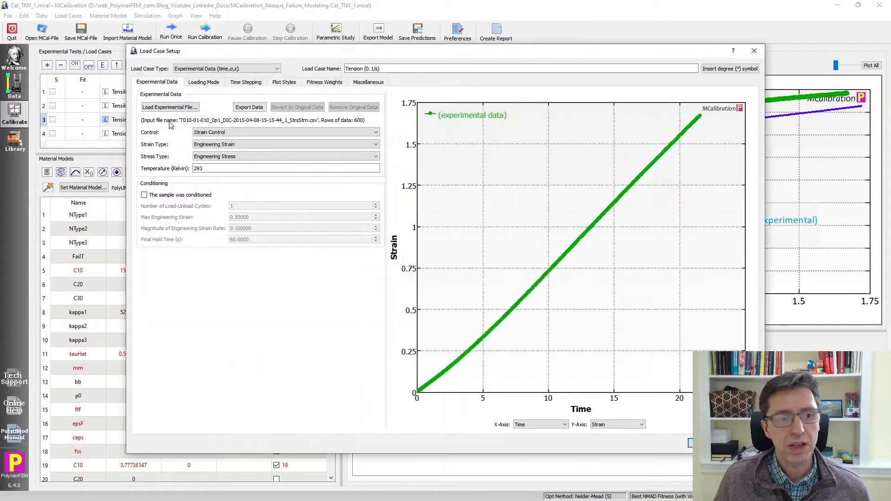
{"action": "left_click", "coordinate": [367, 82]}
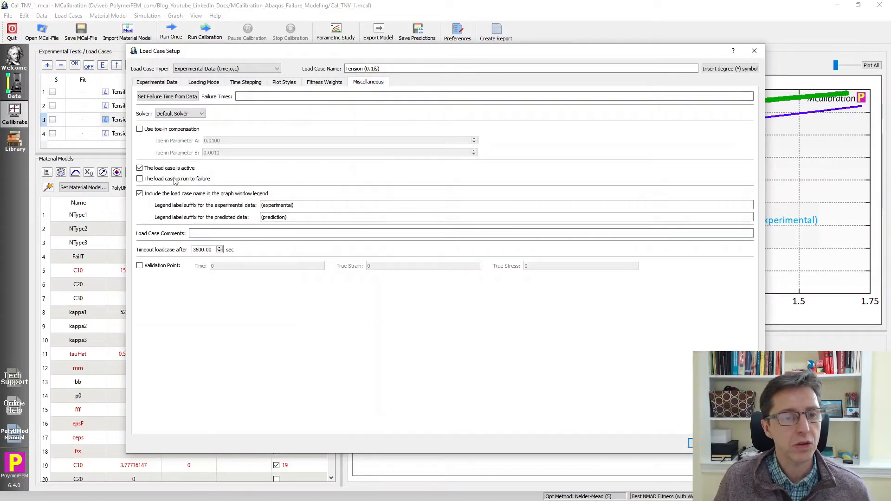
{"action": "left_click", "coordinate": [139, 178]}
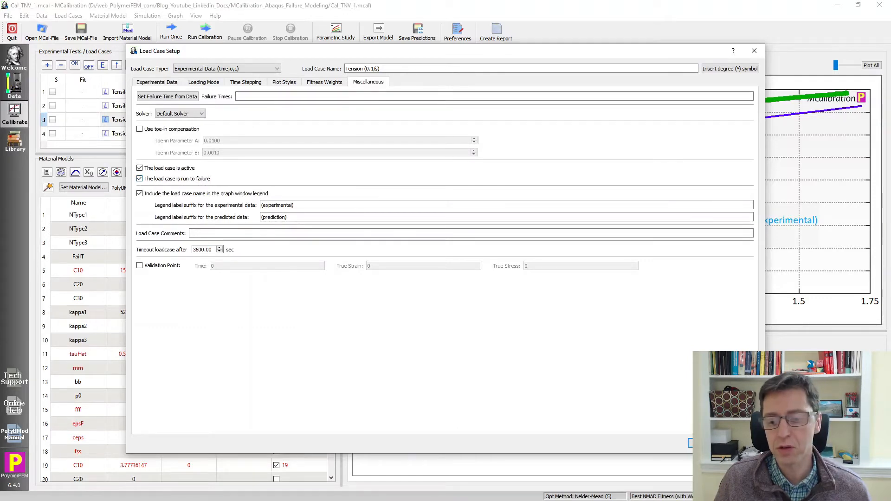
{"action": "left_click", "coordinate": [753, 50]}
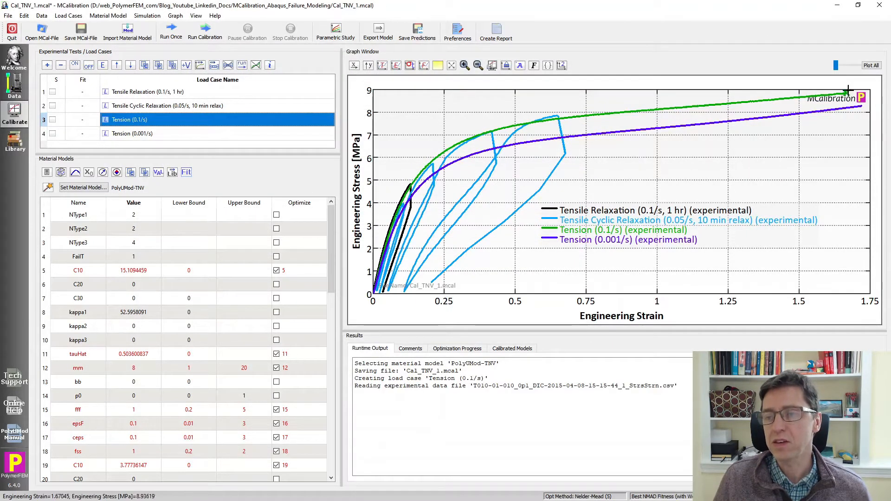
{"action": "mouse_move", "coordinate": [661, 137]}
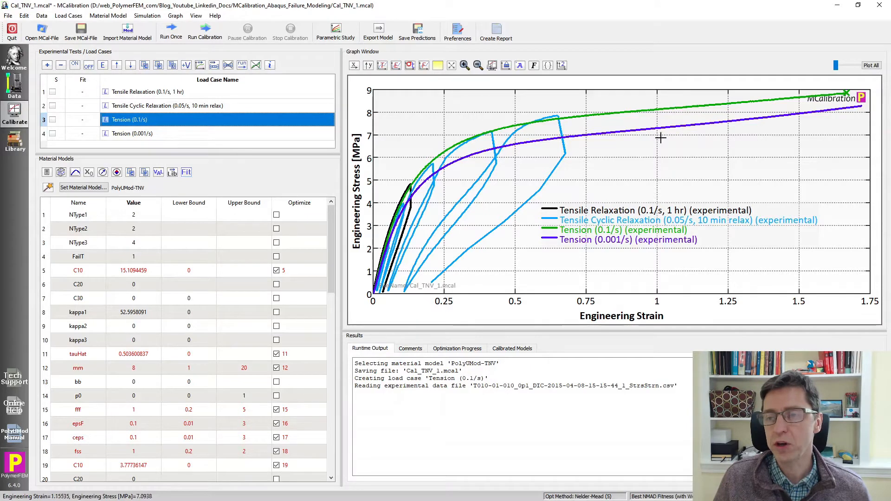
Flag the Tension (0.001/s) load case as run to failure as well
{"action": "double_click", "coordinate": [132, 132]}
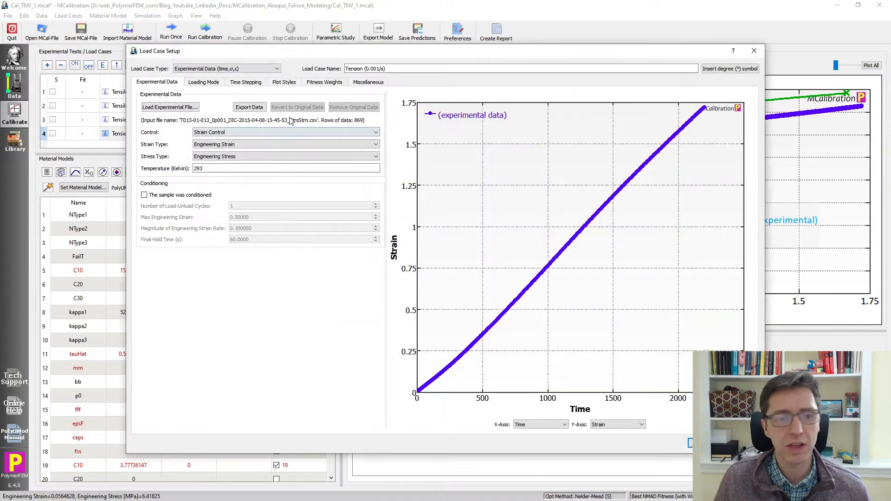
{"action": "left_click", "coordinate": [368, 81]}
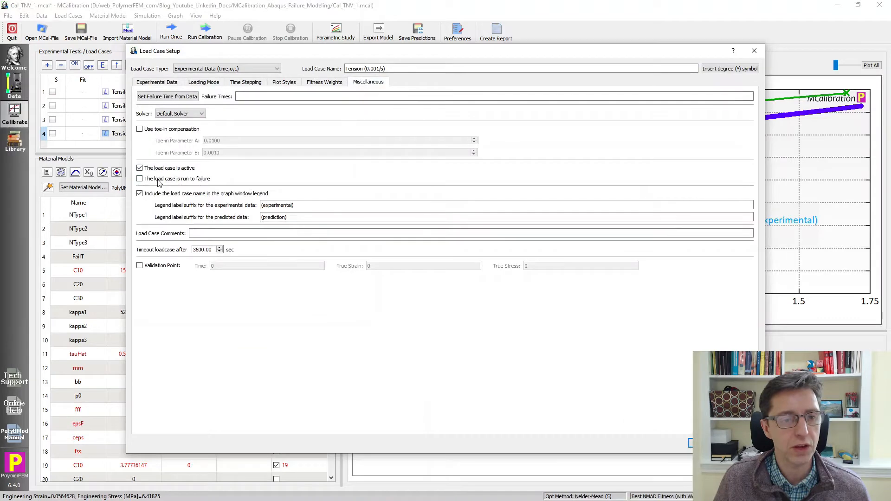
{"action": "left_click", "coordinate": [753, 50]}
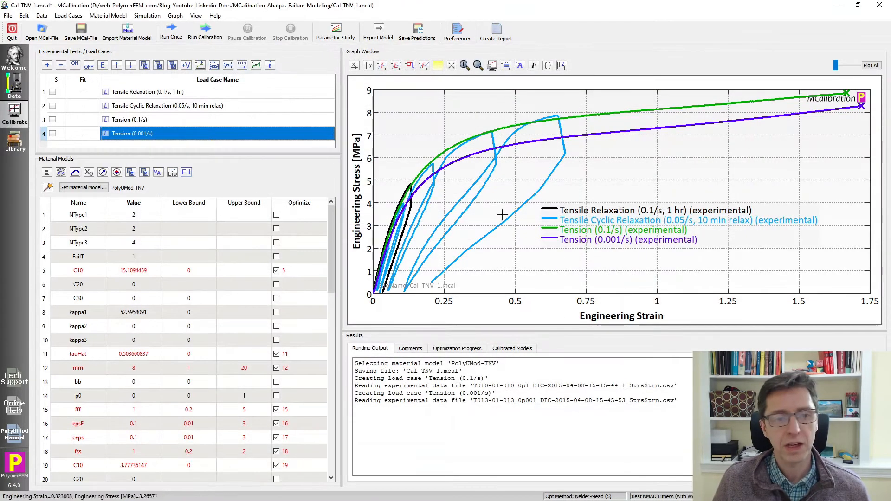
{"action": "mouse_move", "coordinate": [689, 196]}
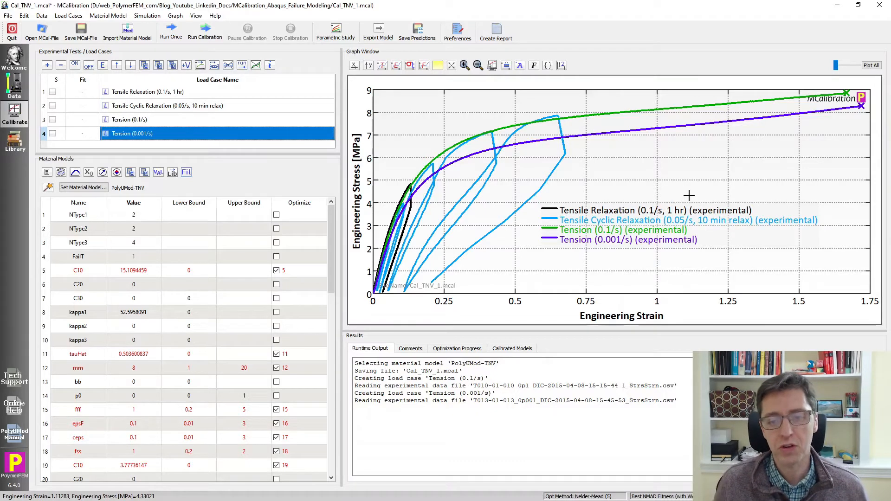
{"action": "mouse_move", "coordinate": [274, 165]}
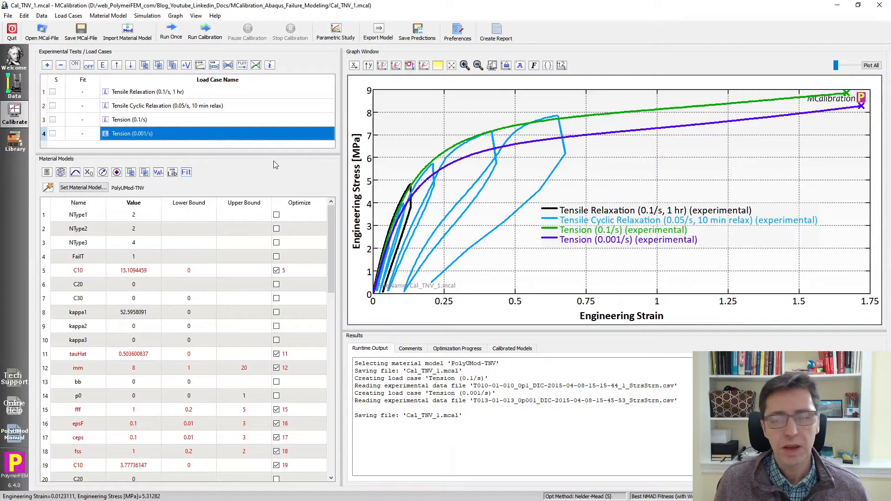
{"action": "mouse_move", "coordinate": [310, 181]}
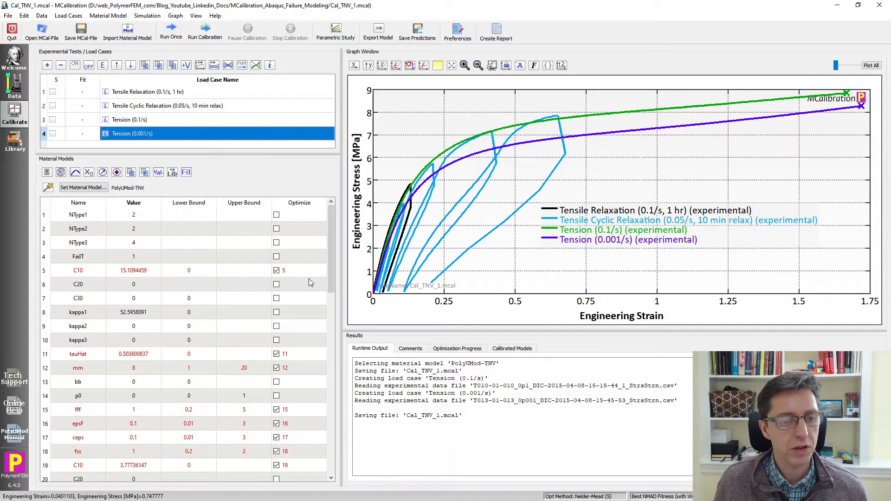
Run all four load cases once, giving initial TNV predictions with NMAD fitness 54.1
{"action": "scroll", "scroll_direction": "down", "scroll_amount": 3}
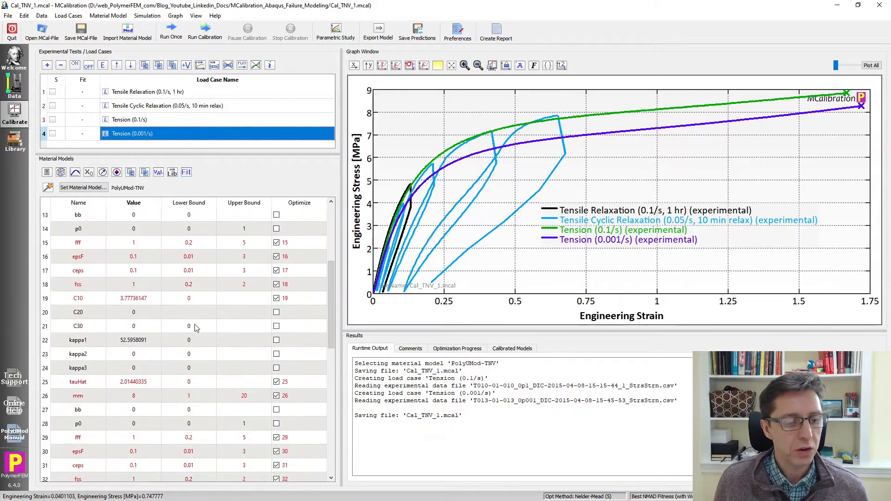
{"action": "scroll", "scroll_direction": "up", "scroll_amount": 3}
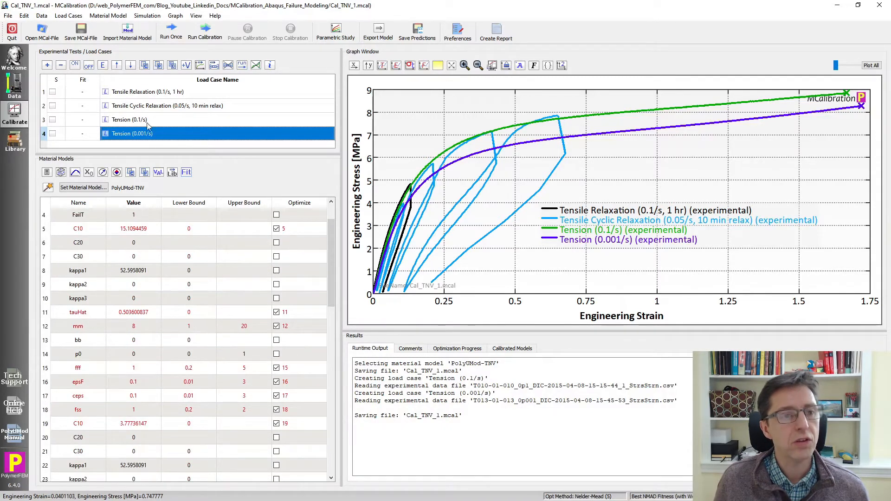
{"action": "left_click", "coordinate": [170, 29]}
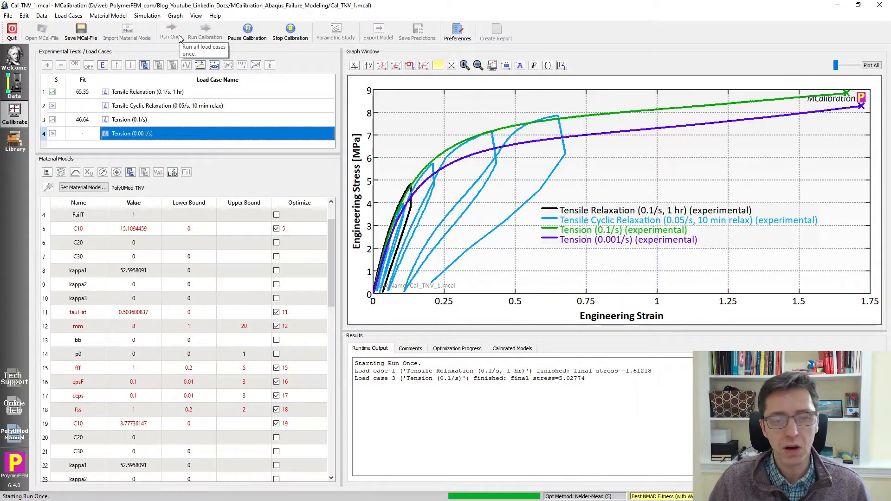
{"action": "left_click", "coordinate": [170, 31]}
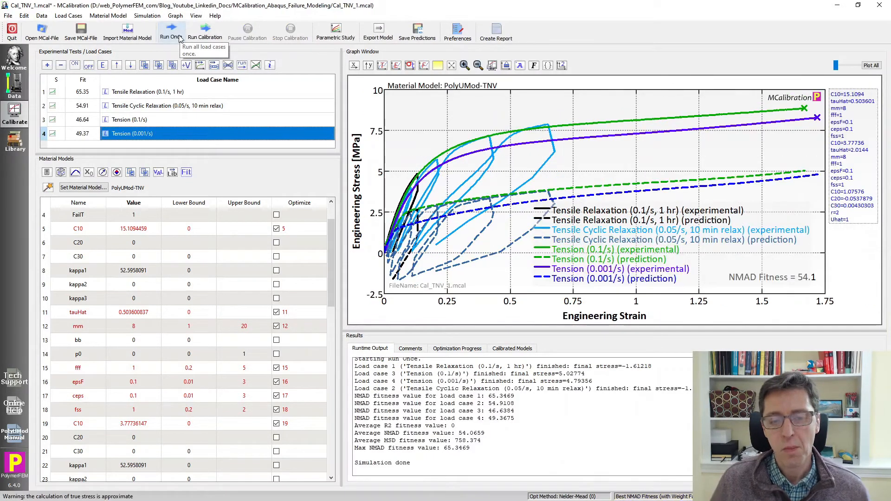
{"action": "mouse_move", "coordinate": [648, 198]}
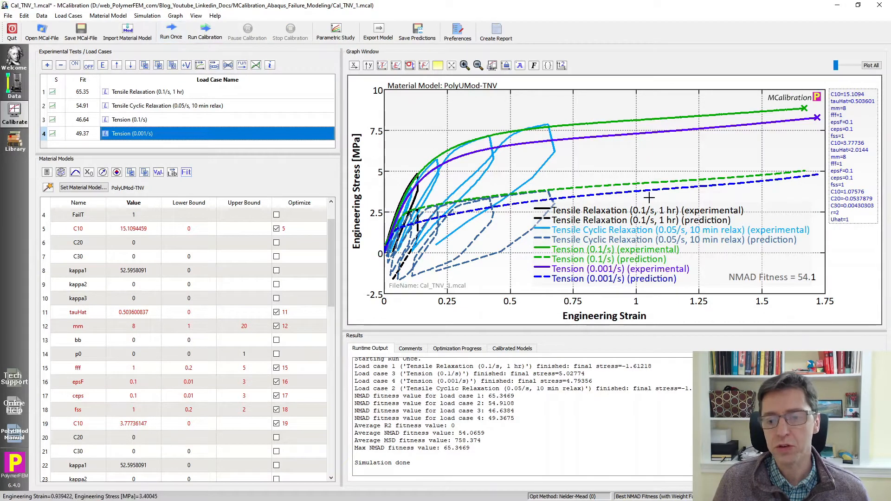
{"action": "mouse_move", "coordinate": [771, 275]}
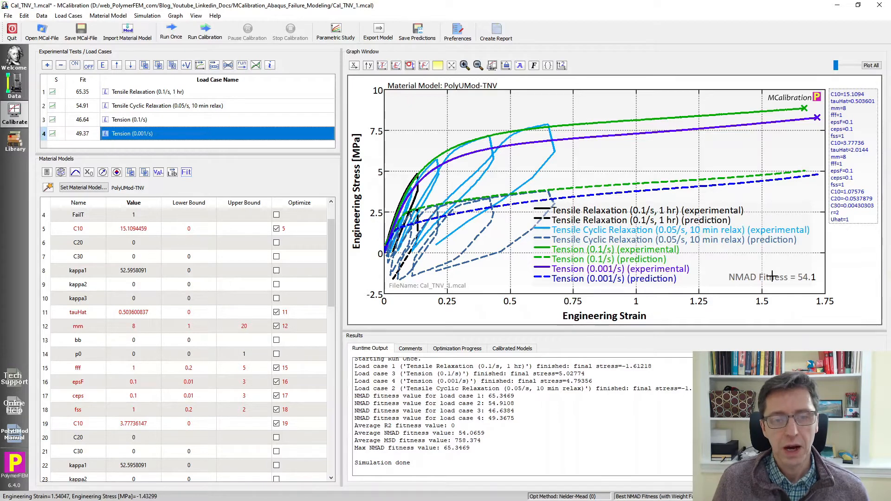
{"action": "left_click", "coordinate": [204, 31]}
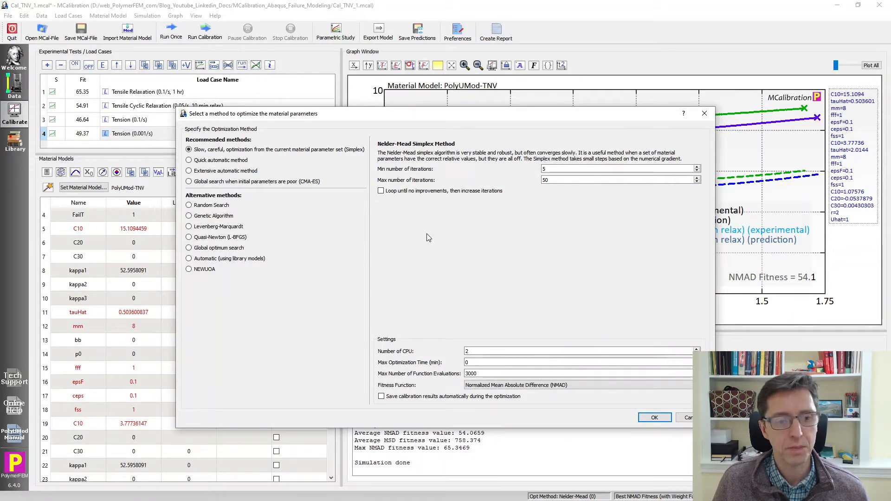
{"action": "mouse_move", "coordinate": [415, 169]}
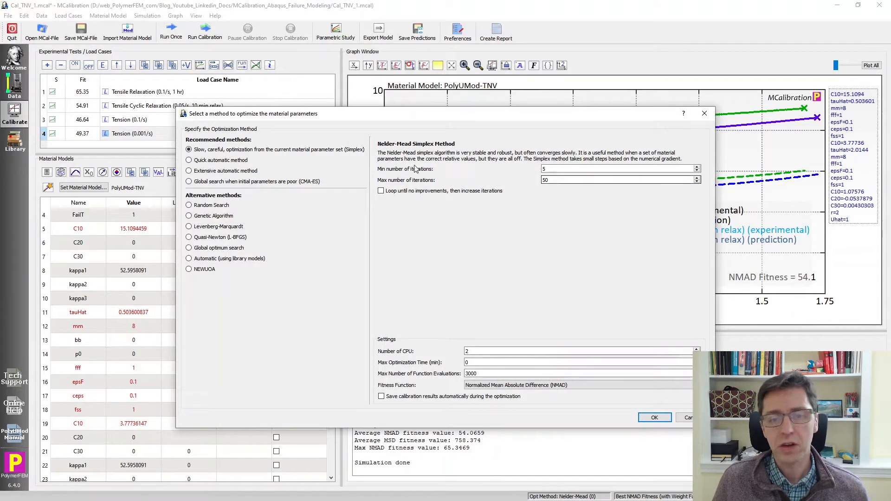
Start the extensive automatic optimization with automatic saving of calibration results
{"action": "left_click", "coordinate": [189, 170]}
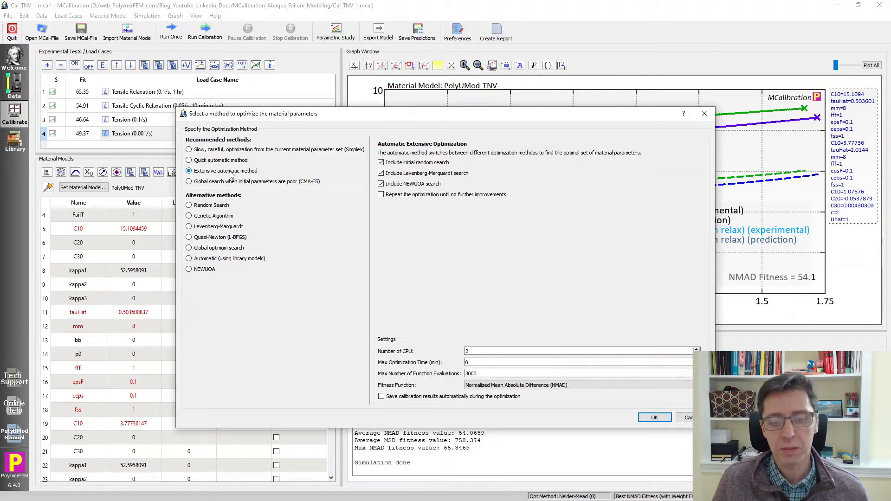
{"action": "left_click", "coordinate": [381, 396]}
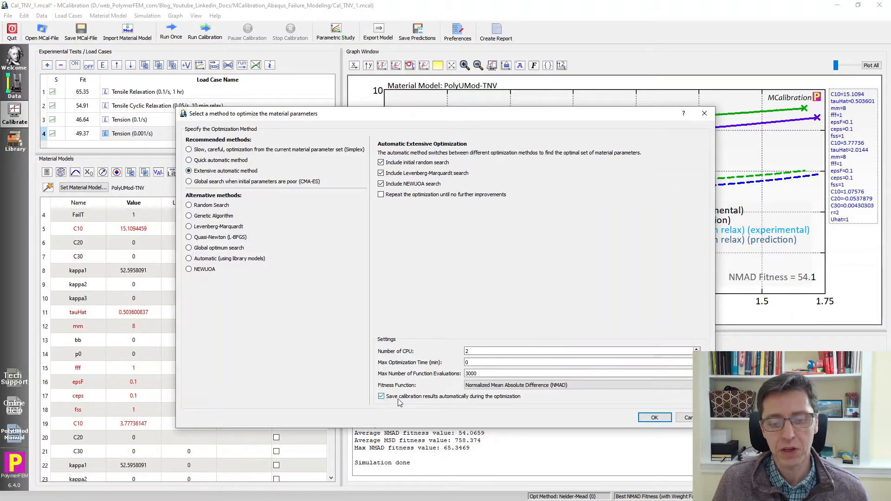
{"action": "mouse_move", "coordinate": [494, 401]}
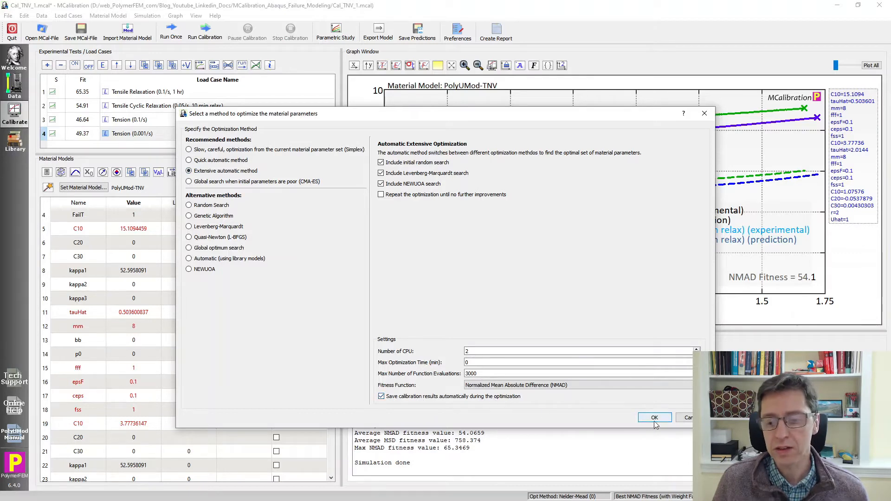
{"action": "left_click", "coordinate": [654, 418]}
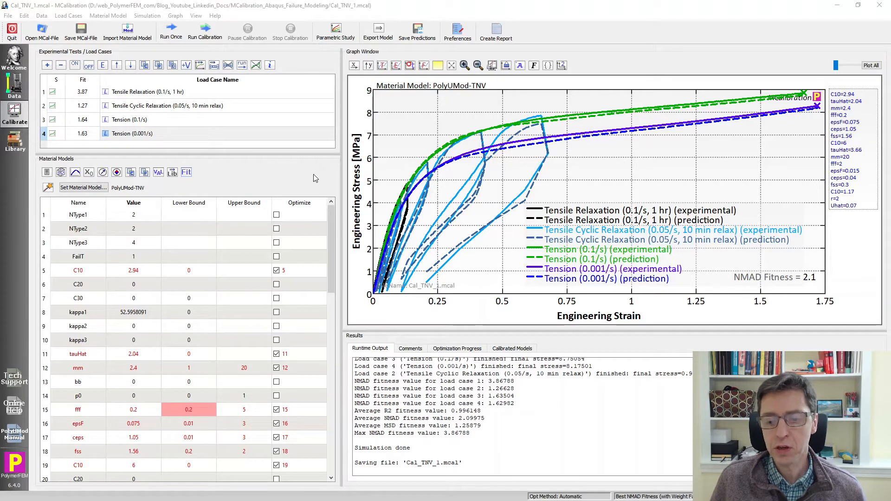
{"action": "mouse_move", "coordinate": [434, 228]}
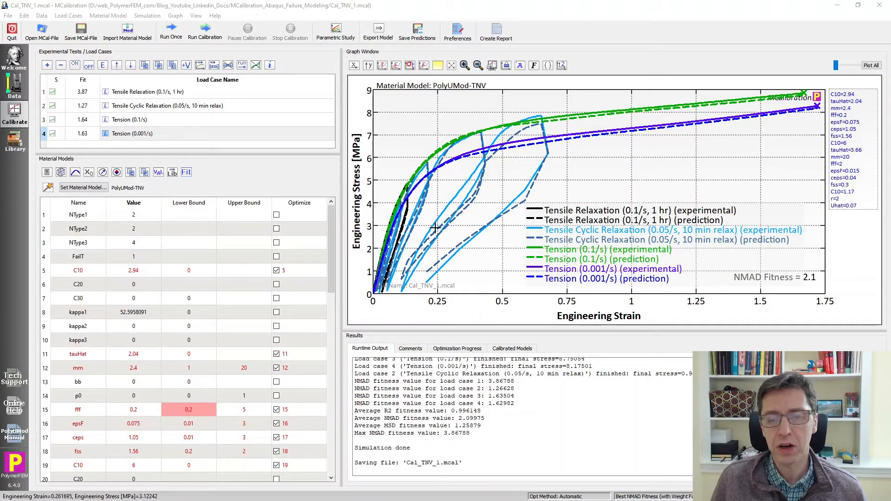
{"action": "mouse_move", "coordinate": [817, 284]}
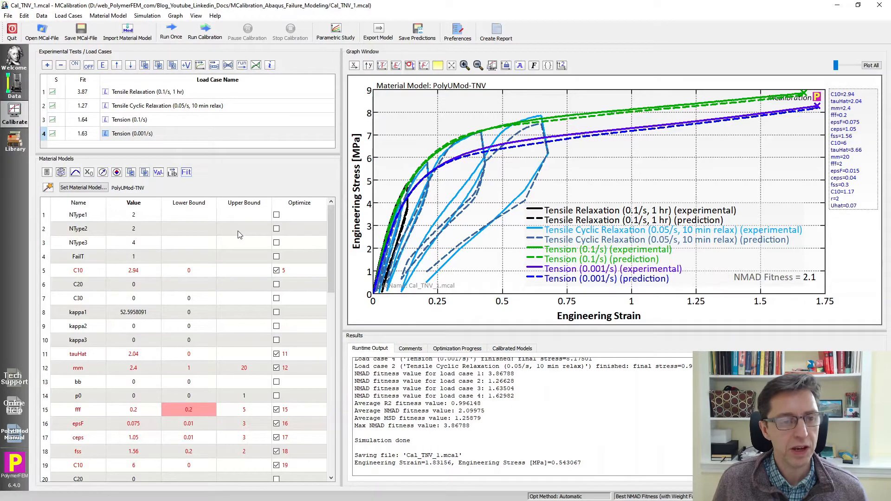
Exclude C10 and both networks' tauHat from optimization and scroll to the failure parameters
{"action": "left_click", "coordinate": [277, 270]}
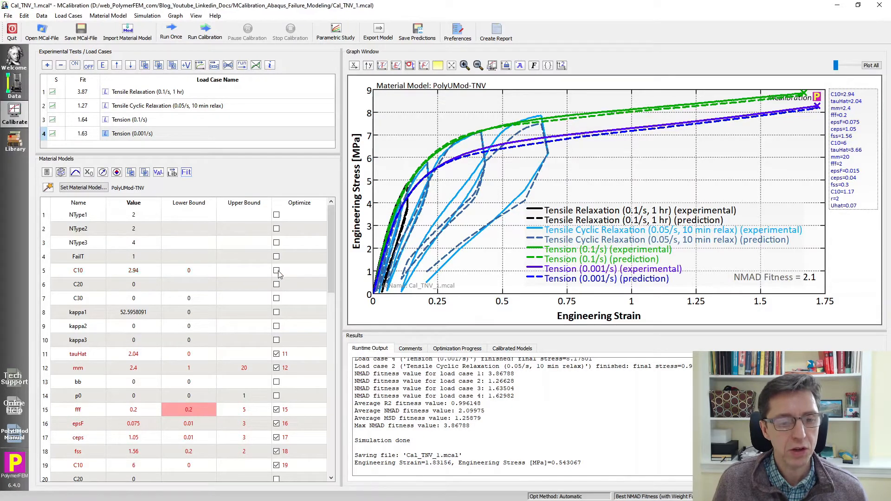
{"action": "left_click", "coordinate": [276, 367]}
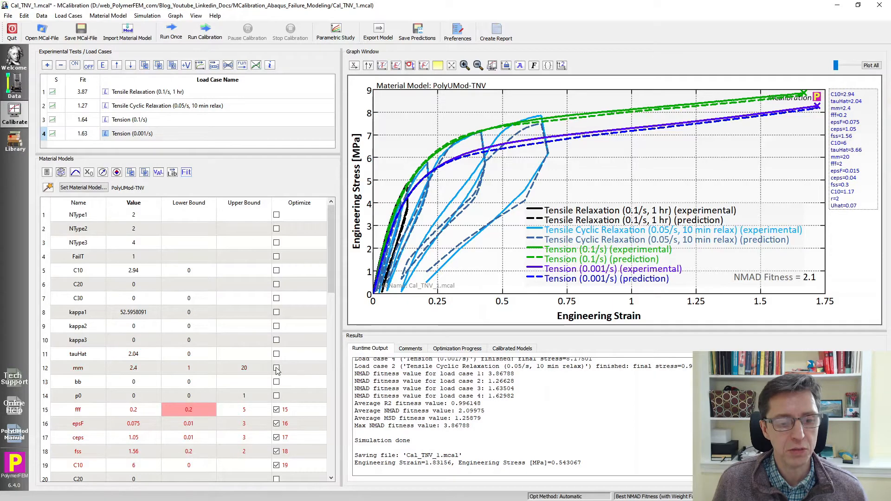
{"action": "scroll", "scroll_direction": "down", "scroll_amount": 3}
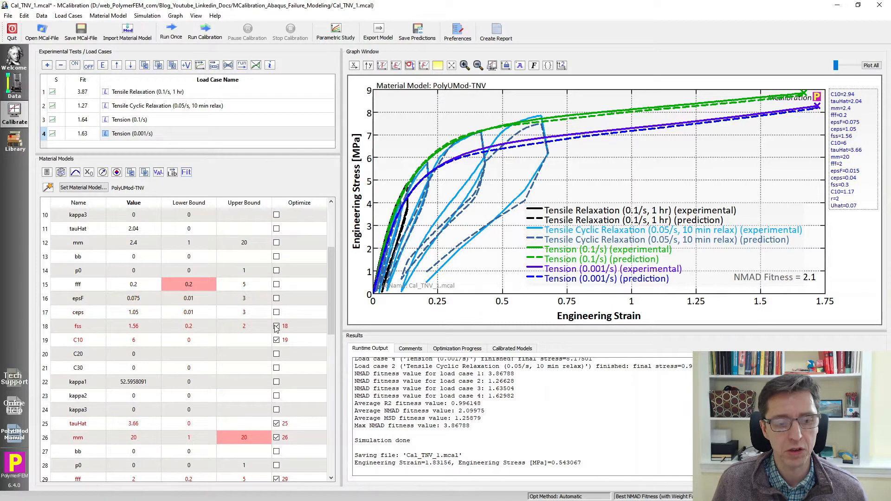
{"action": "scroll", "scroll_direction": "down", "scroll_amount": 3}
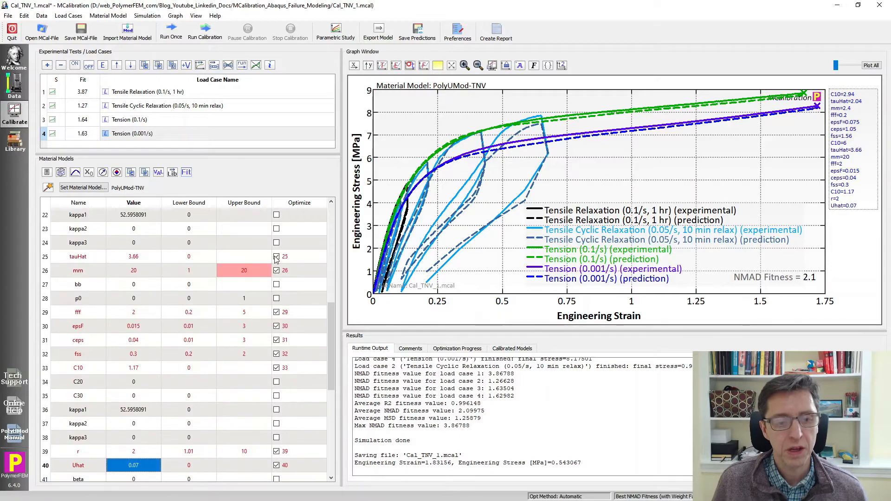
{"action": "left_click", "coordinate": [276, 270]}
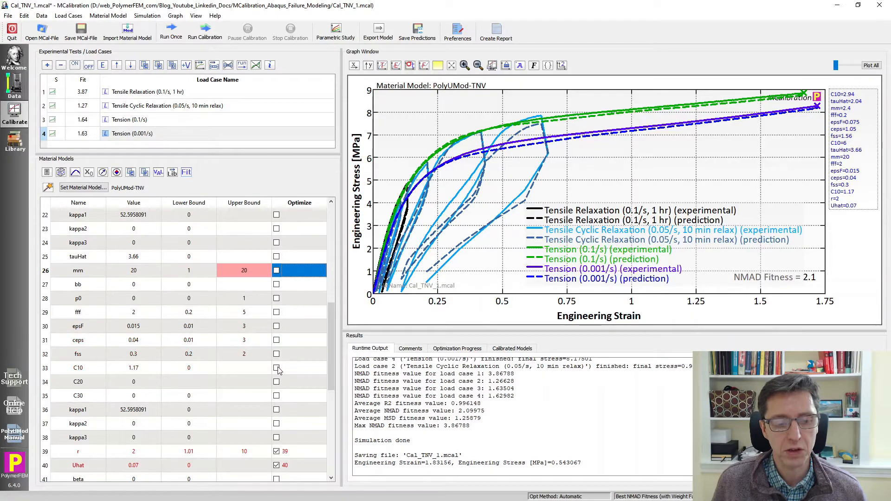
{"action": "scroll", "scroll_direction": "down", "scroll_amount": 3}
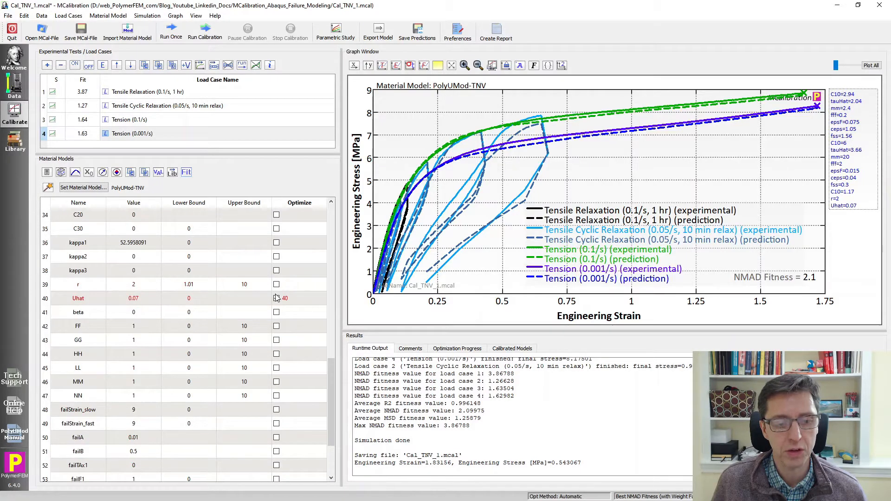
{"action": "scroll", "scroll_direction": "down", "scroll_amount": 3}
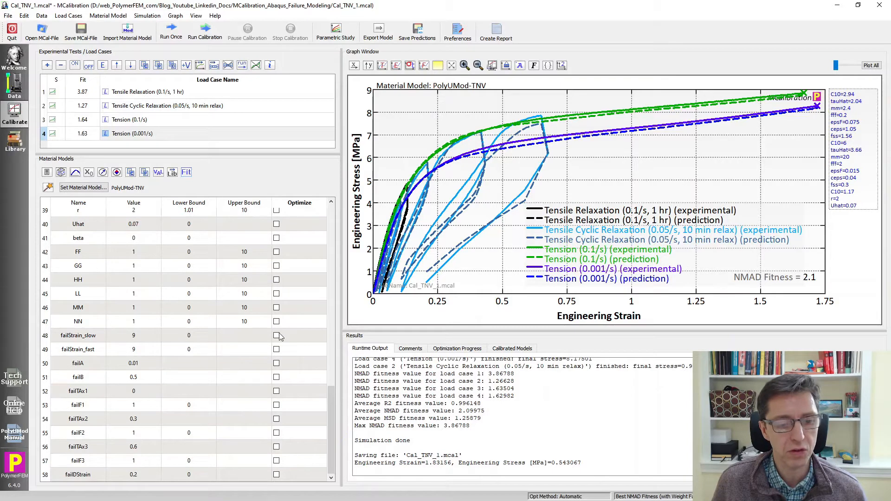
Mark failStrain_slow and failStrain_fast for optimization and select the failA and failB values
{"action": "left_click", "coordinate": [277, 349]}
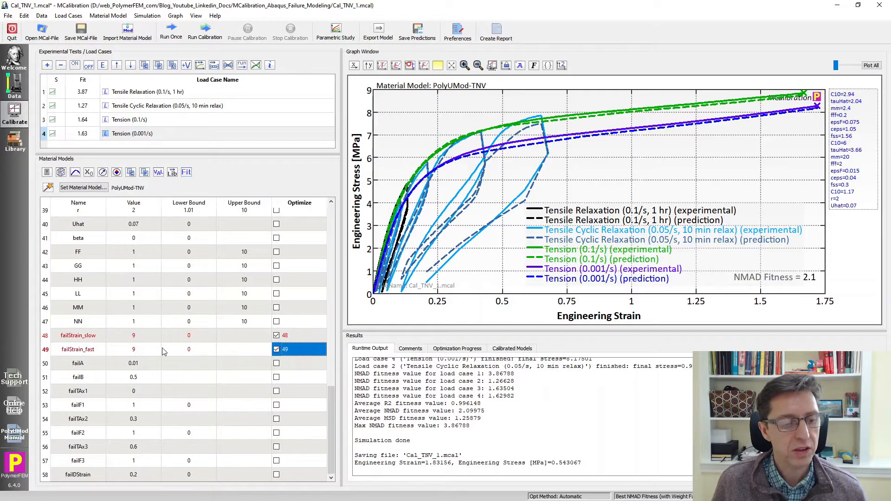
{"action": "mouse_move", "coordinate": [155, 333]}
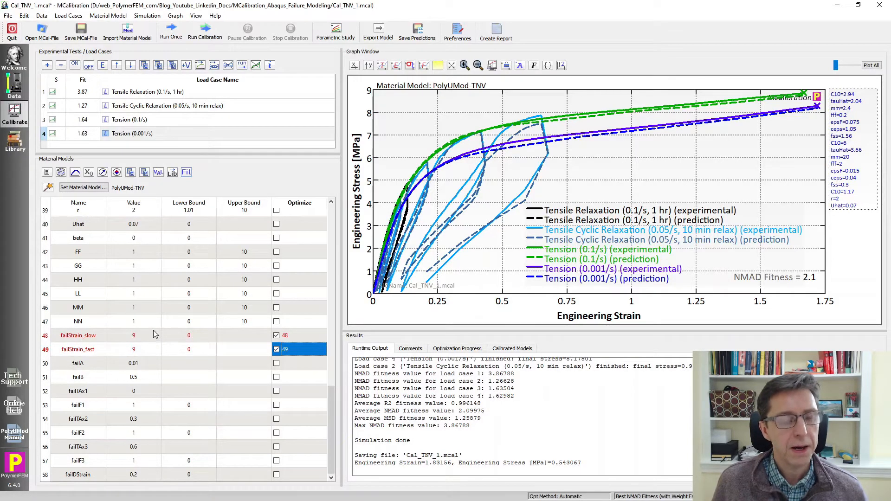
{"action": "mouse_move", "coordinate": [161, 354]}
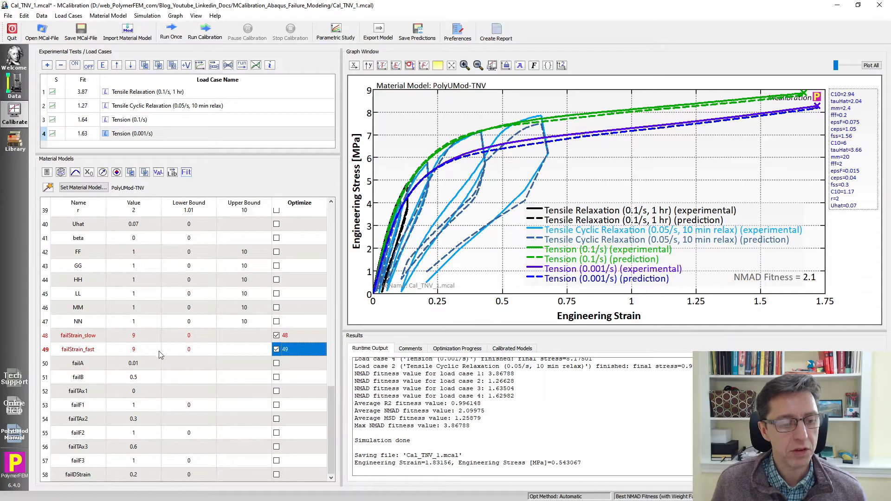
{"action": "mouse_move", "coordinate": [189, 354]}
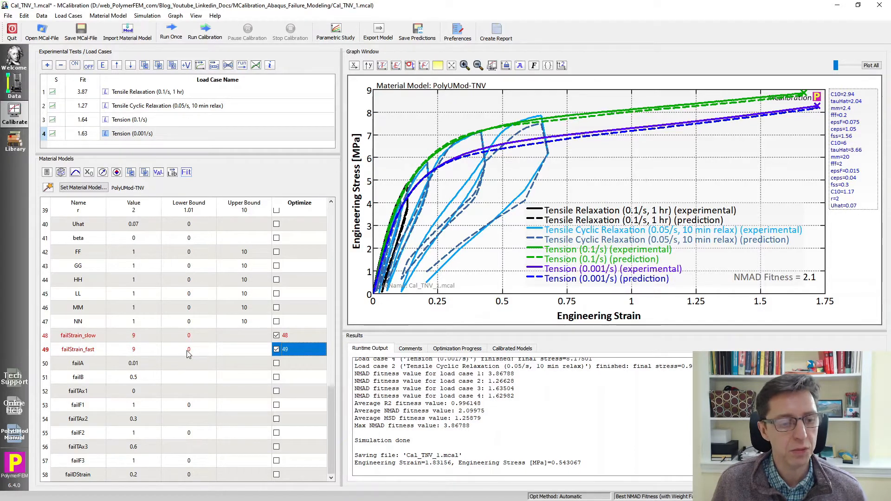
{"action": "left_click", "coordinate": [78, 335]}
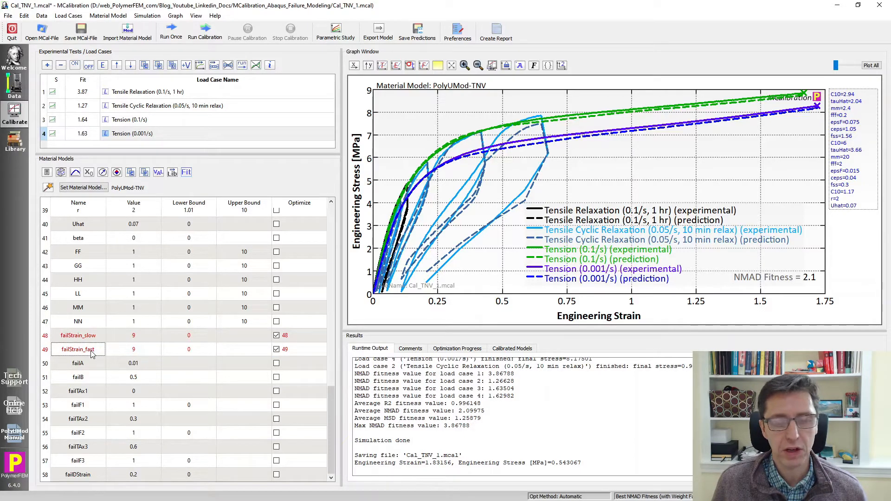
{"action": "mouse_move", "coordinate": [100, 363]}
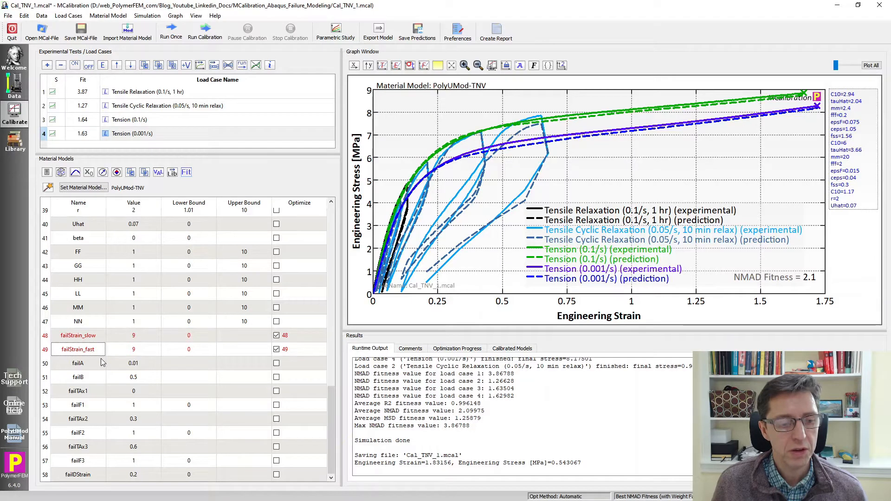
{"action": "left_click", "coordinate": [133, 363]}
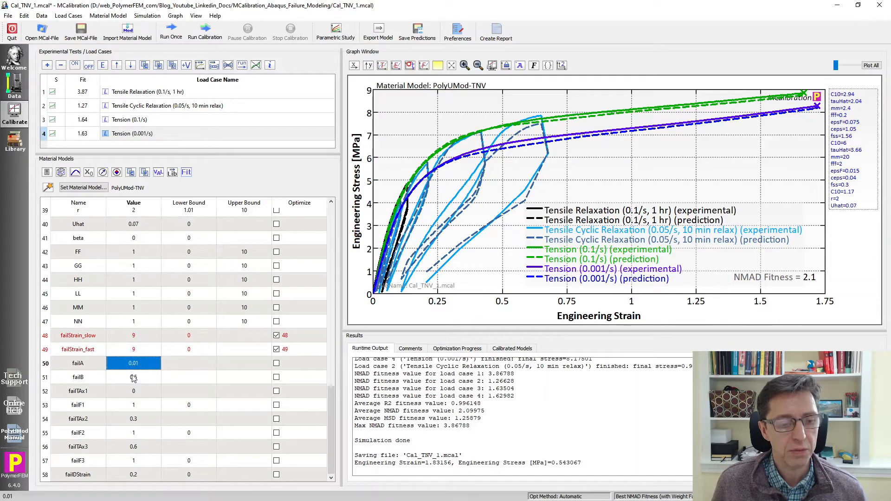
{"action": "left_click", "coordinate": [133, 377]}
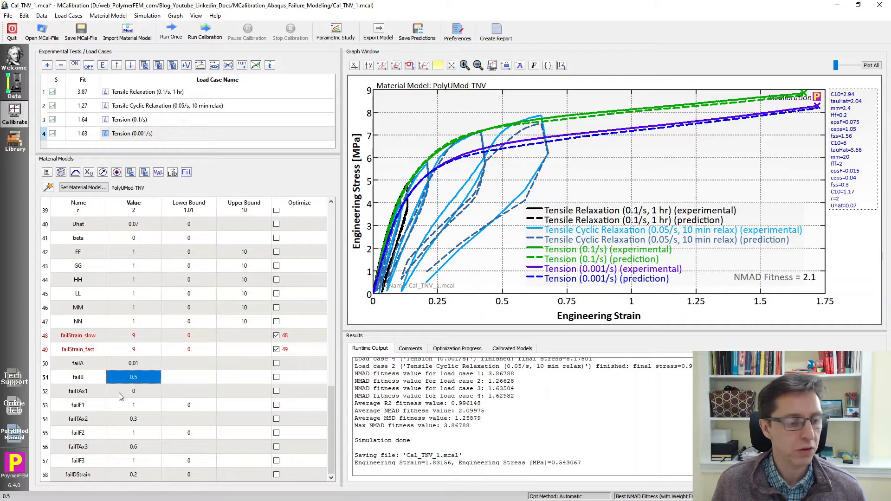
{"action": "mouse_move", "coordinate": [99, 453]}
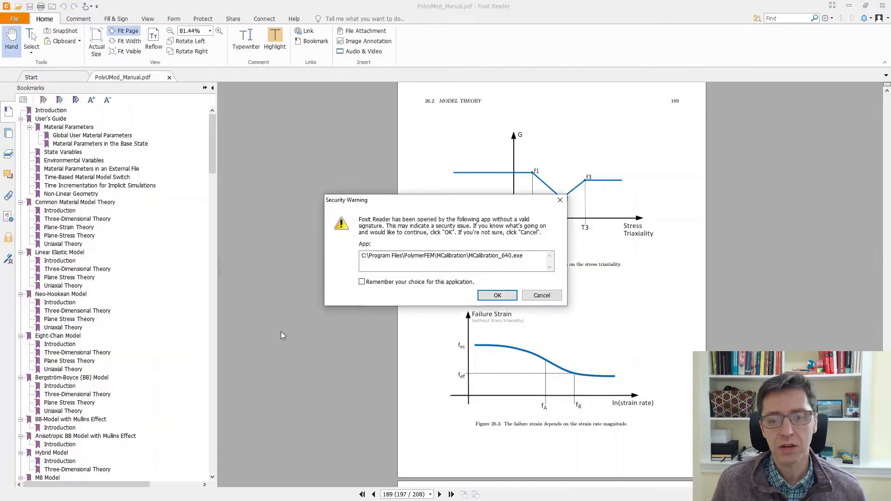
Dismiss the Foxit security warning and zoom to 150% on Figure 26.3, failure strain versus strain rate
{"action": "left_click", "coordinate": [496, 295]}
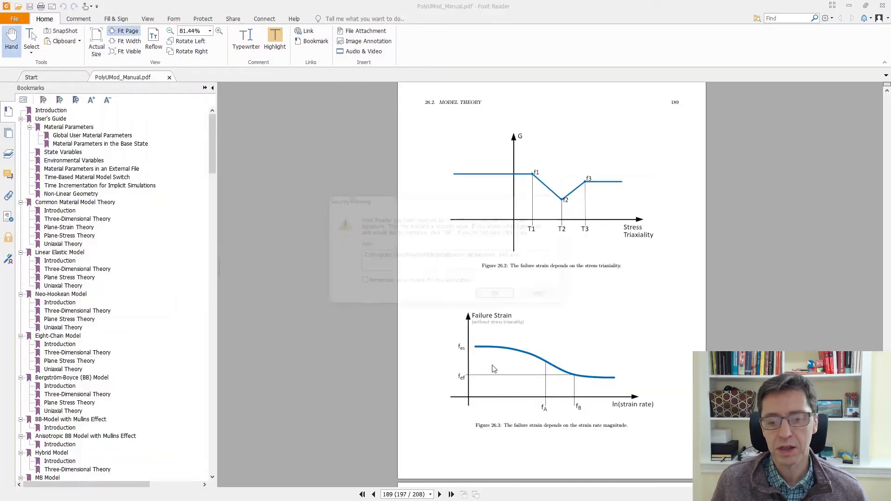
{"action": "left_click", "coordinate": [493, 293]}
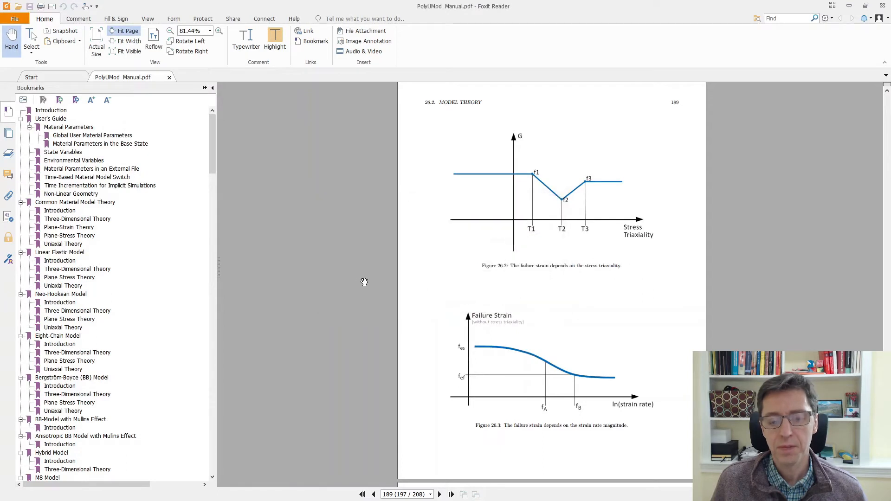
{"action": "mouse_move", "coordinate": [355, 291]}
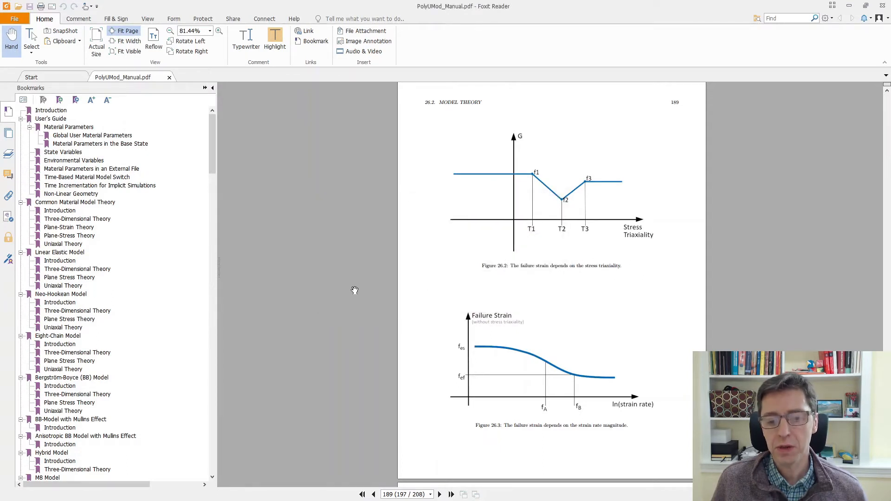
{"action": "mouse_move", "coordinate": [517, 446]}
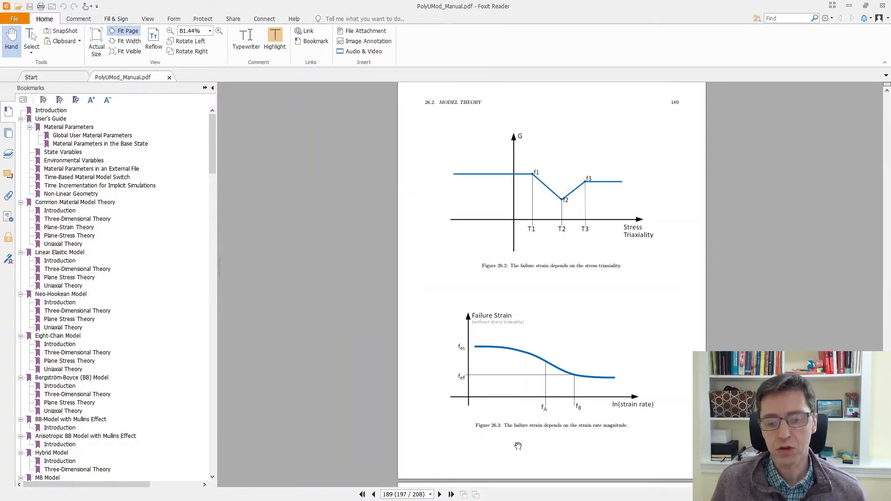
{"action": "left_click", "coordinate": [188, 31]}
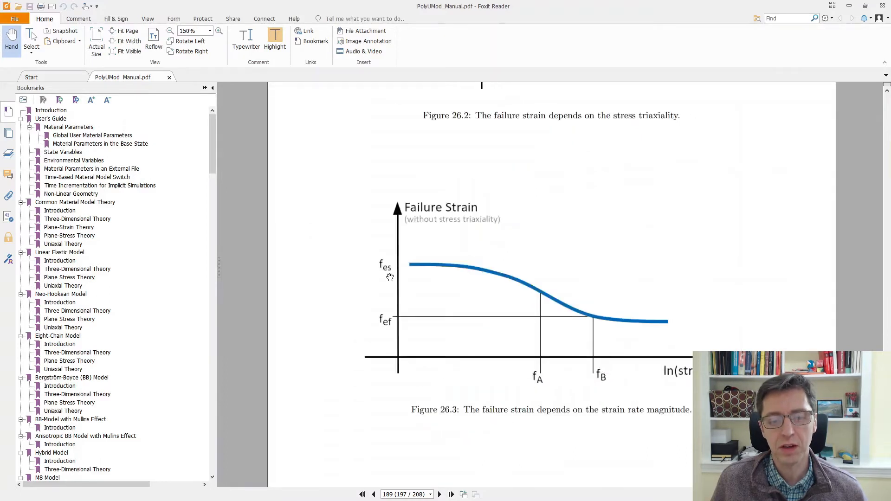
{"action": "mouse_move", "coordinate": [404, 269]}
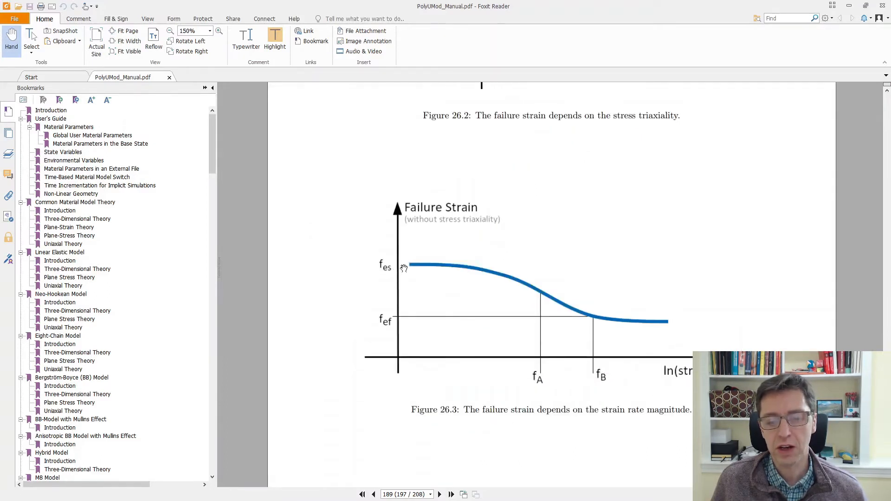
{"action": "mouse_move", "coordinate": [386, 324]}
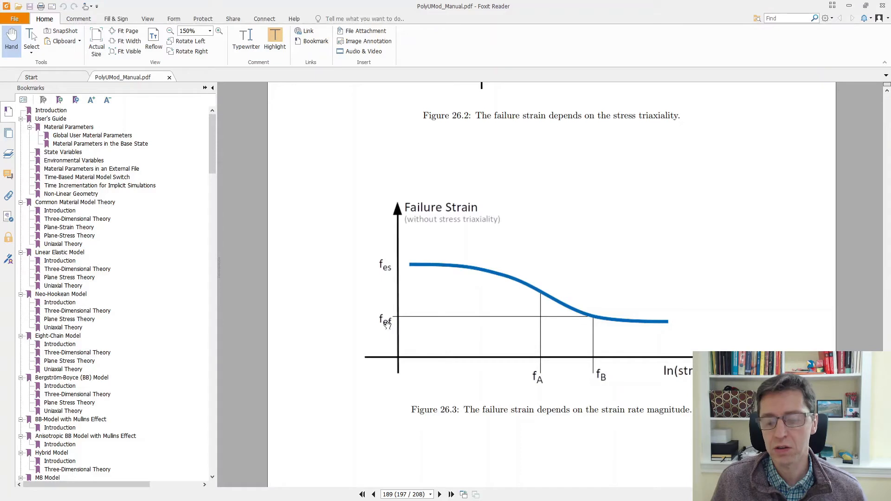
{"action": "mouse_move", "coordinate": [540, 377]}
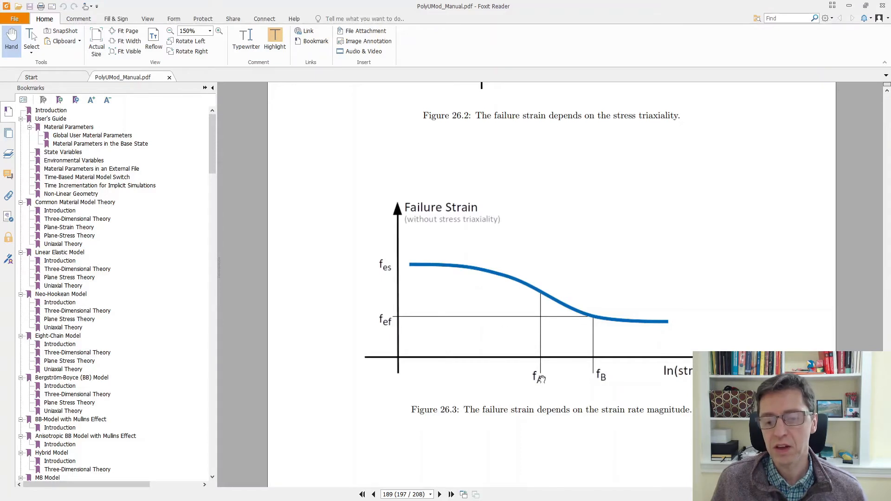
{"action": "mouse_move", "coordinate": [454, 341]}
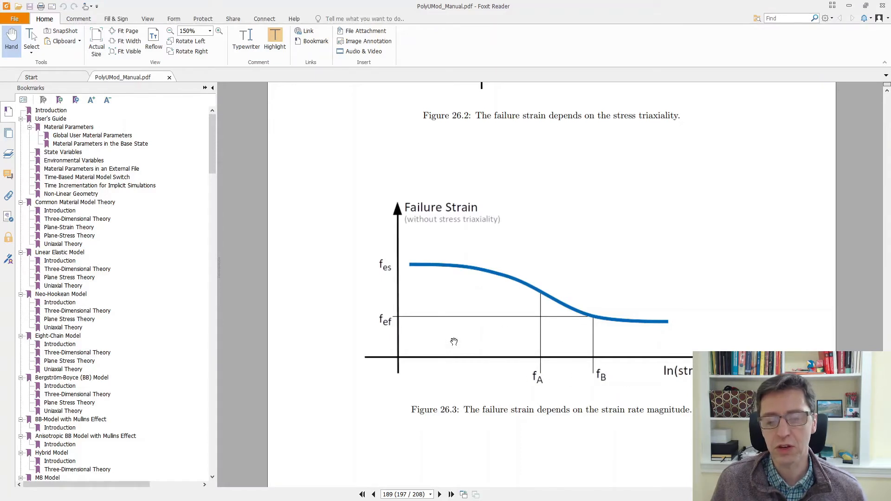
{"action": "mouse_move", "coordinate": [362, 270]}
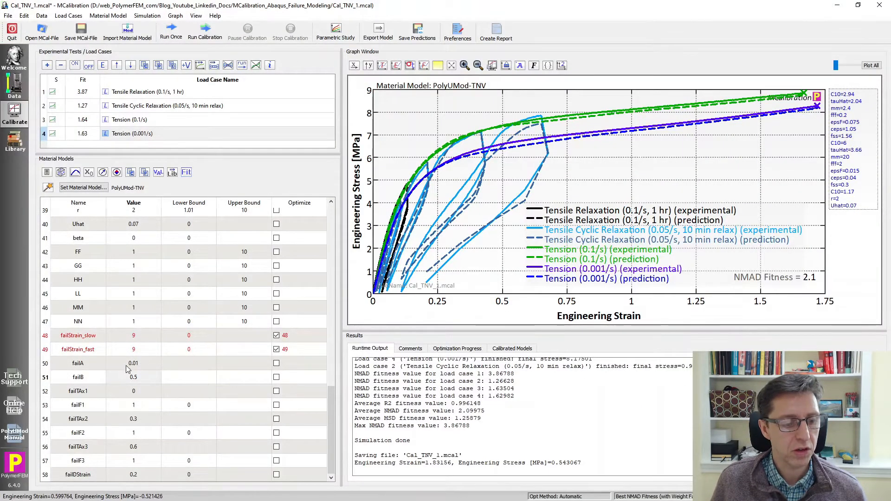
Edit the failure rate parameters so failA is 0.001 and failB is 0.01
{"action": "left_click", "coordinate": [133, 377]}
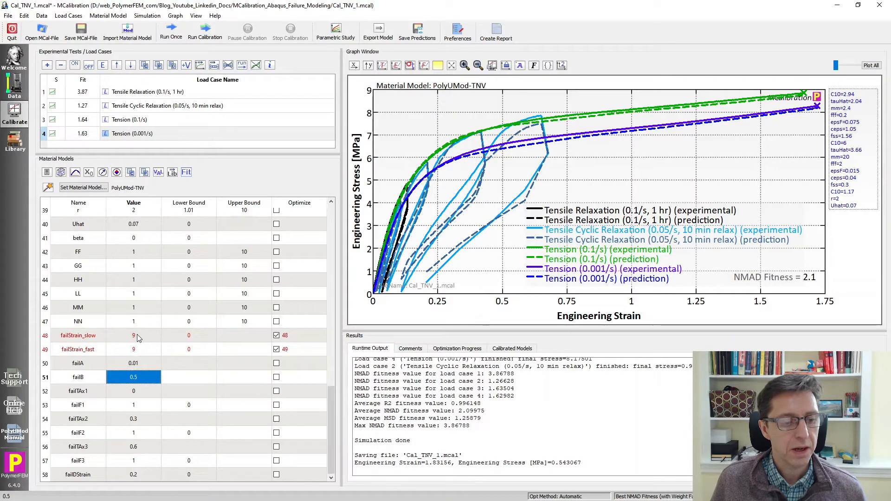
{"action": "left_click", "coordinate": [133, 363]}
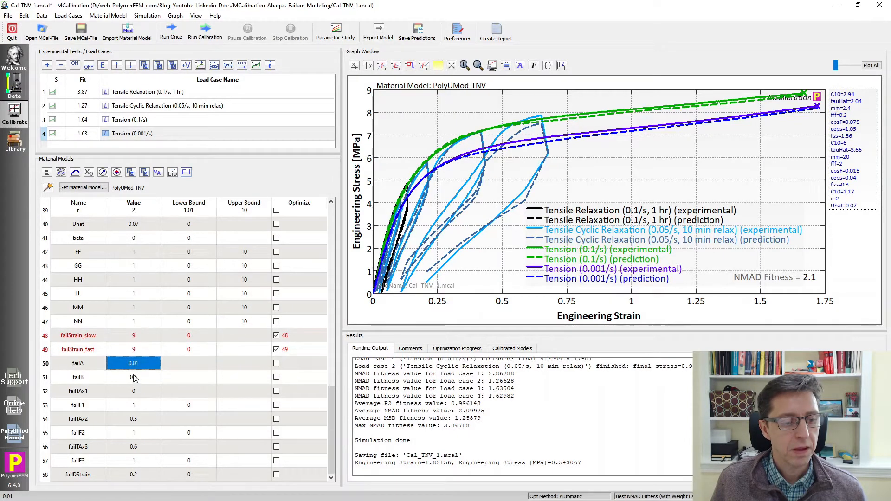
{"action": "left_click", "coordinate": [133, 377]}
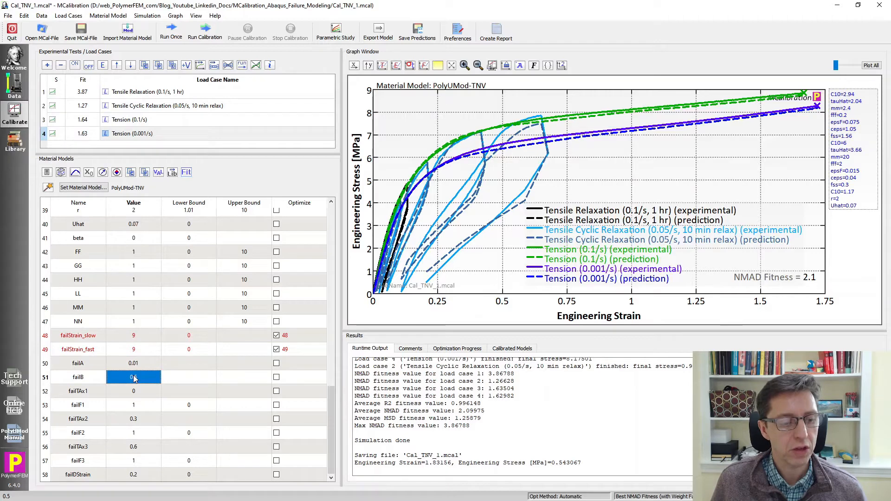
{"action": "type", "text": "0.5"}
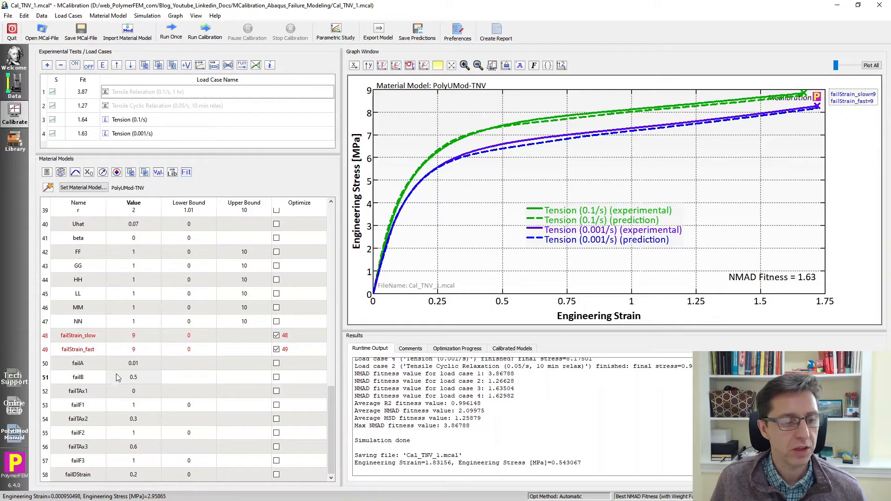
{"action": "left_click", "coordinate": [133, 363]}
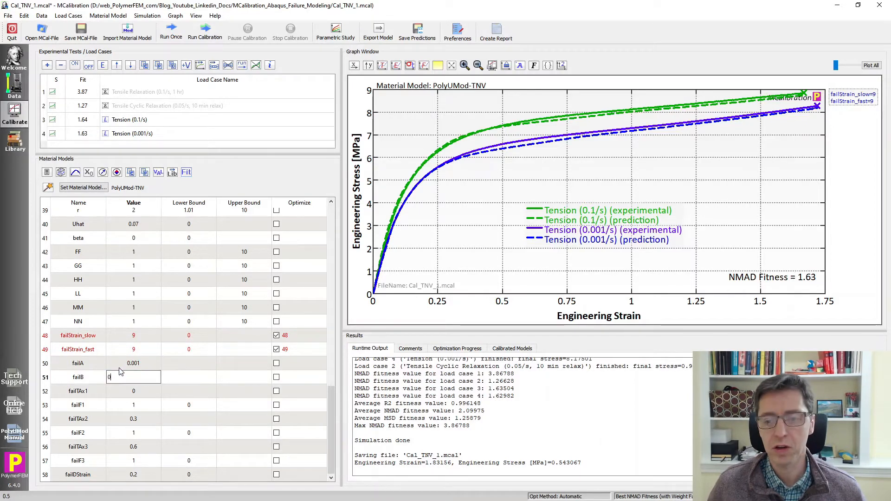
{"action": "type", "text": "0.01"}
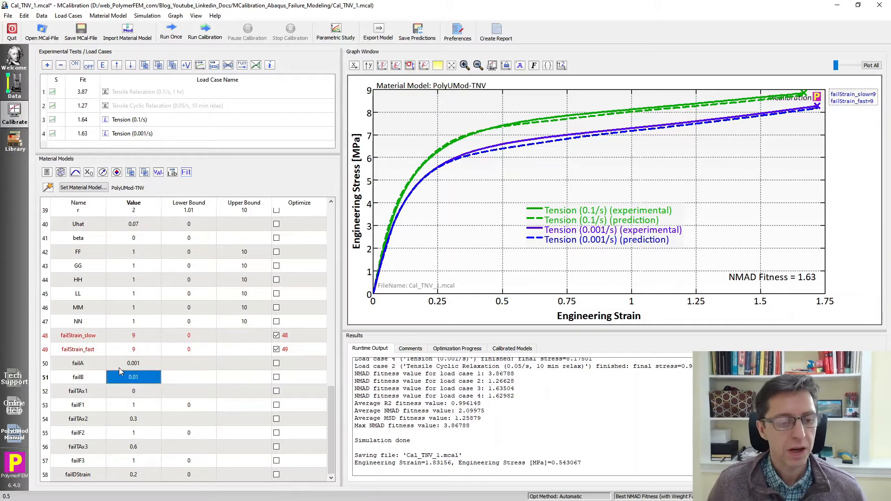
{"action": "left_click", "coordinate": [132, 363]}
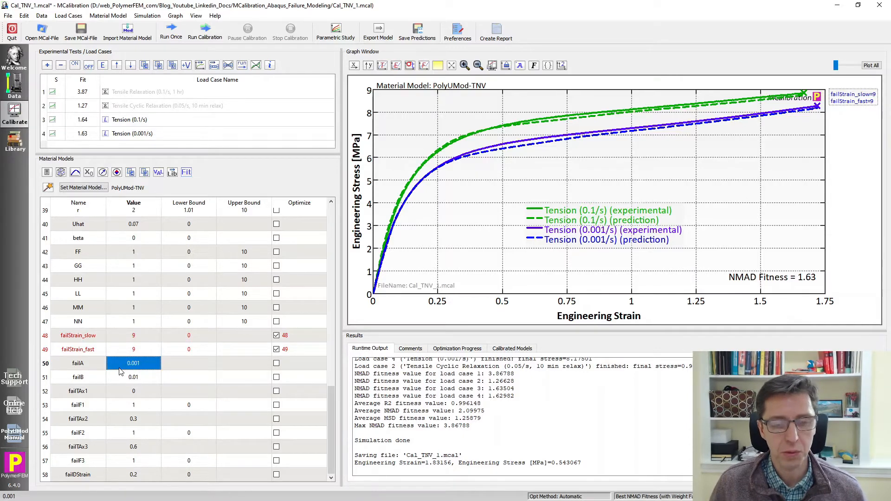
{"action": "left_click", "coordinate": [133, 349]}
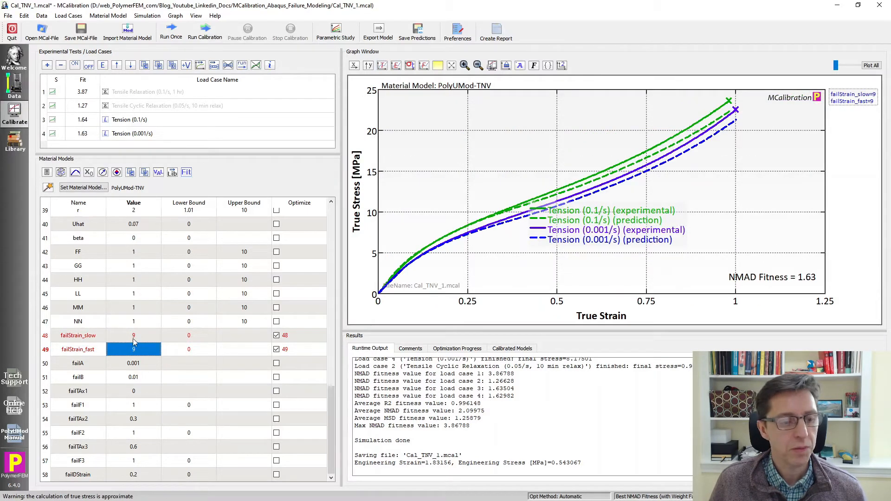
Set failStrain_slow and failStrain_fast values to 0.5 in the Material Models table
{"action": "left_click", "coordinate": [134, 335]}
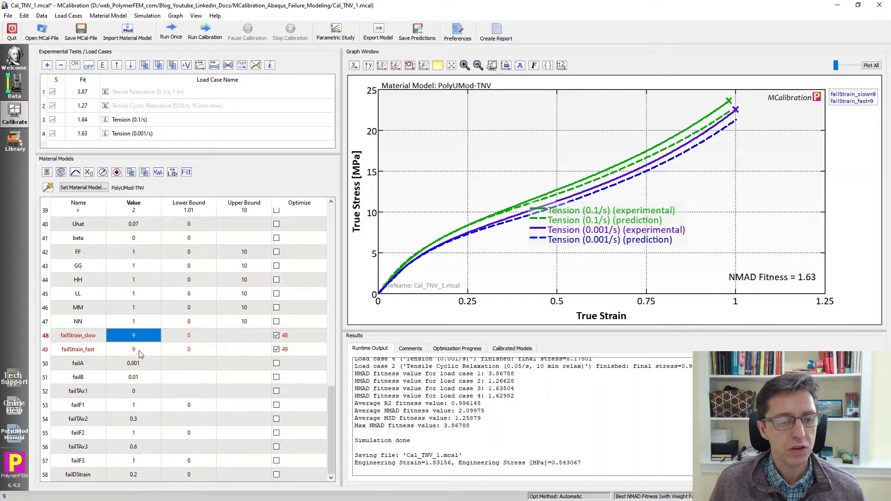
{"action": "mouse_move", "coordinate": [387, 300]}
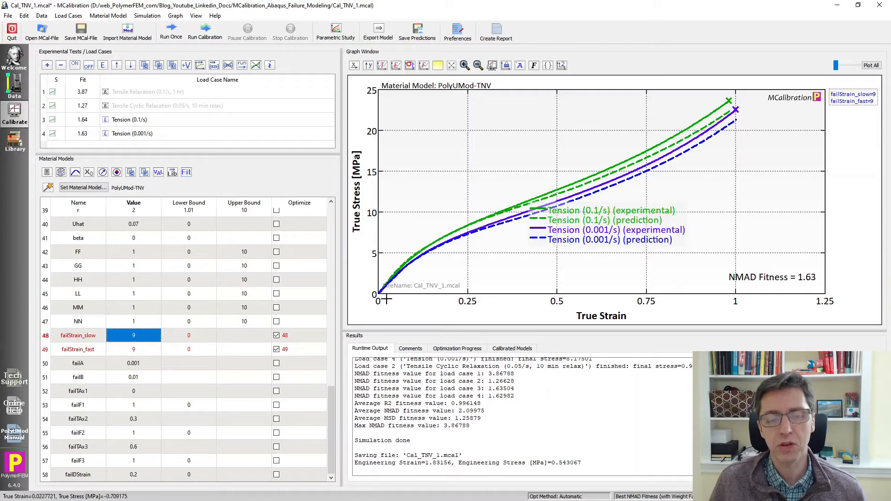
{"action": "mouse_move", "coordinate": [723, 142]}
{"action": "type", "text": "0.5"}
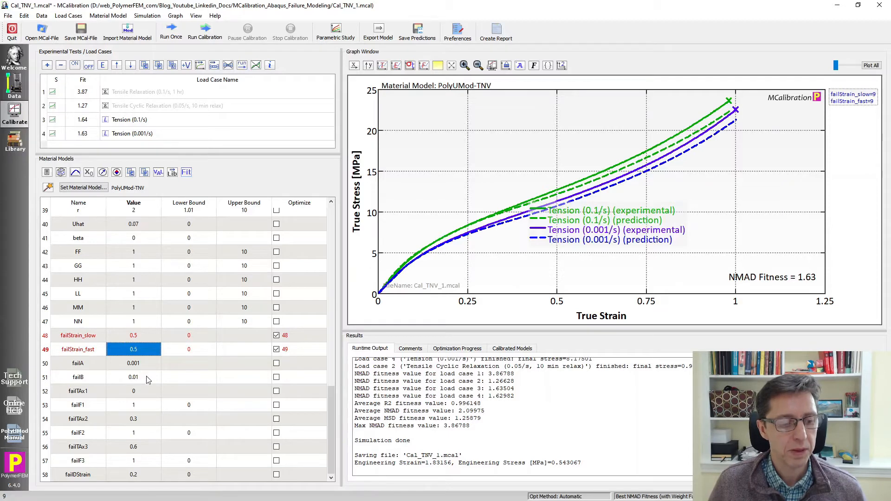
{"action": "mouse_move", "coordinate": [151, 405]}
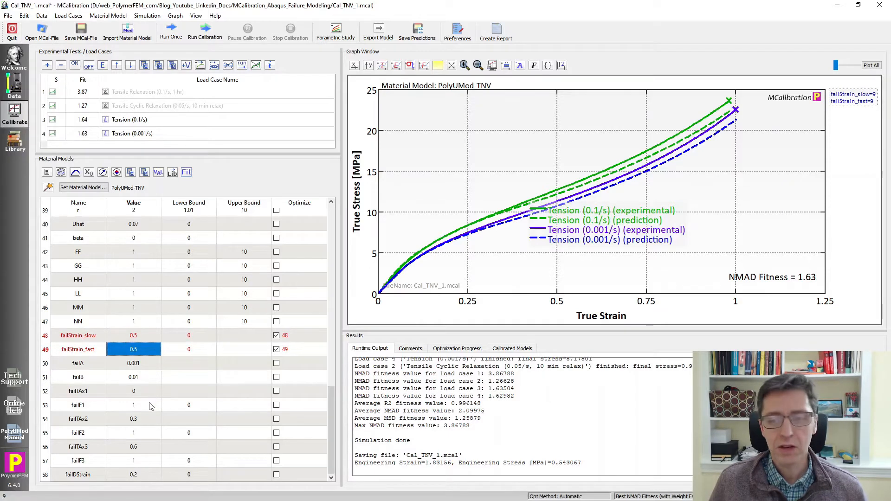
{"action": "mouse_move", "coordinate": [153, 422]}
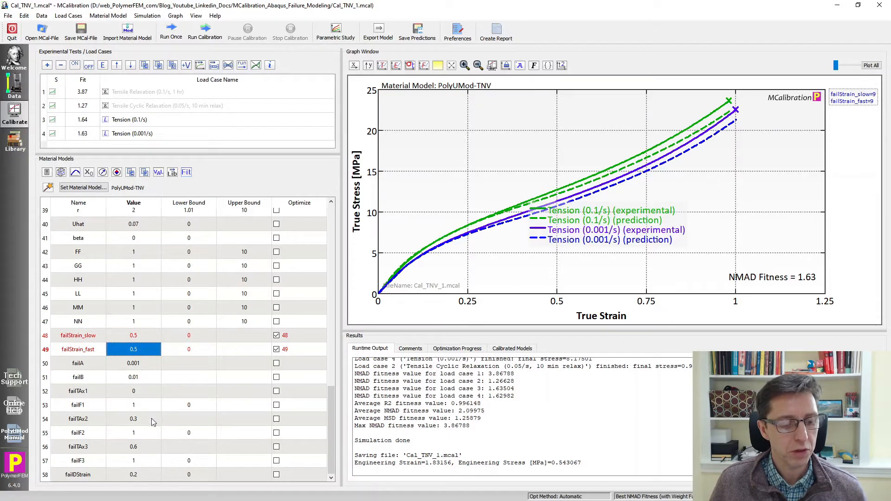
{"action": "mouse_move", "coordinate": [211, 480]}
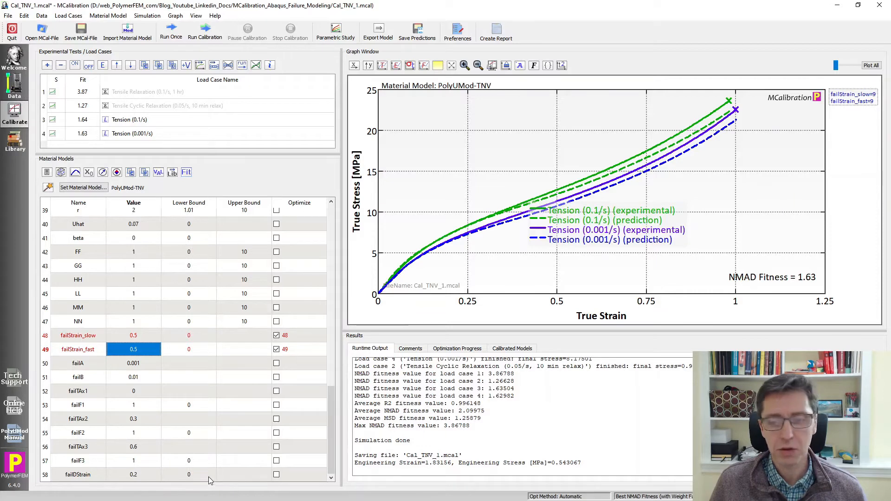
{"action": "left_click", "coordinate": [133, 474]}
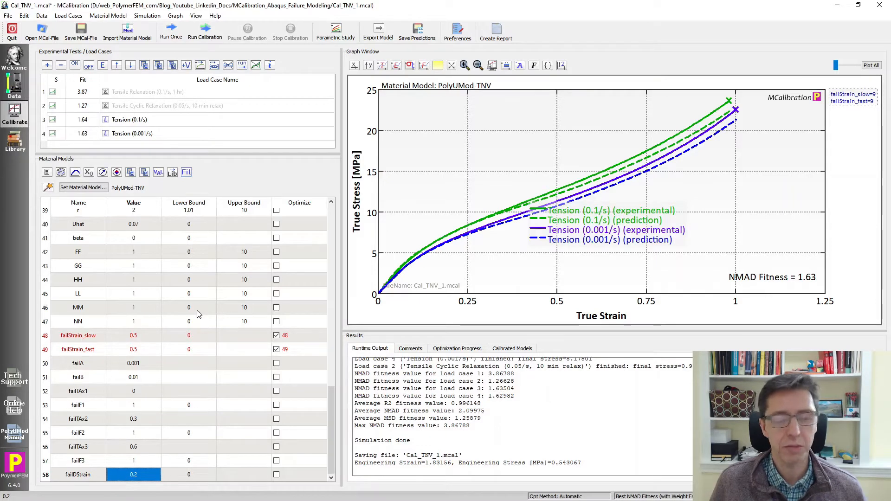
{"action": "mouse_move", "coordinate": [170, 33]}
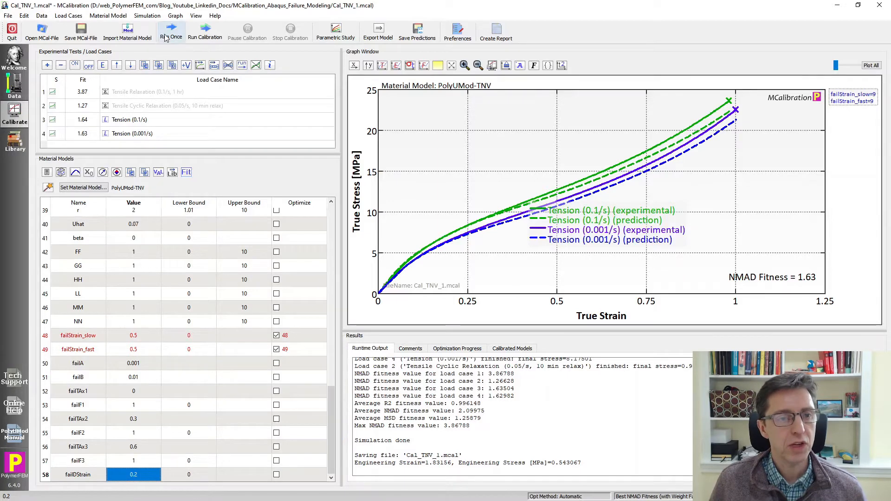
Run the TNV model once with failure strains 0.5, then review the failStrain and failDStrain values (NMAD 48.8)
{"action": "left_click", "coordinate": [170, 32]}
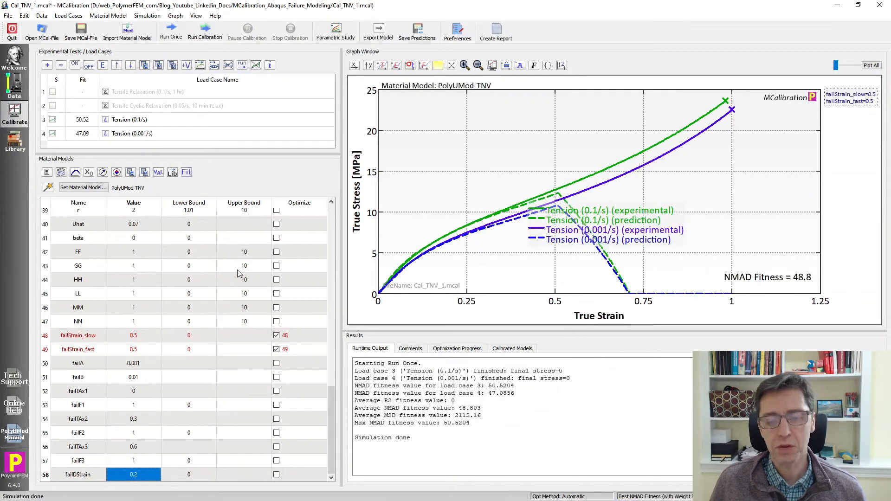
{"action": "mouse_move", "coordinate": [407, 276]}
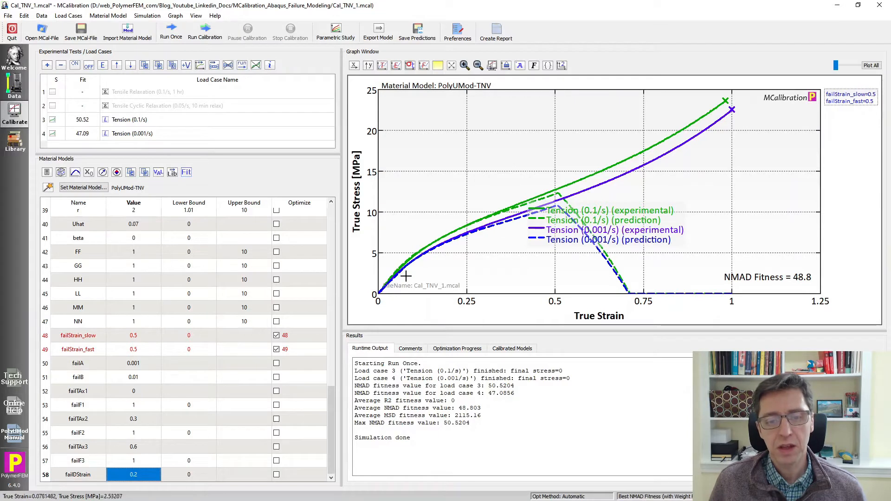
{"action": "mouse_move", "coordinate": [540, 214]}
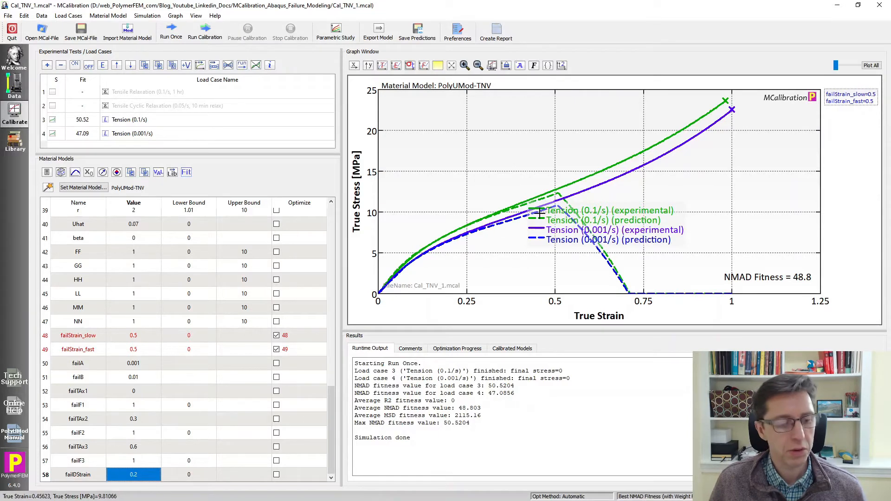
{"action": "left_click", "coordinate": [133, 335]}
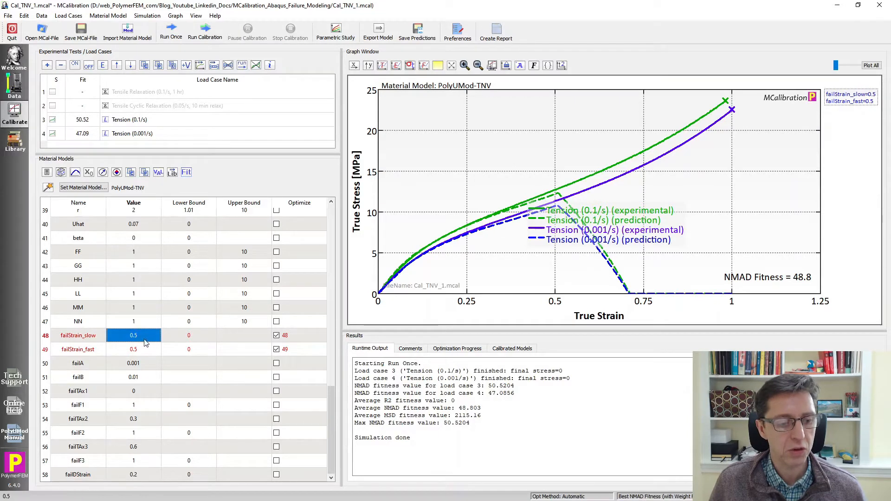
{"action": "left_click", "coordinate": [134, 349]}
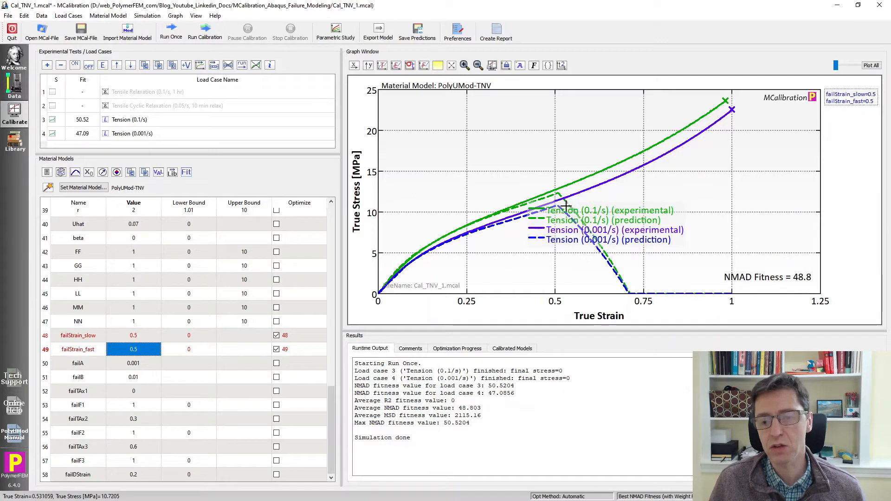
{"action": "mouse_move", "coordinate": [564, 240]}
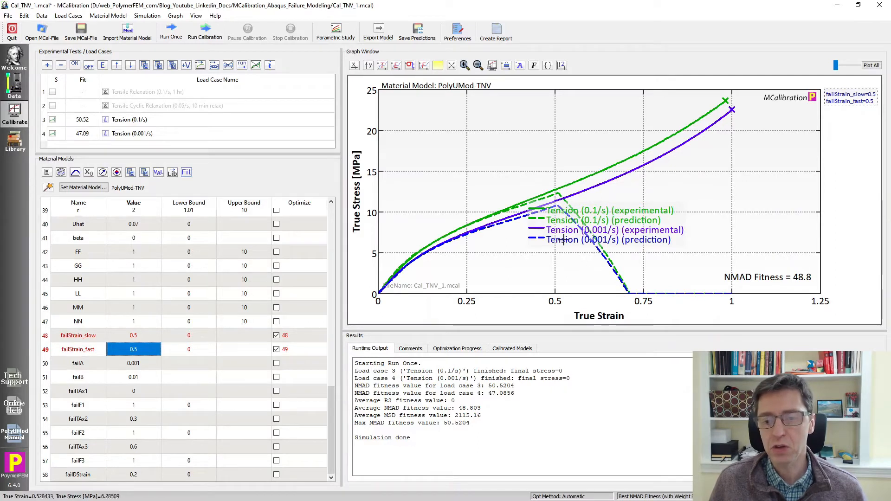
{"action": "mouse_move", "coordinate": [603, 262]}
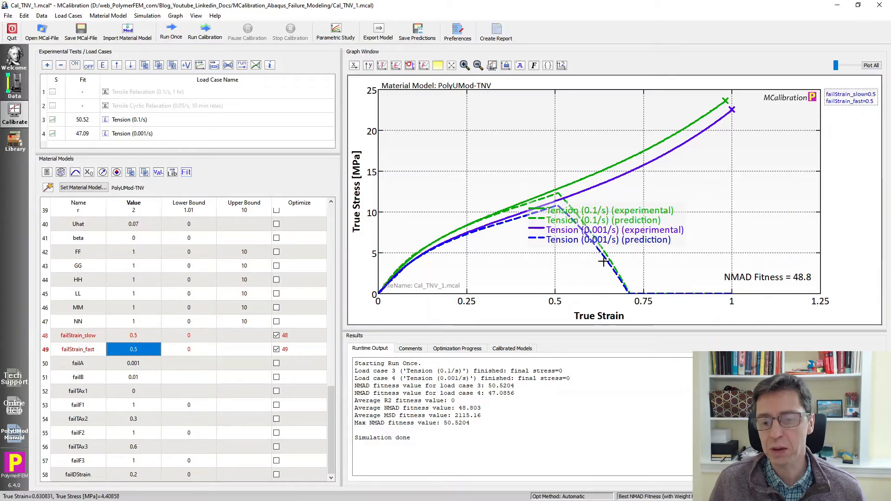
{"action": "mouse_move", "coordinate": [630, 297]}
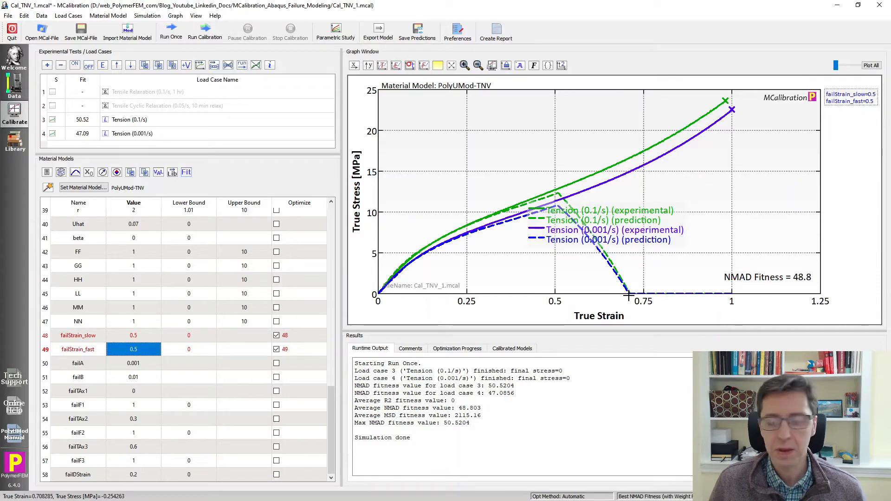
{"action": "mouse_move", "coordinate": [554, 209]}
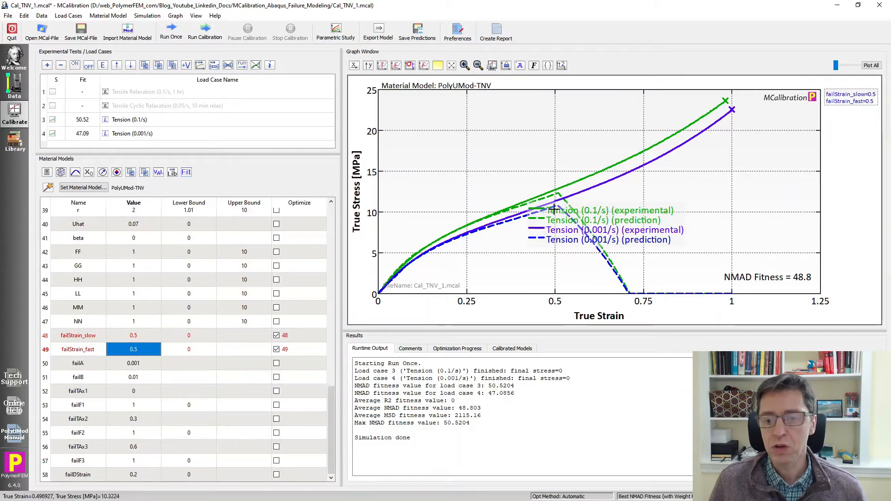
{"action": "mouse_move", "coordinate": [555, 189]}
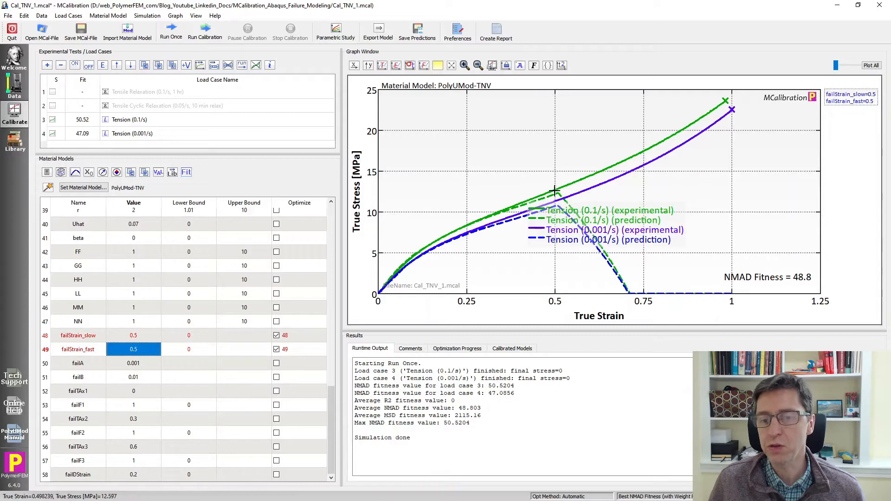
{"action": "mouse_move", "coordinate": [728, 99]}
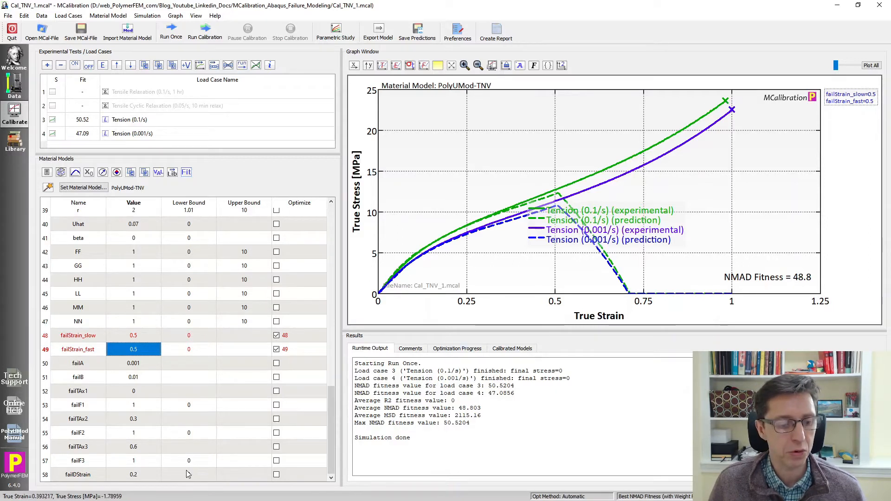
{"action": "left_click", "coordinate": [134, 474]}
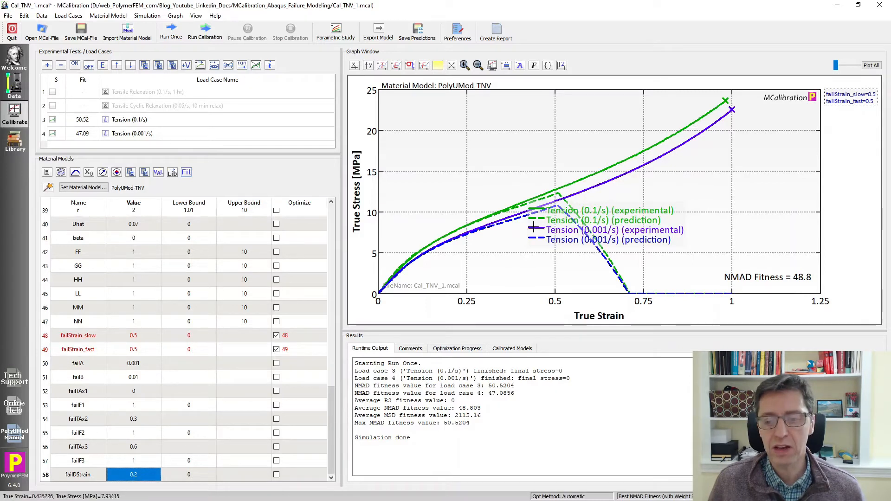
{"action": "mouse_move", "coordinate": [560, 206]}
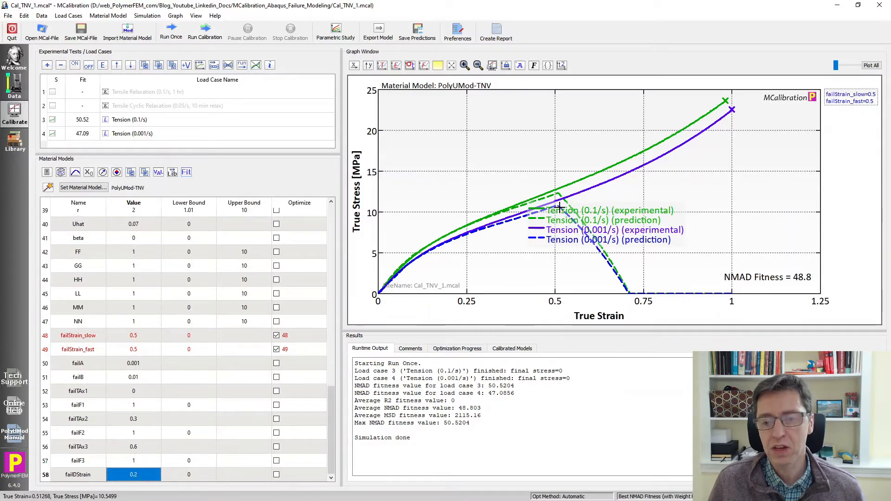
{"action": "mouse_move", "coordinate": [57, 488]}
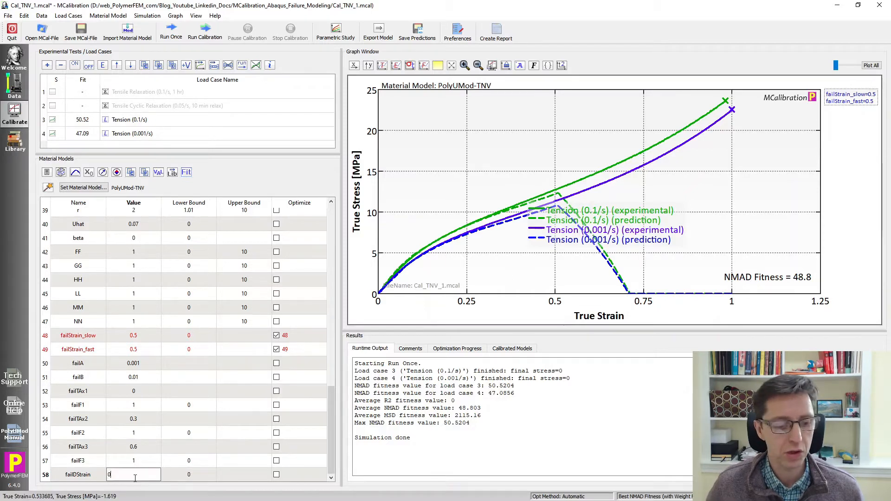
{"action": "type", "text": "0.02"}
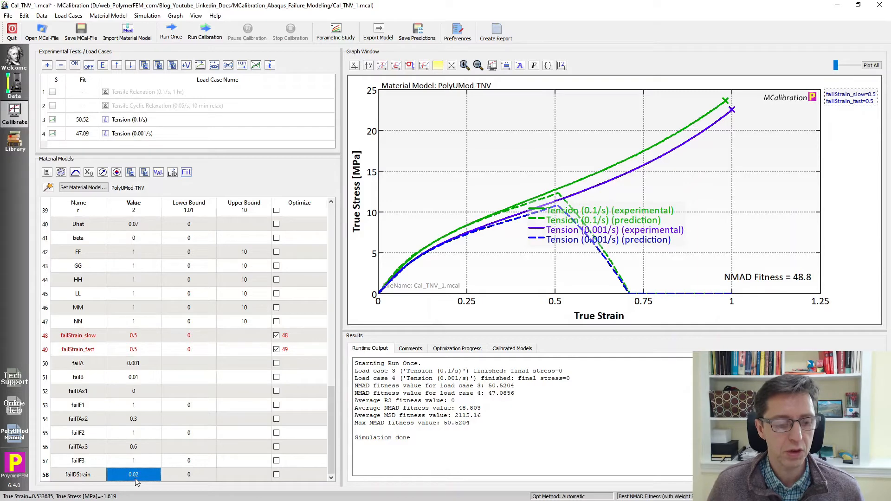
{"action": "left_click", "coordinate": [171, 31]}
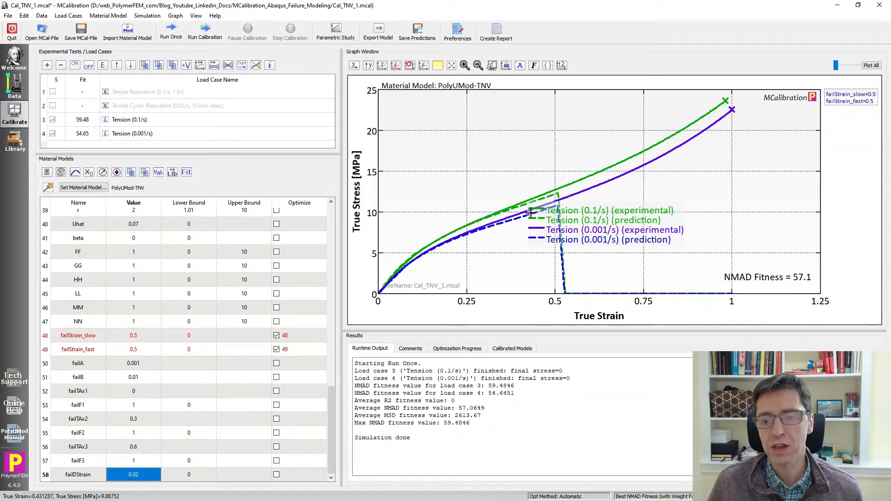
{"action": "mouse_move", "coordinate": [557, 278]}
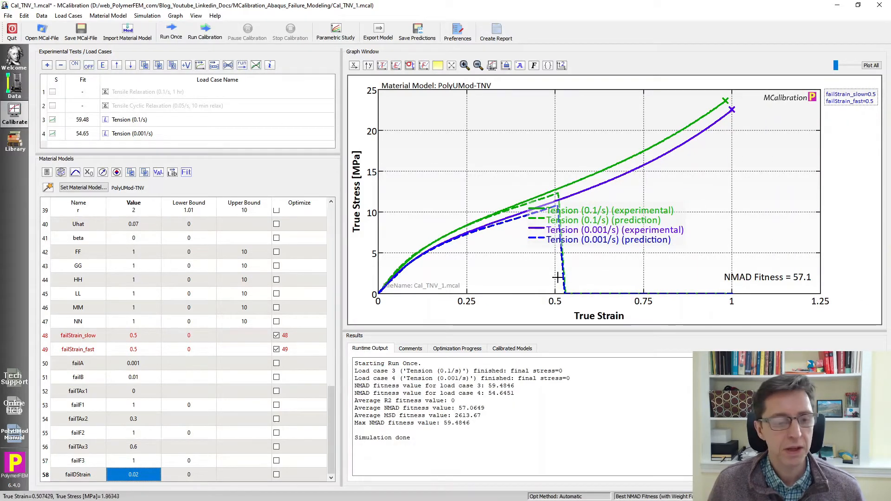
{"action": "mouse_move", "coordinate": [725, 115]}
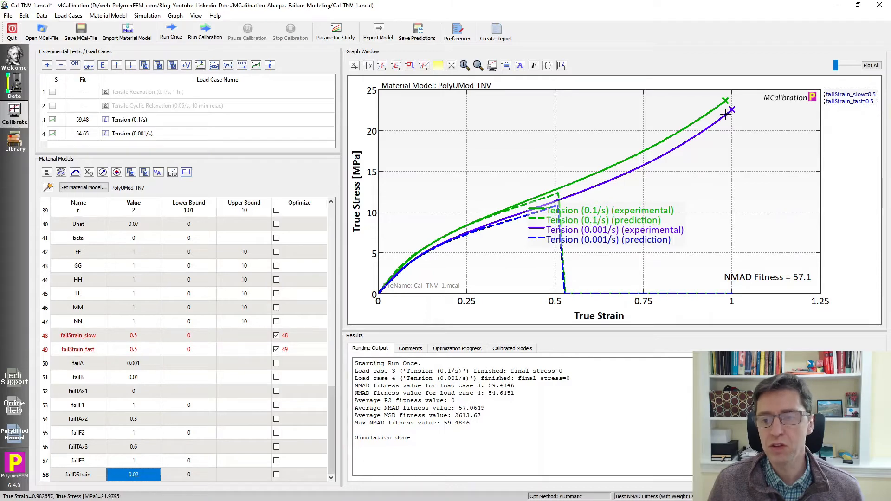
{"action": "mouse_move", "coordinate": [184, 317]}
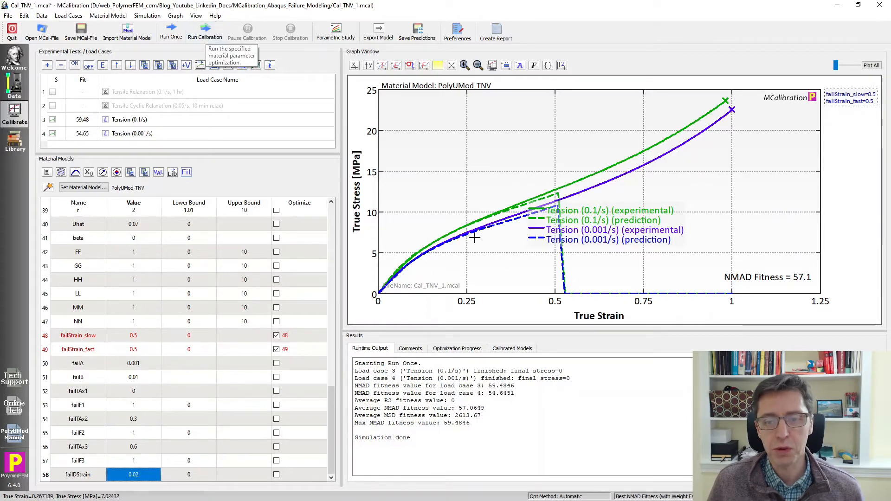
{"action": "mouse_move", "coordinate": [708, 122]}
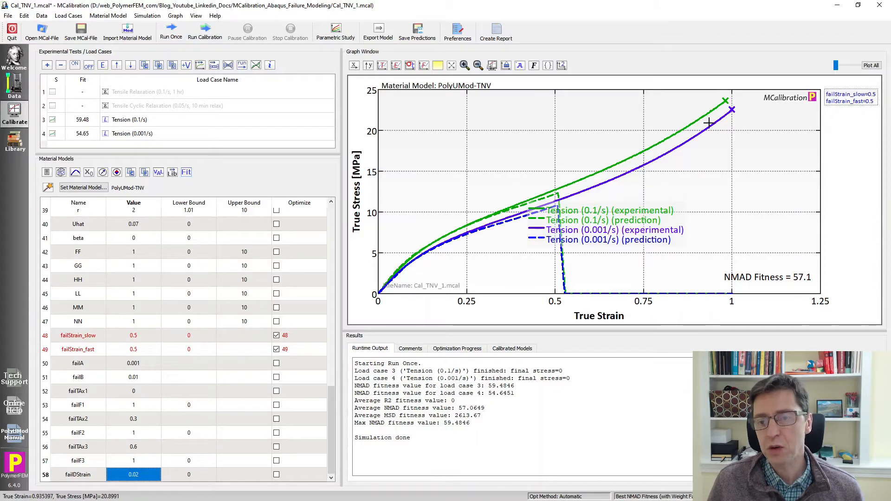
{"action": "mouse_move", "coordinate": [715, 115]}
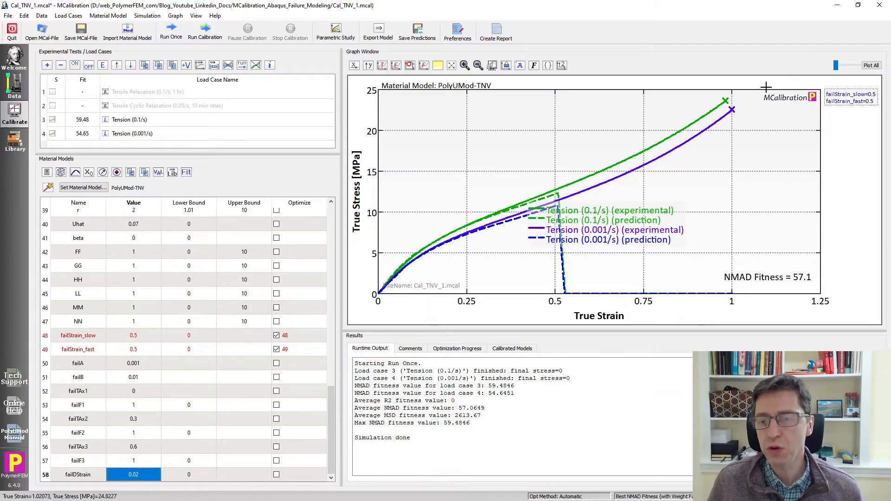
{"action": "mouse_move", "coordinate": [746, 110]}
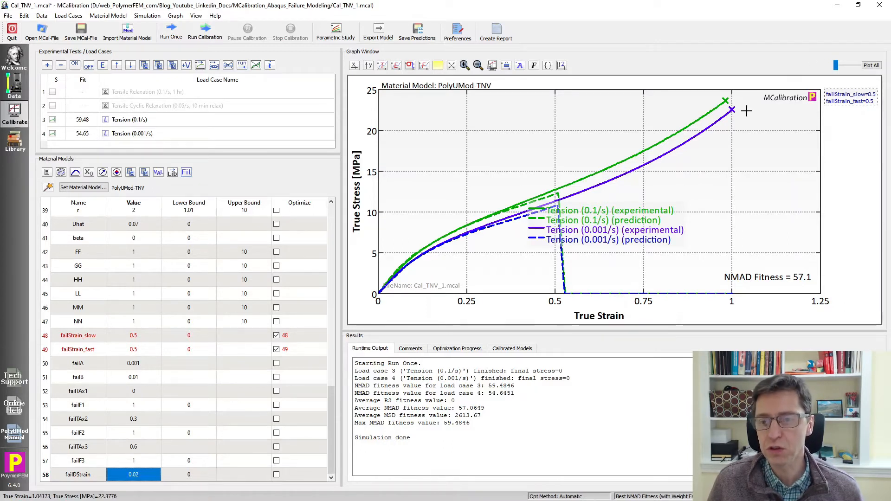
{"action": "mouse_move", "coordinate": [753, 134]}
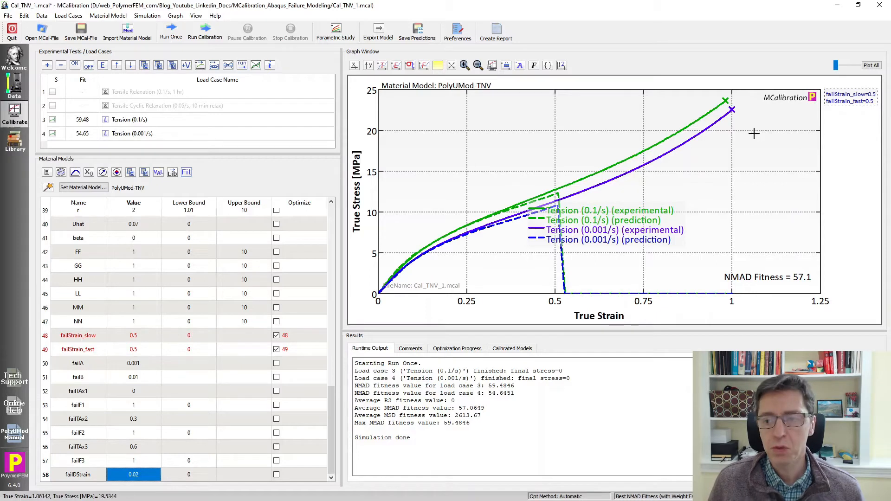
{"action": "mouse_move", "coordinate": [128, 346]}
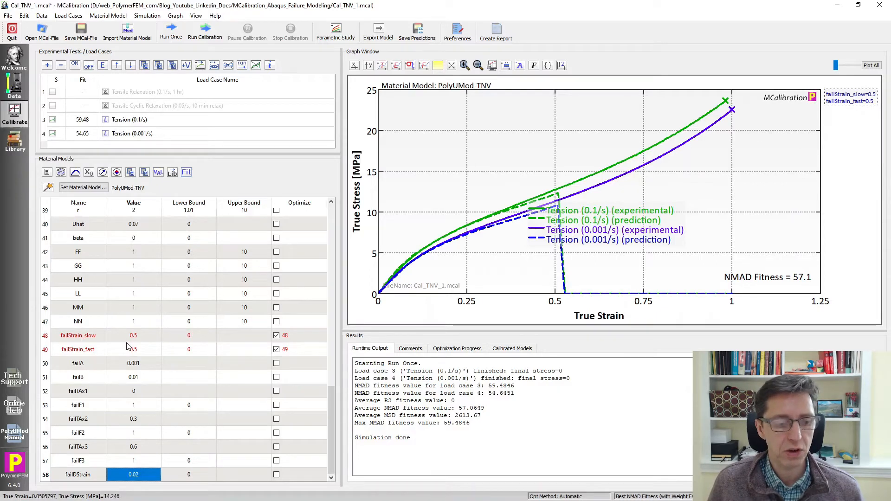
{"action": "mouse_move", "coordinate": [779, 120]}
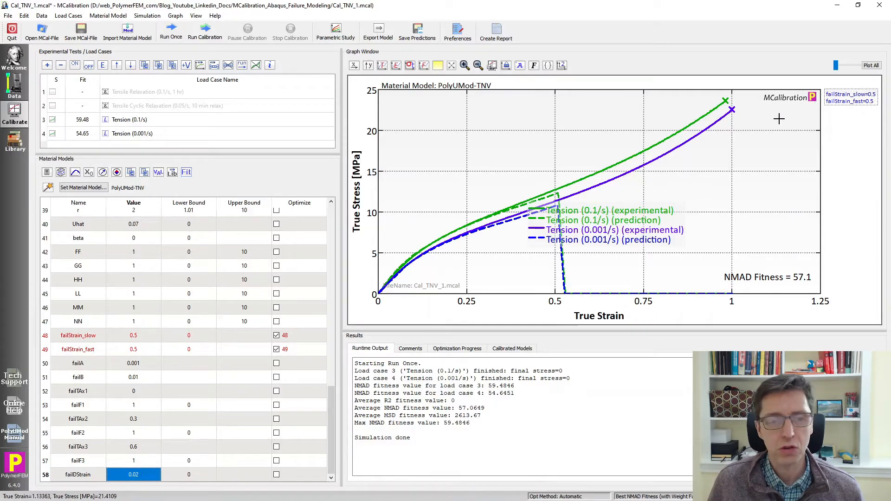
{"action": "mouse_move", "coordinate": [233, 199]}
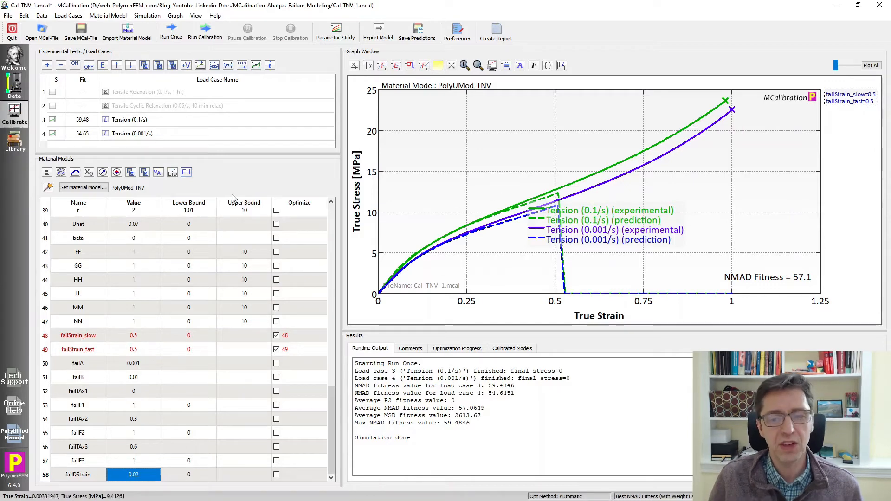
{"action": "mouse_move", "coordinate": [132, 126]}
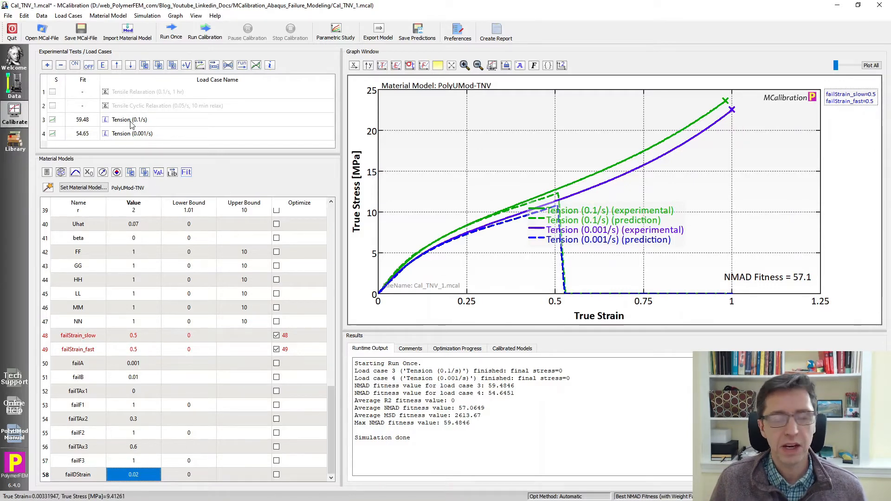
{"action": "mouse_move", "coordinate": [130, 119]}
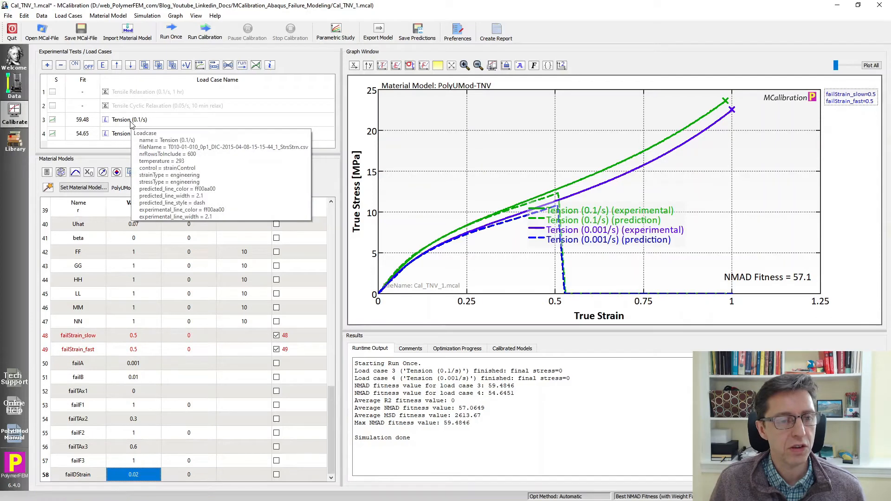
Set the Tension (0.1/s) failure time from its data (about 21.56) under Miscellaneous settings
{"action": "left_click", "coordinate": [130, 120]}
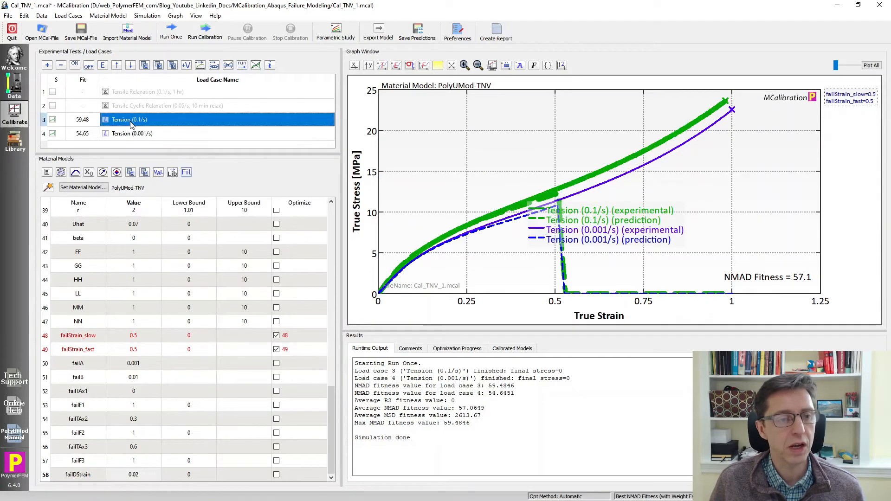
{"action": "double_click", "coordinate": [129, 119]}
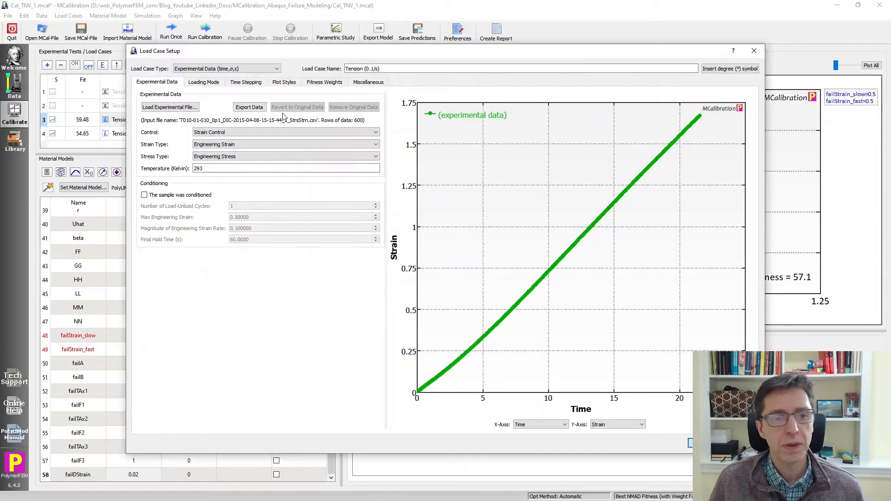
{"action": "left_click", "coordinate": [368, 81]}
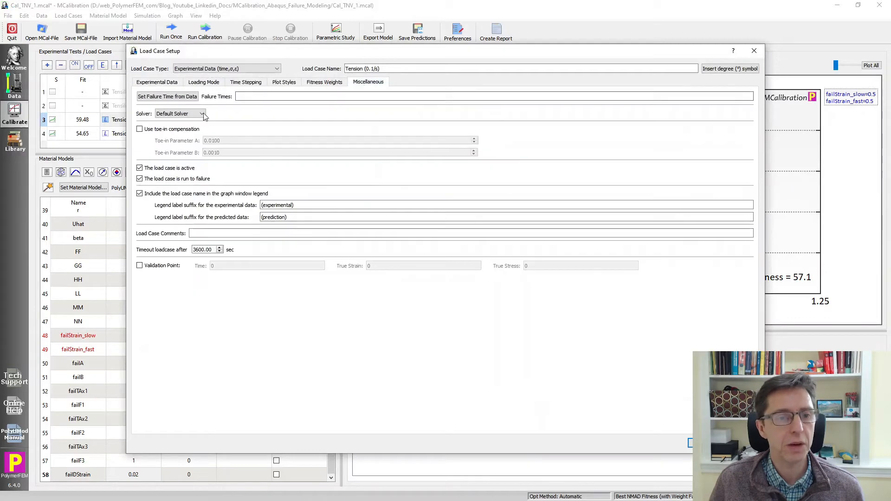
{"action": "left_click", "coordinate": [167, 96]}
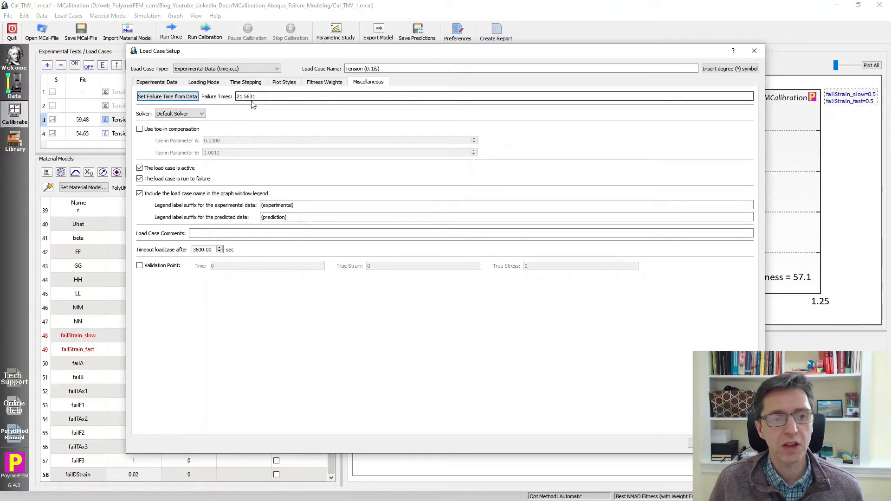
{"action": "left_click", "coordinate": [753, 50]}
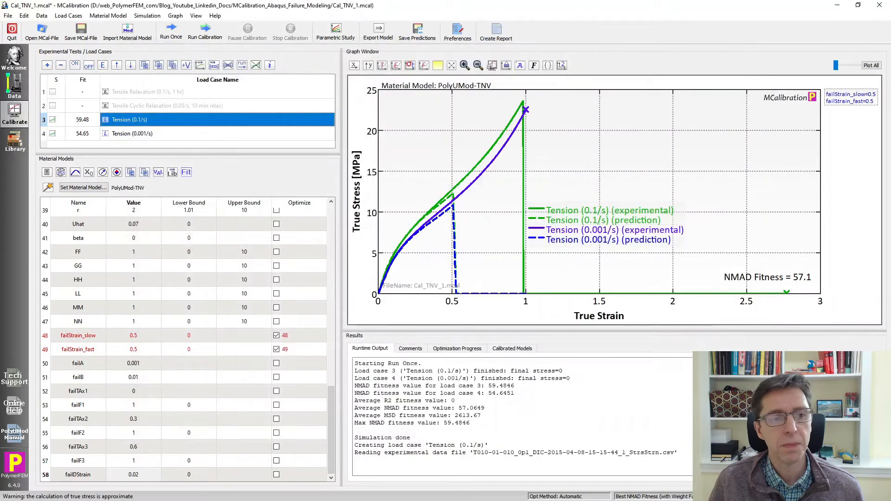
Set the Tension (0.001/s) failure time from its data (about 2201) the same way
{"action": "double_click", "coordinate": [132, 133]}
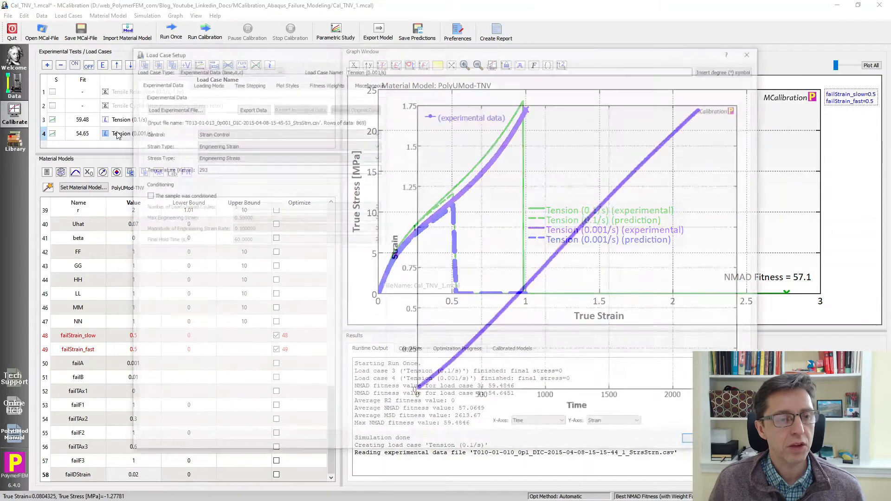
{"action": "left_click", "coordinate": [368, 81]}
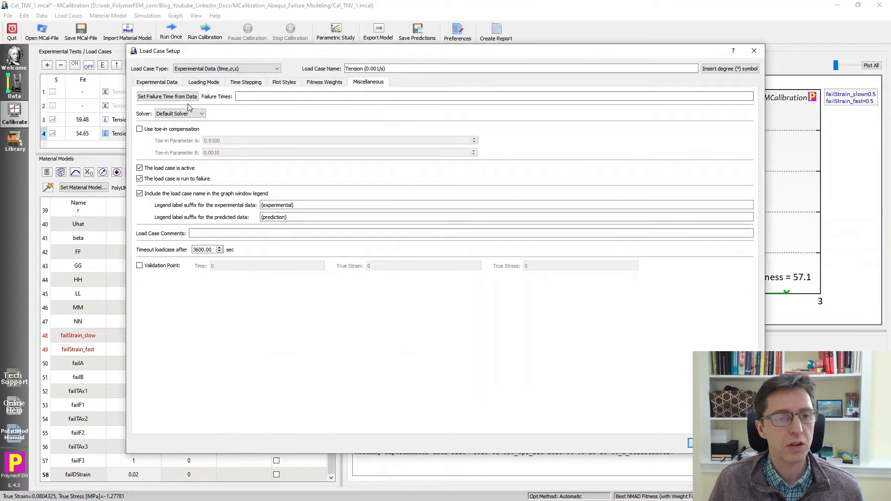
{"action": "left_click", "coordinate": [166, 95]}
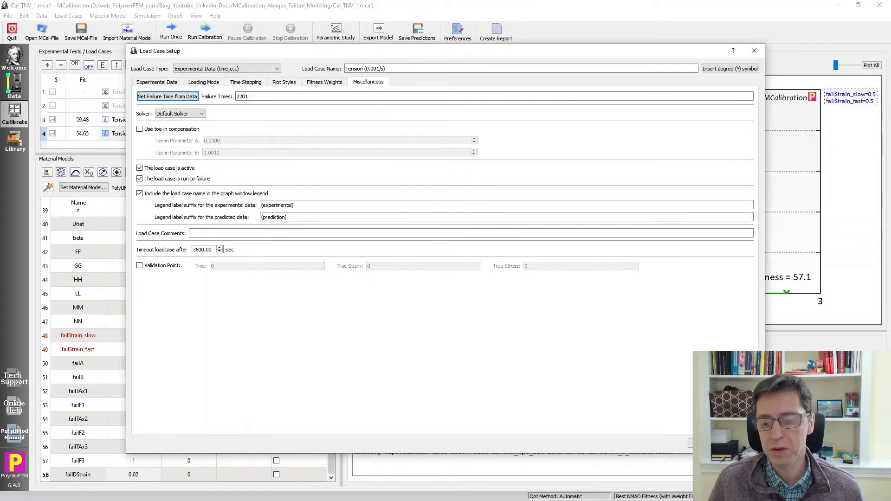
{"action": "left_click", "coordinate": [753, 50]}
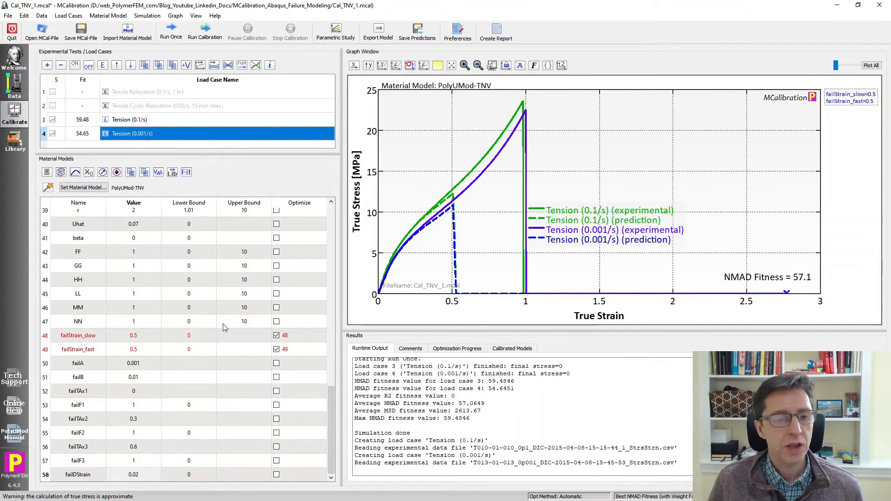
{"action": "mouse_move", "coordinate": [528, 278]}
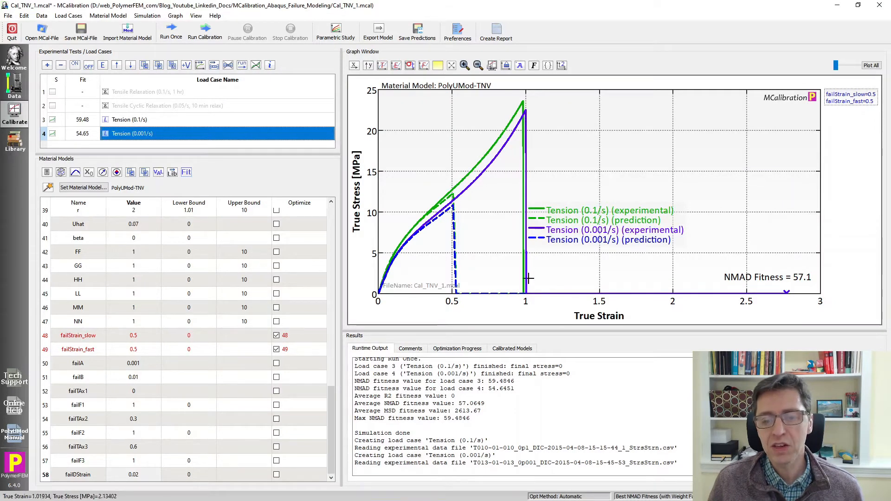
{"action": "mouse_move", "coordinate": [752, 290]}
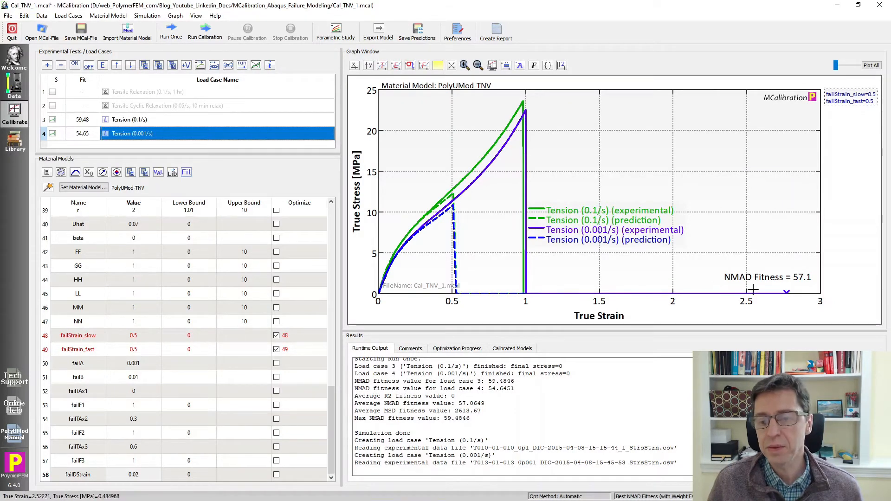
{"action": "mouse_move", "coordinate": [531, 283]}
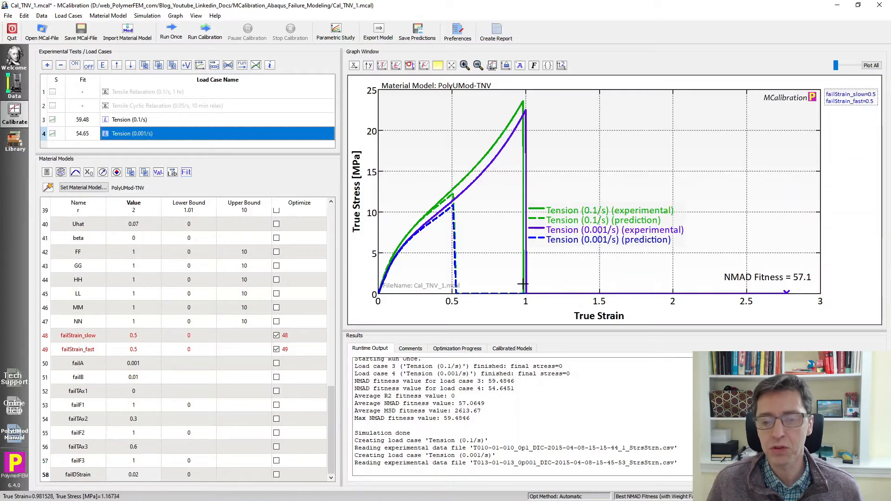
{"action": "mouse_move", "coordinate": [520, 284]}
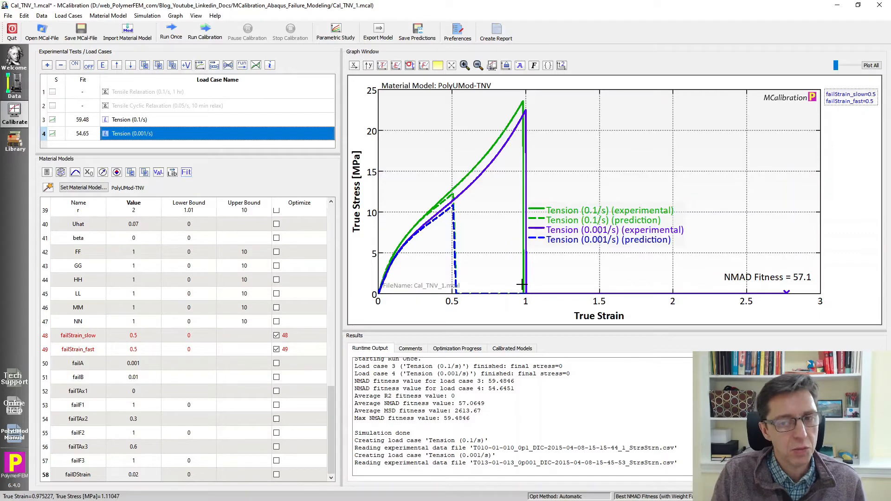
{"action": "mouse_move", "coordinate": [534, 108]}
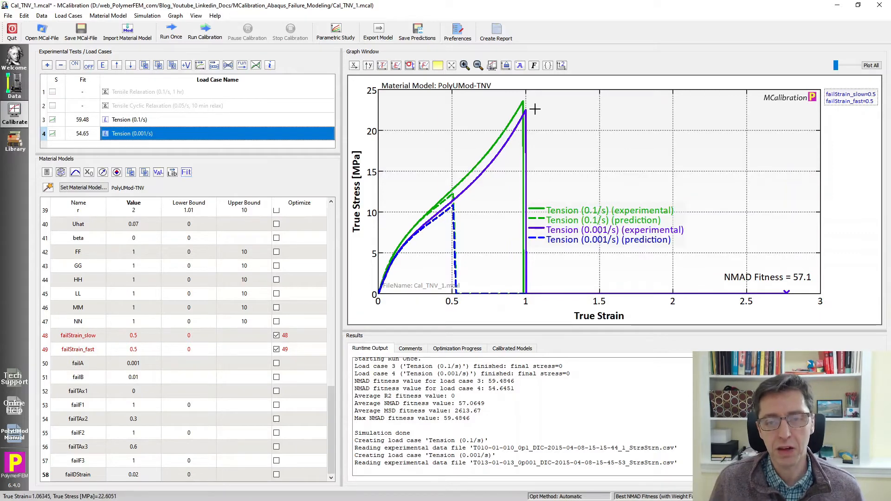
{"action": "mouse_move", "coordinate": [525, 287]}
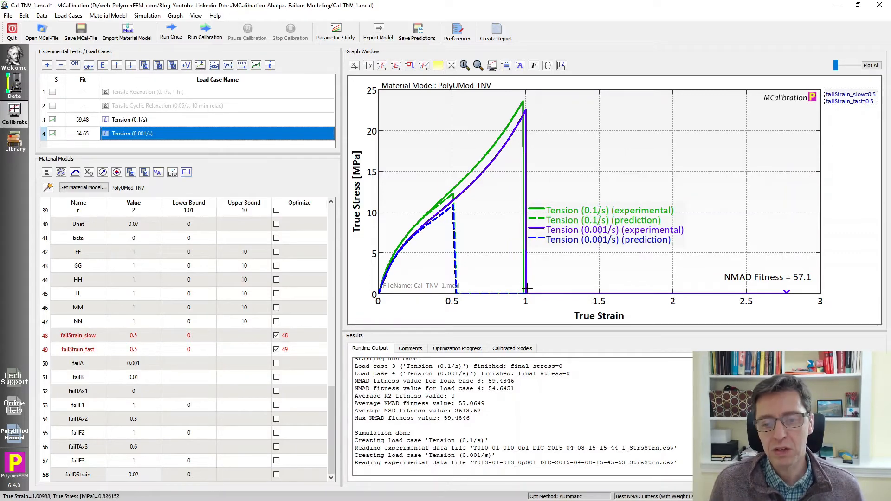
{"action": "mouse_move", "coordinate": [514, 287]}
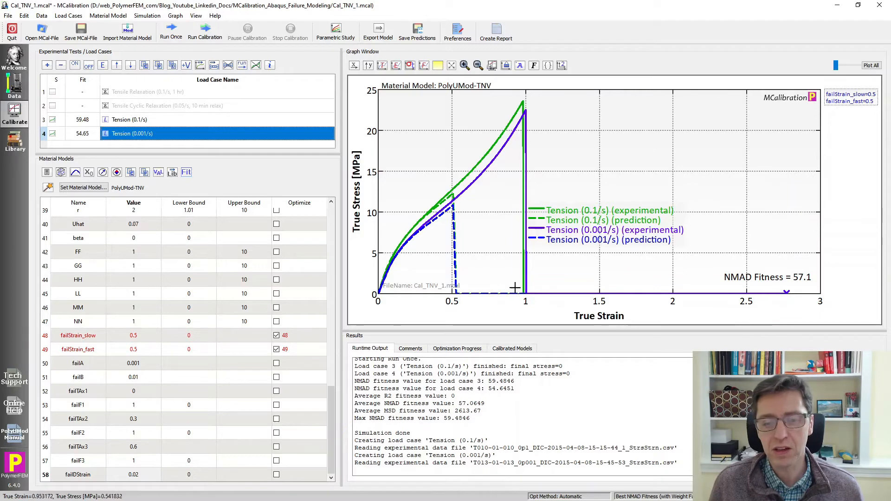
{"action": "mouse_move", "coordinate": [562, 280]}
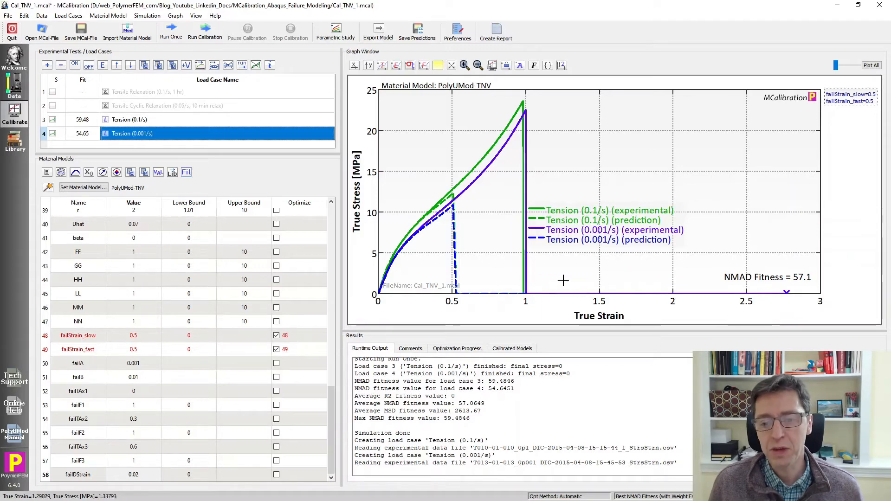
{"action": "mouse_move", "coordinate": [549, 262]}
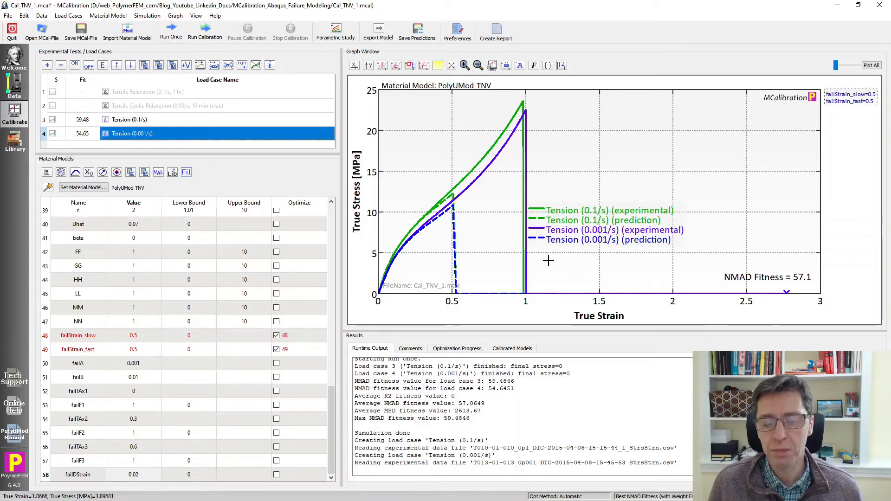
{"action": "mouse_move", "coordinate": [533, 294]}
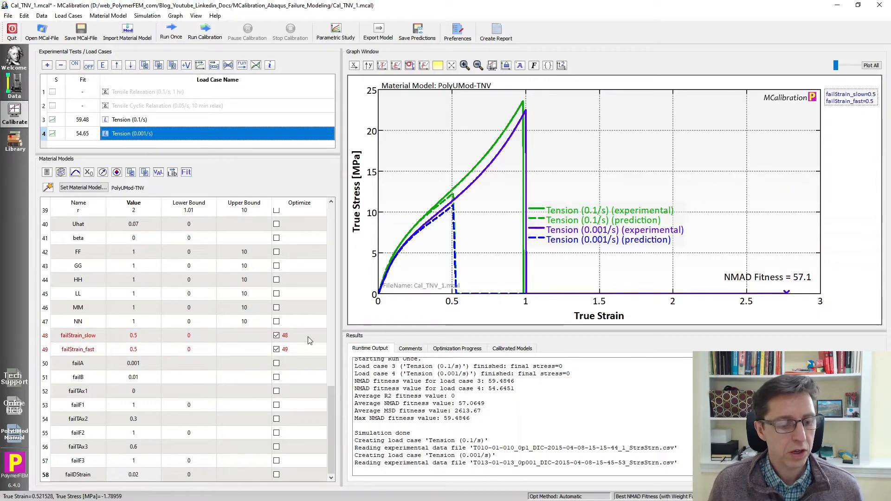
{"action": "mouse_move", "coordinate": [463, 192]}
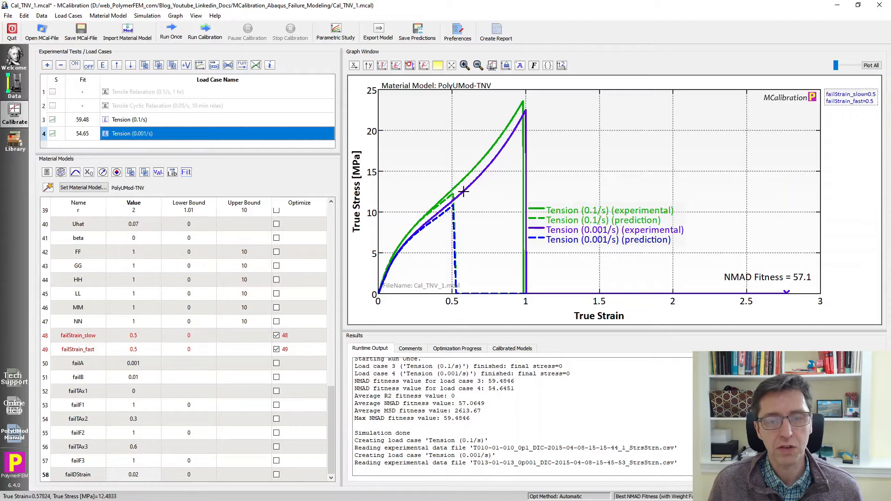
{"action": "mouse_move", "coordinate": [137, 340]}
{"action": "type", "text": "0.7"}
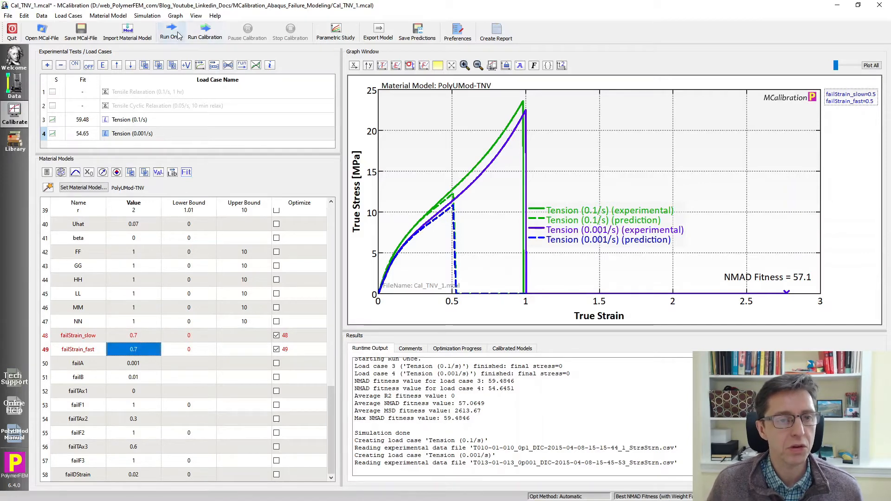
Run the prediction once with both failure strains at 0.7, giving NMAD fitness 36.1
{"action": "left_click", "coordinate": [171, 31]}
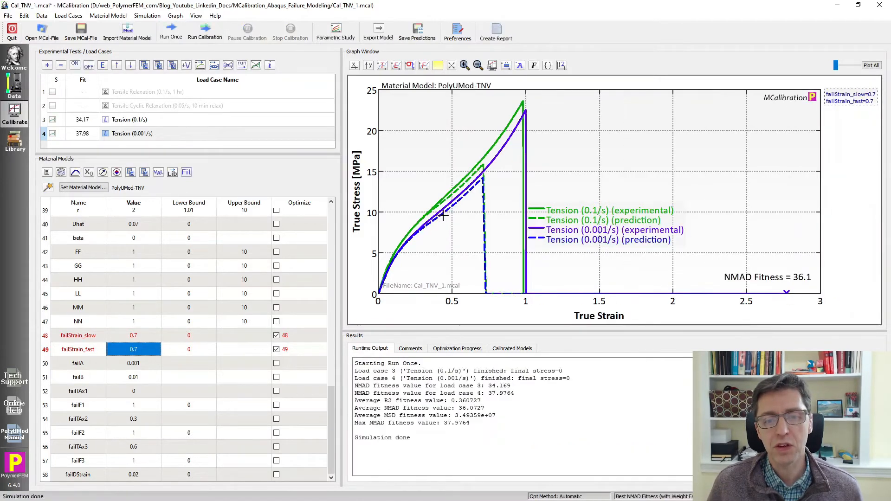
{"action": "mouse_move", "coordinate": [487, 172]}
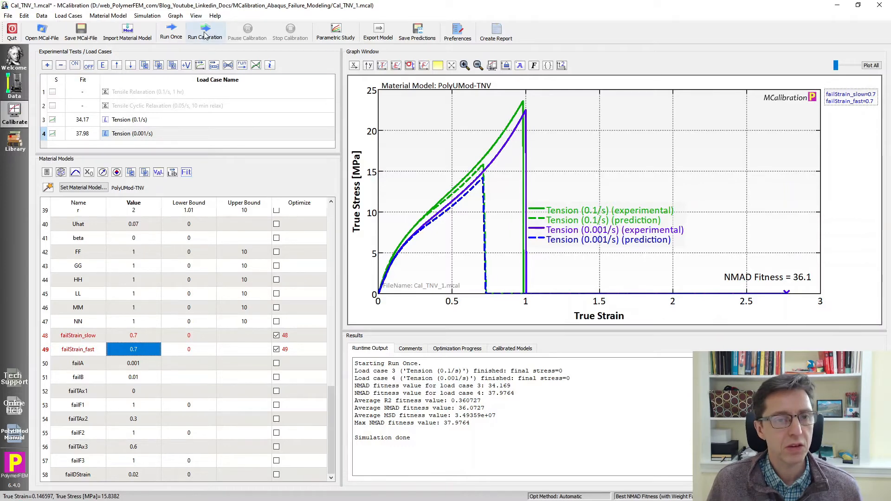
Launch calibration of the two failure strains using the Extensive automatic optimization method
{"action": "left_click", "coordinate": [205, 28]}
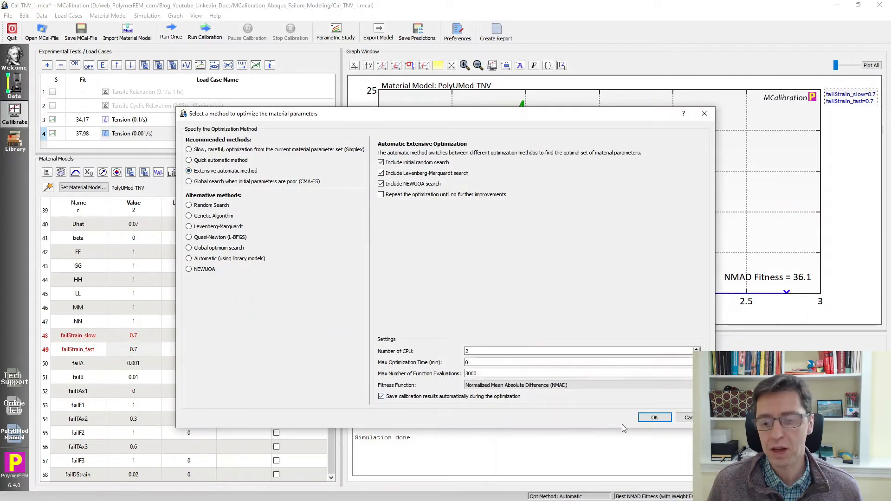
{"action": "left_click", "coordinate": [654, 418]}
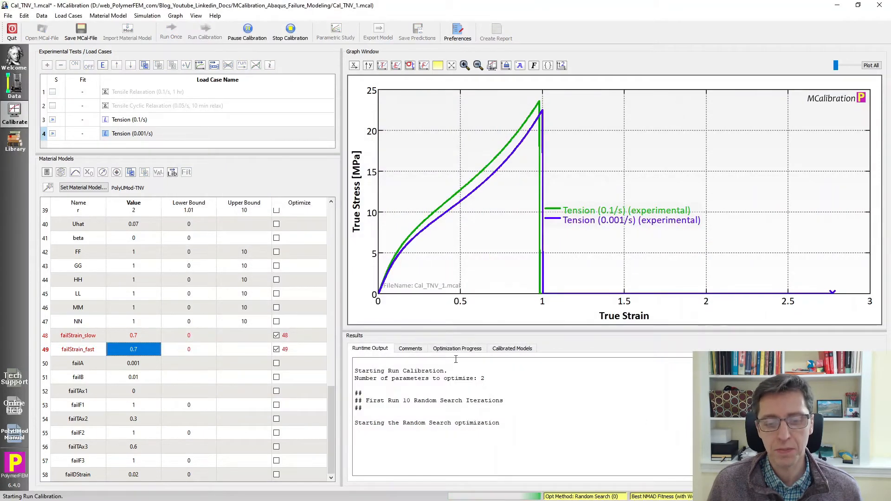
{"action": "mouse_move", "coordinate": [456, 348]}
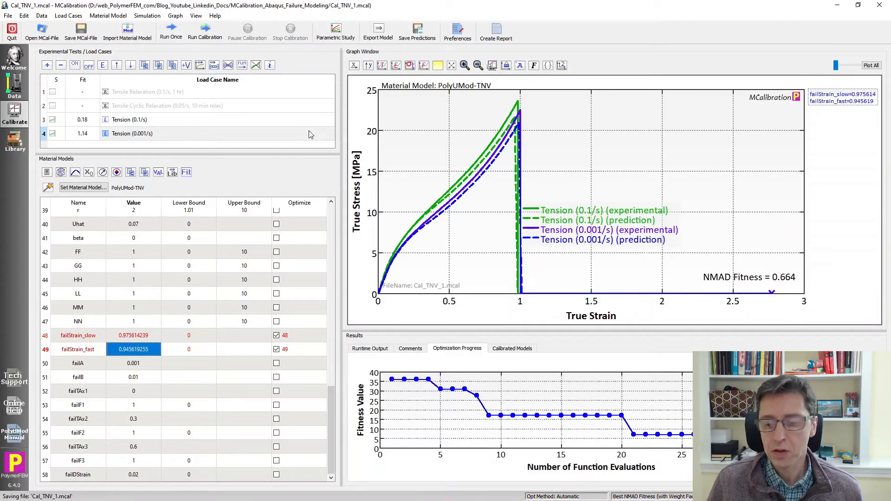
{"action": "mouse_move", "coordinate": [593, 339]}
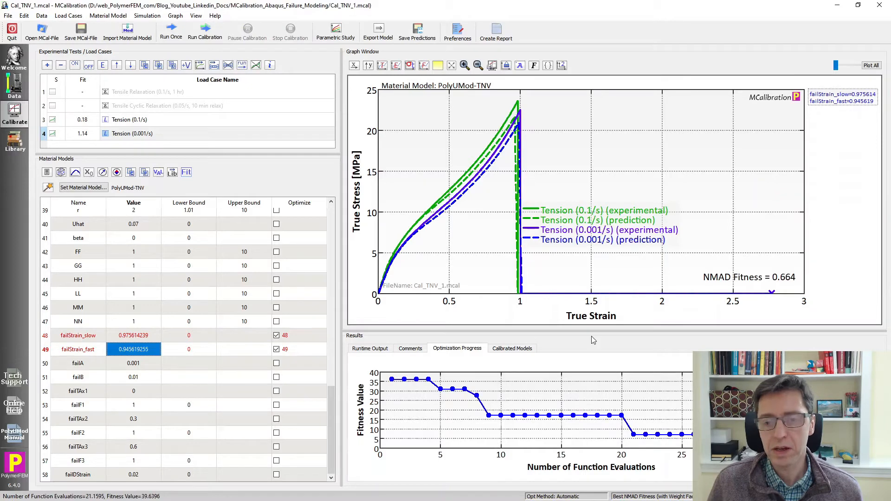
{"action": "mouse_move", "coordinate": [508, 233]}
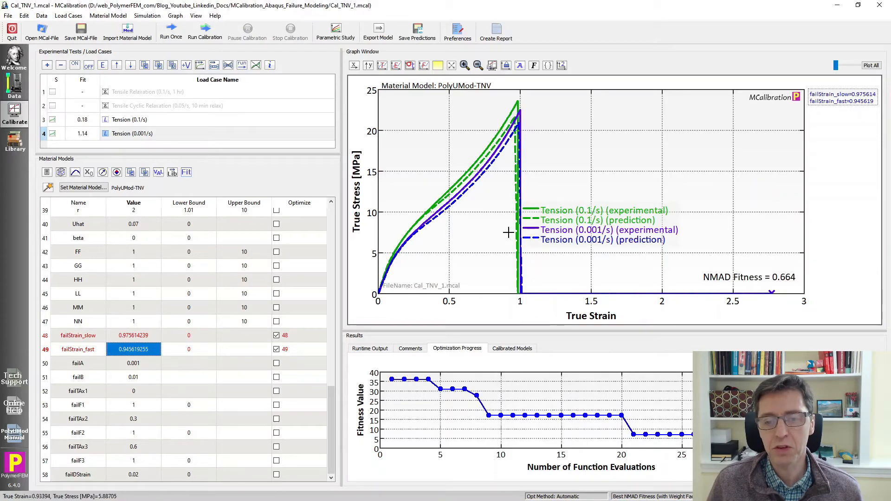
{"action": "mouse_move", "coordinate": [512, 285]}
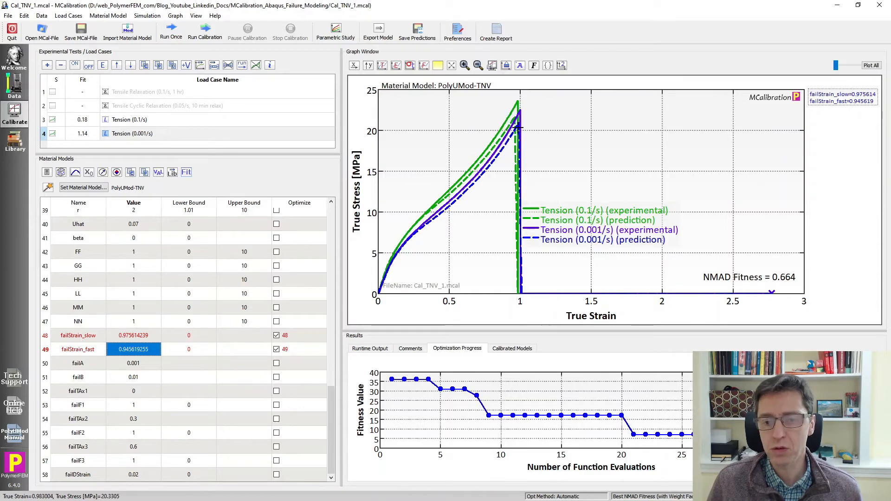
{"action": "mouse_move", "coordinate": [500, 300]}
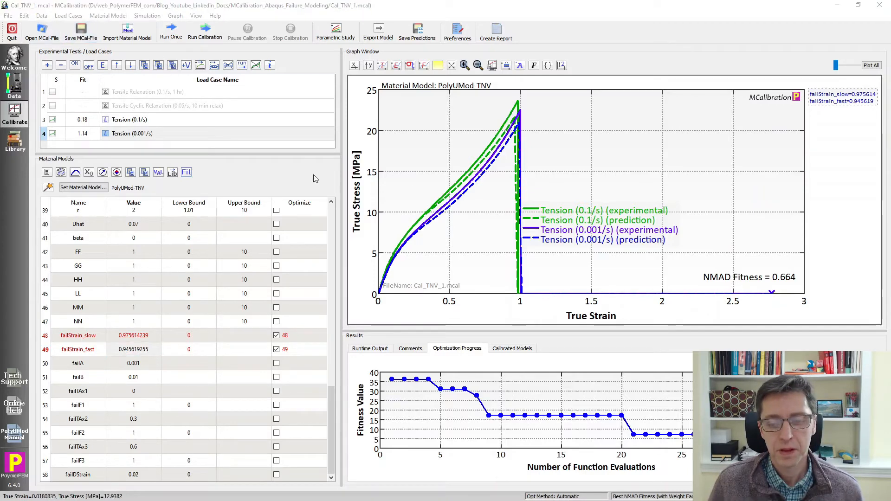
{"action": "mouse_move", "coordinate": [630, 409]}
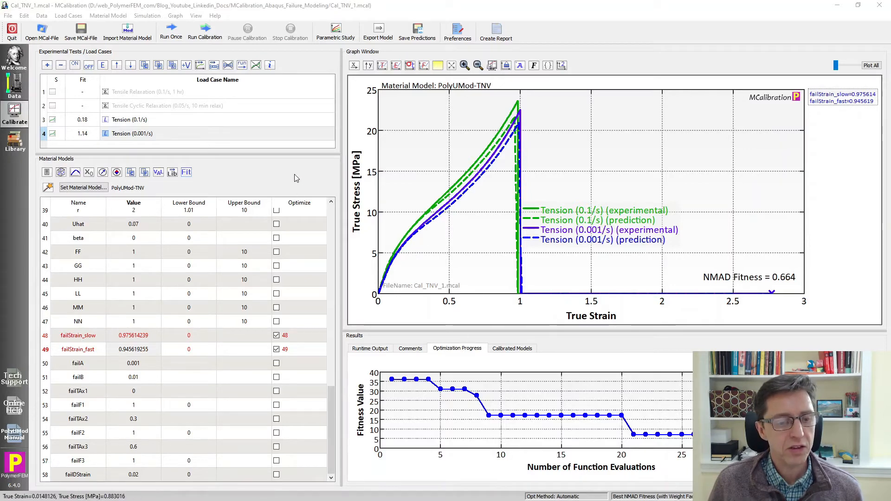
{"action": "mouse_move", "coordinate": [272, 168]}
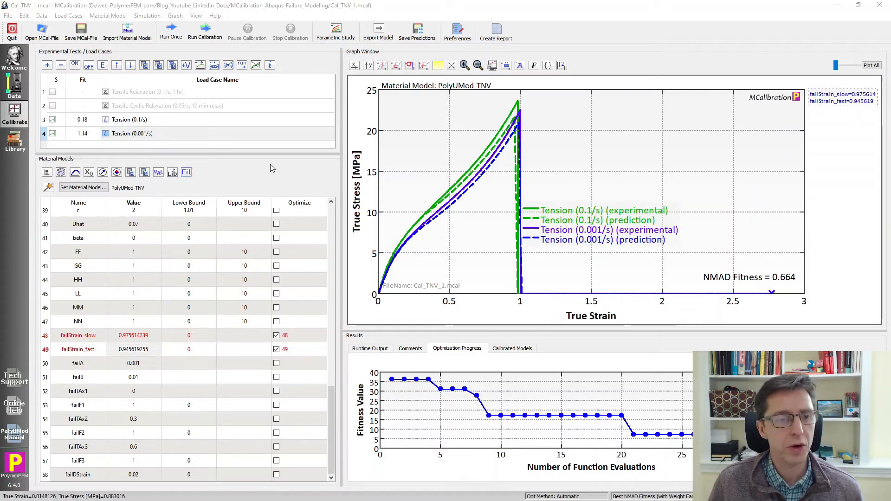
{"action": "mouse_move", "coordinate": [508, 273]}
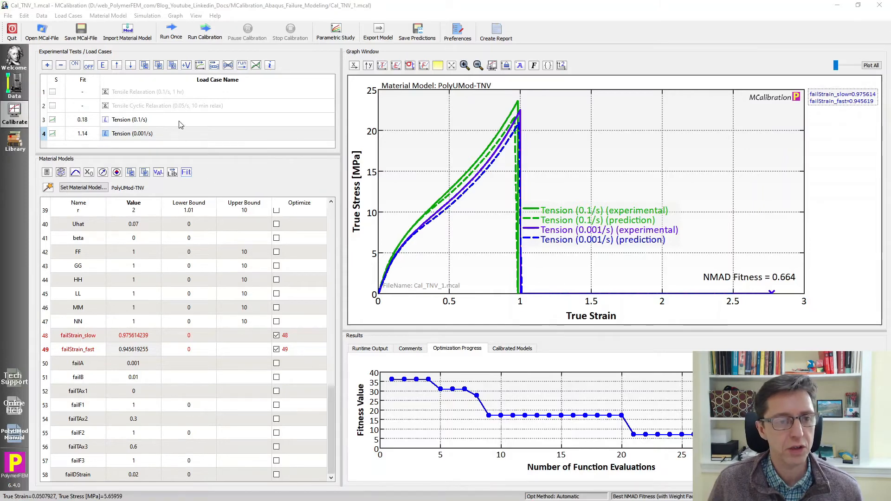
Adjust the failure time settings on the Miscellaneous tab for both Tension load cases and apply them
{"action": "double_click", "coordinate": [129, 120]}
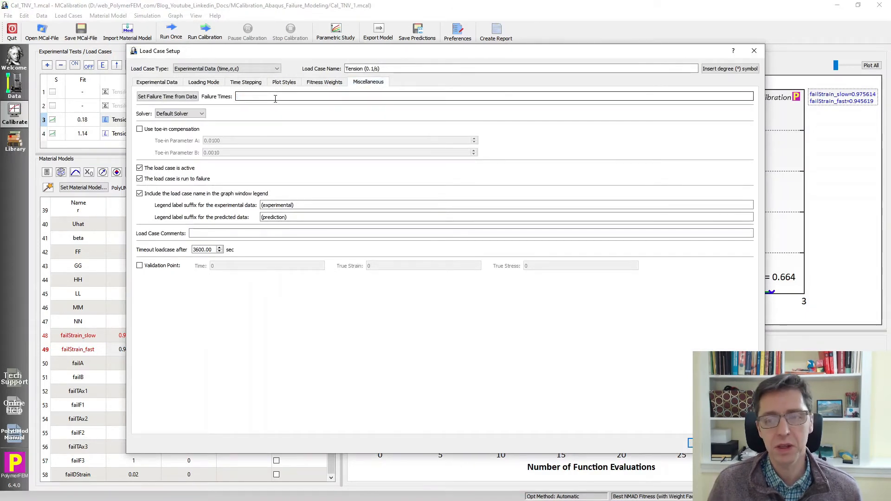
{"action": "left_click", "coordinate": [754, 50]}
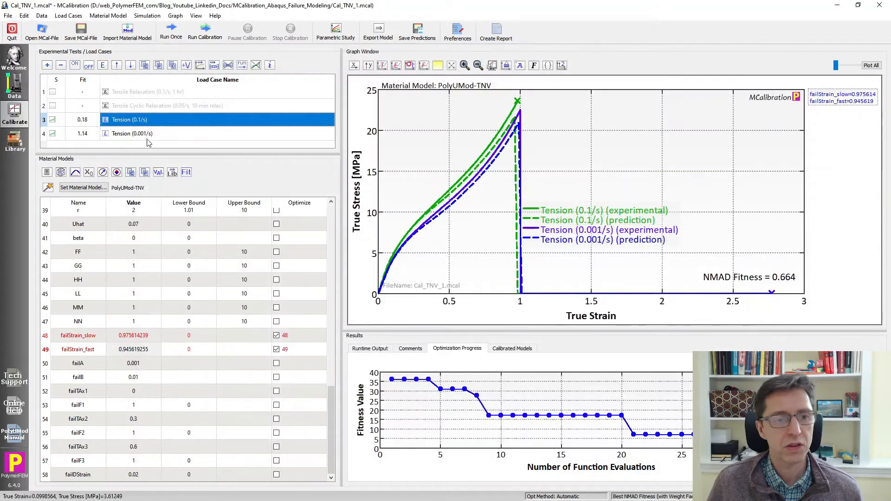
{"action": "double_click", "coordinate": [133, 132]}
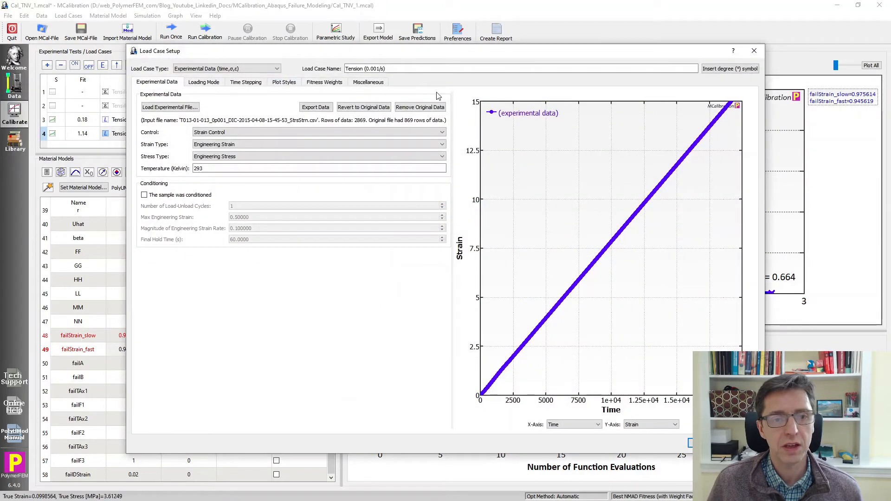
{"action": "left_click", "coordinate": [369, 82]}
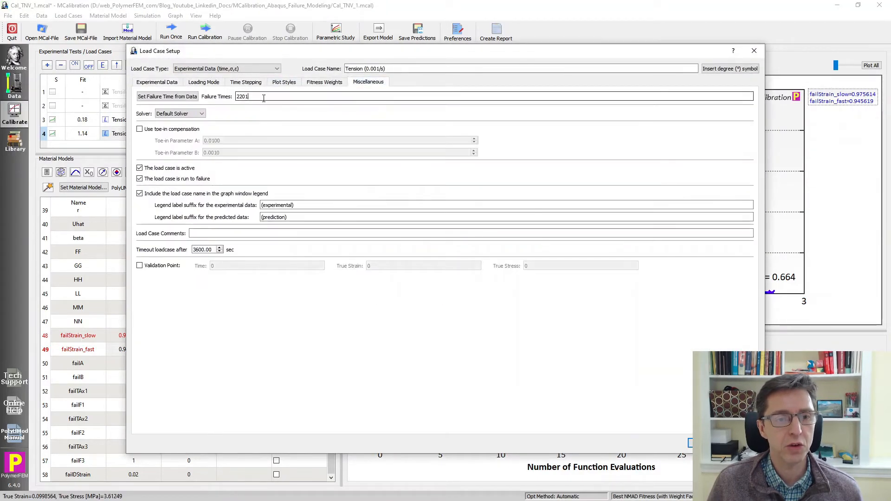
{"action": "key", "text": "ctrl+a"}
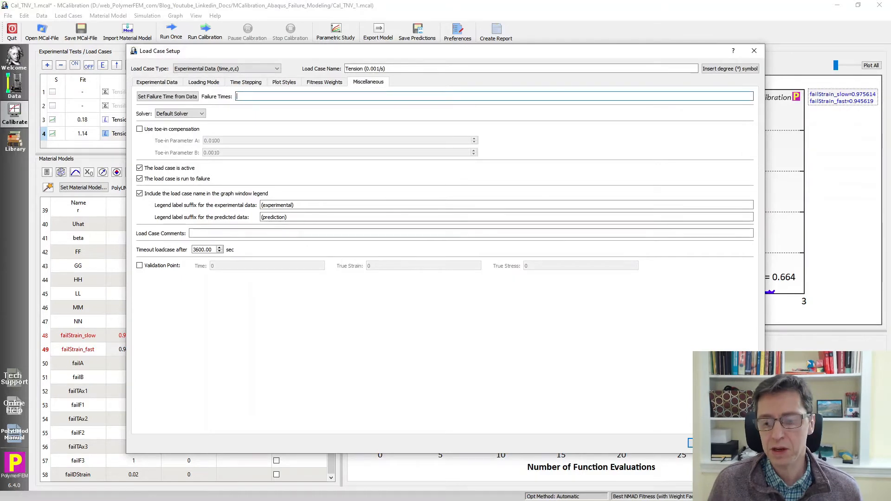
{"action": "left_click", "coordinate": [754, 50]}
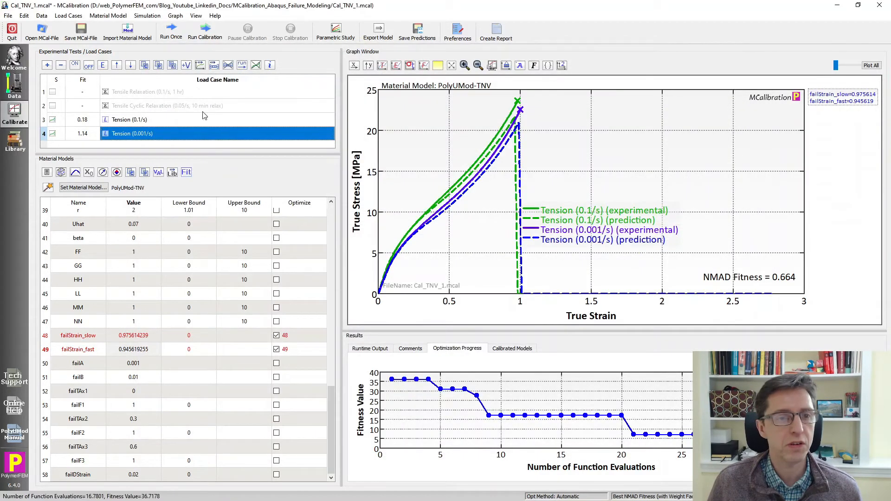
Rerun the prediction once, now dropping near strain 0.97 at NMAD fitness 2.9
{"action": "left_click", "coordinate": [171, 32]}
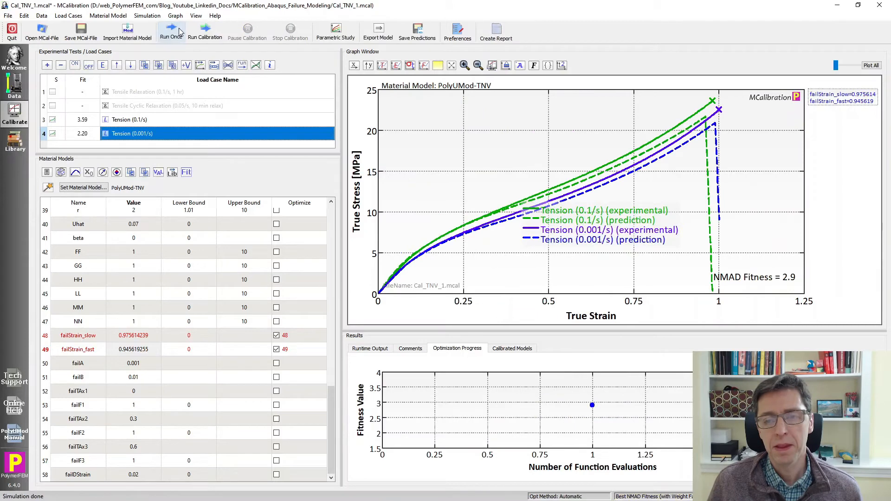
{"action": "mouse_move", "coordinate": [722, 174]}
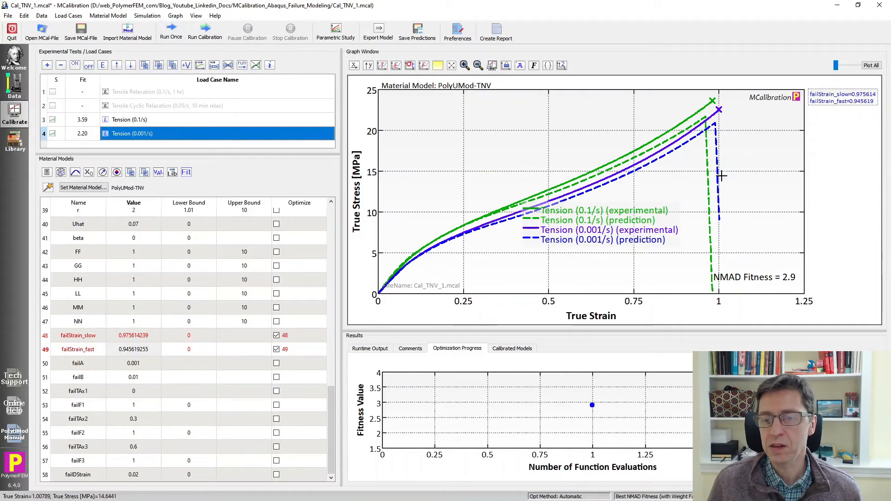
{"action": "mouse_move", "coordinate": [709, 262]}
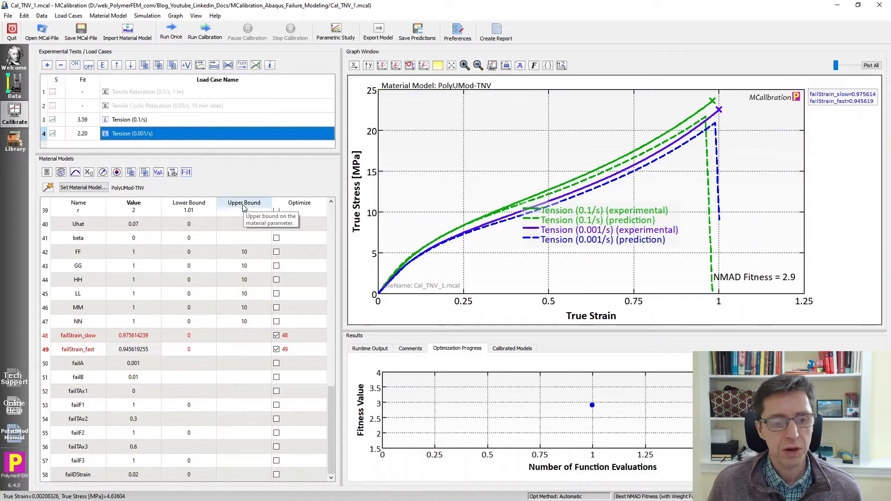
{"action": "mouse_move", "coordinate": [164, 98]}
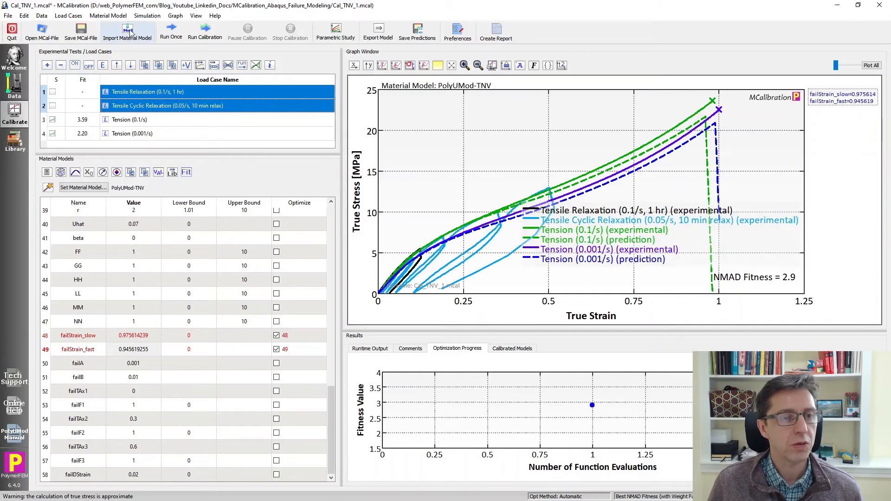
Run all four load cases once including the two relaxation tests, fitness 2.73
{"action": "left_click", "coordinate": [170, 33]}
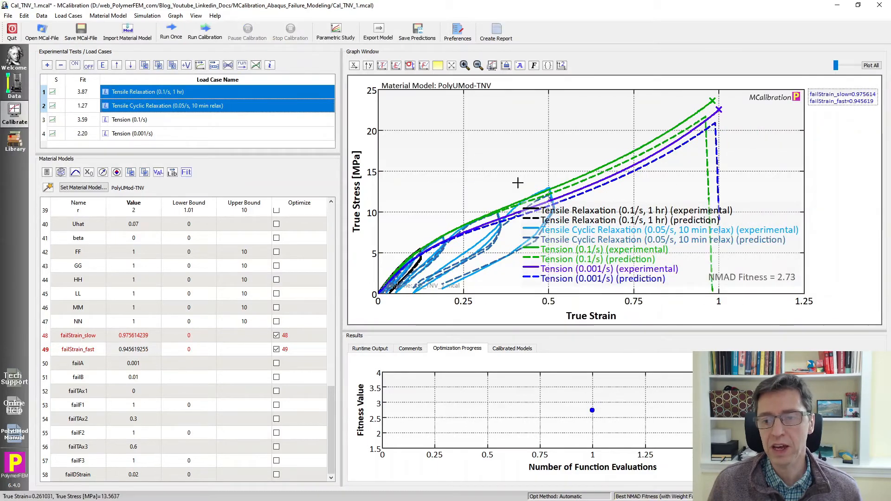
{"action": "mouse_move", "coordinate": [663, 182]}
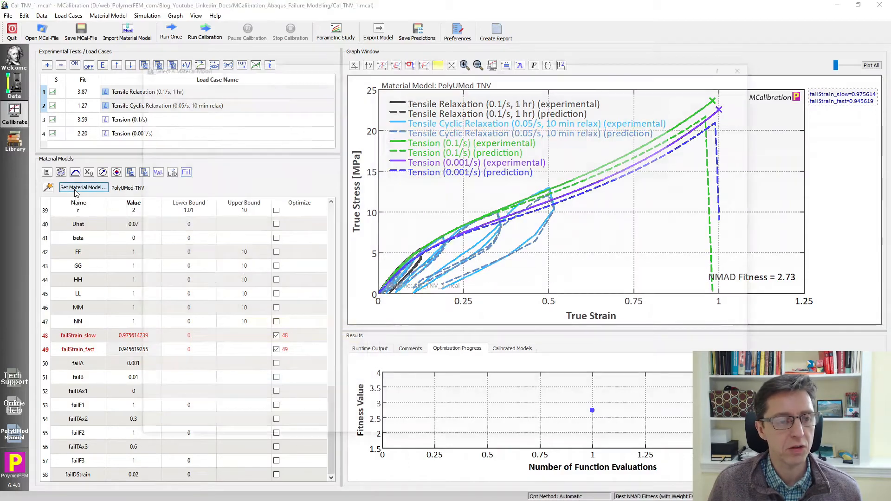
In Material Info and Properties, set Activate Element Deletion Flag to Yes for the TNV model
{"action": "left_click", "coordinate": [83, 187]}
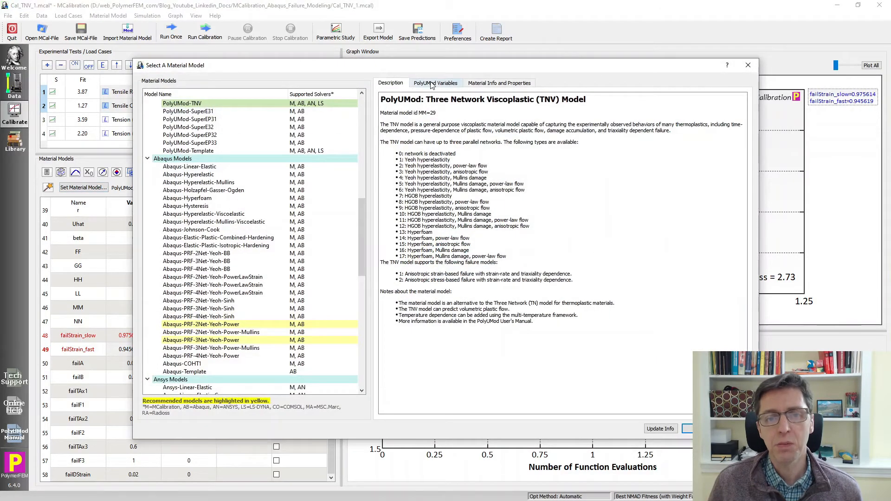
{"action": "left_click", "coordinate": [435, 83]}
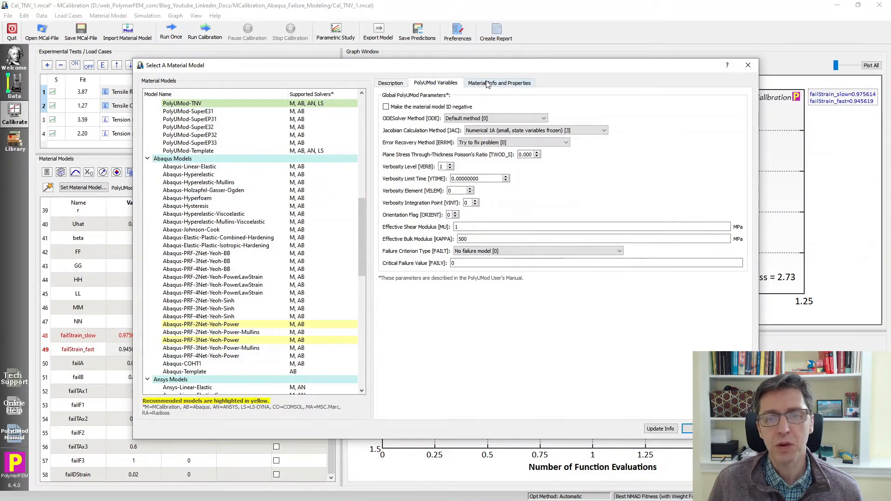
{"action": "left_click", "coordinate": [499, 83]}
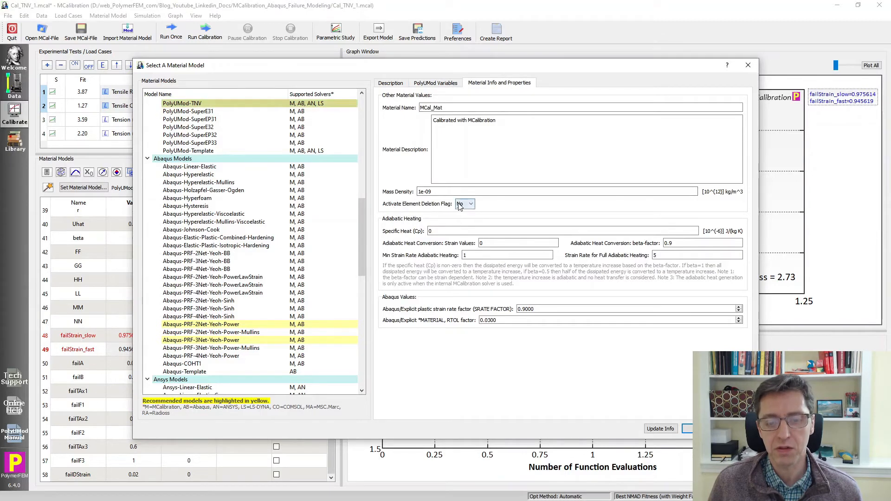
{"action": "left_click", "coordinate": [464, 203]}
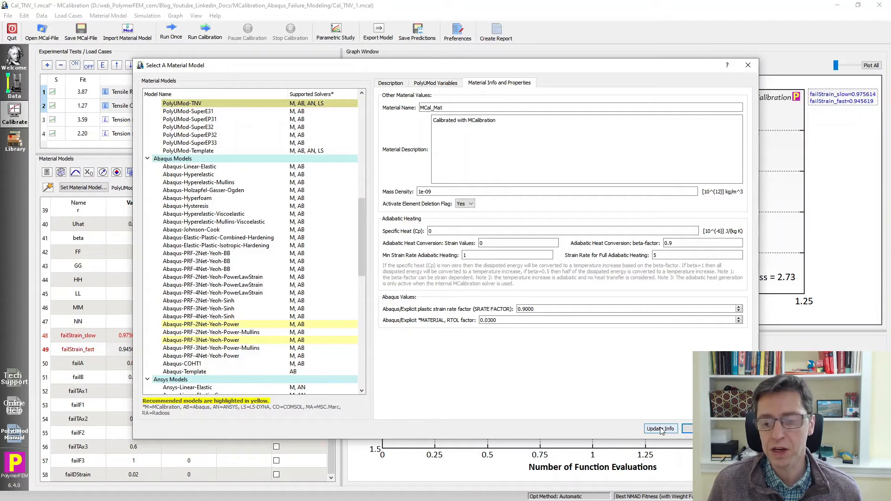
{"action": "mouse_move", "coordinate": [465, 203]}
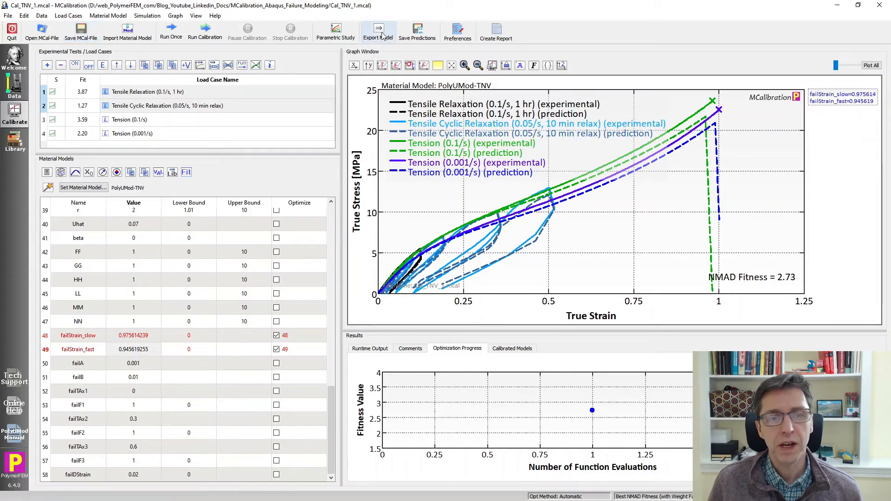
Export the calibrated model as Cal_TNV_1.inp (inp-files type) in the project folder
{"action": "left_click", "coordinate": [378, 32]}
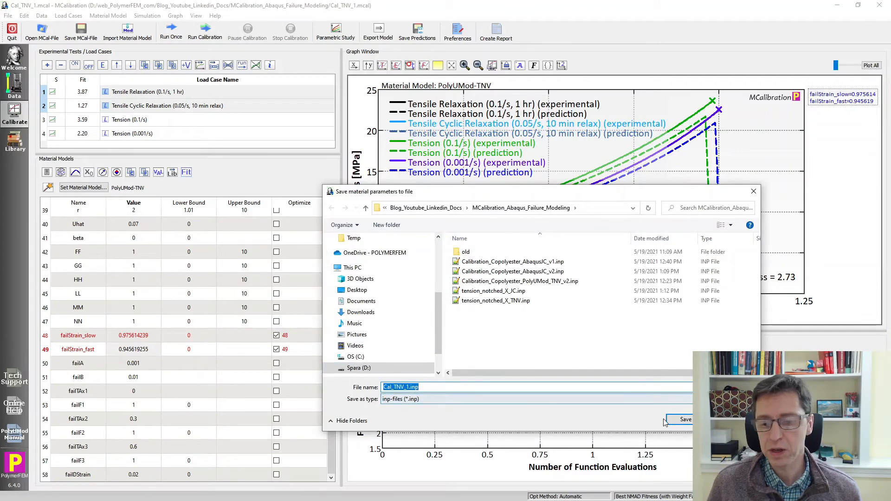
{"action": "left_click", "coordinate": [681, 420]}
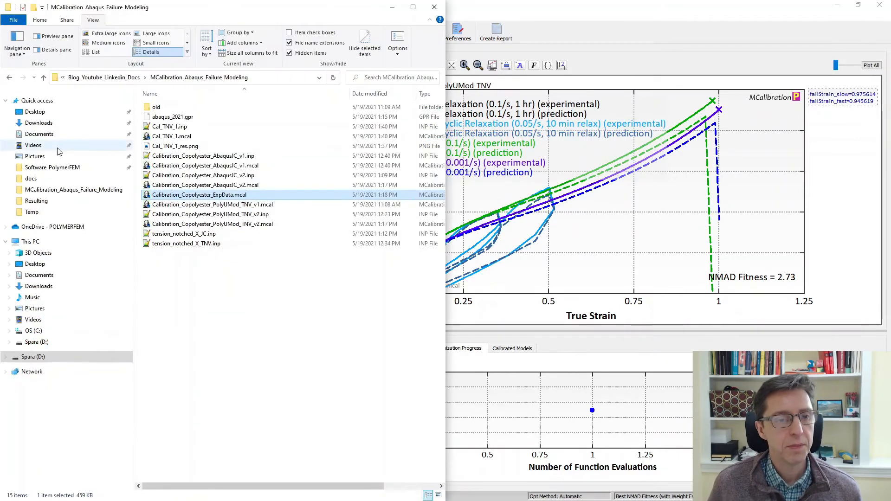
Open Cal_TNV_1.inp in Notepad++ and inspect the MCal_Mat material definition
{"action": "double_click", "coordinate": [169, 126]}
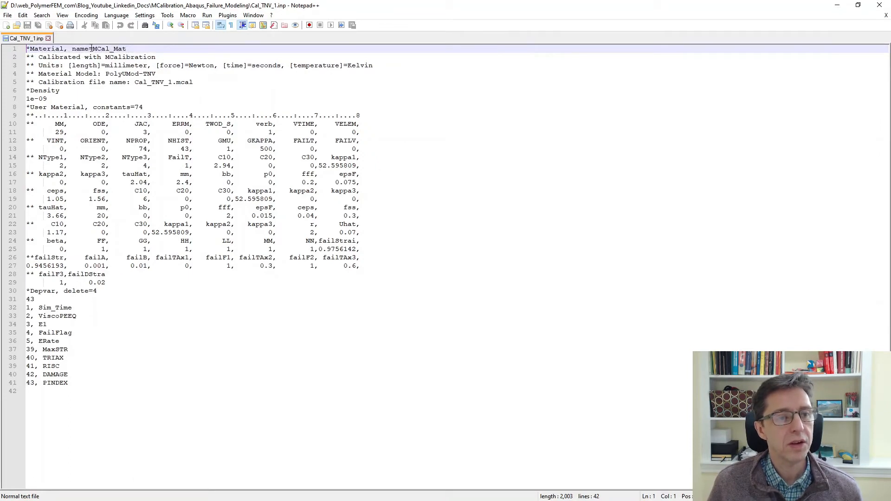
{"action": "double_click", "coordinate": [107, 48]}
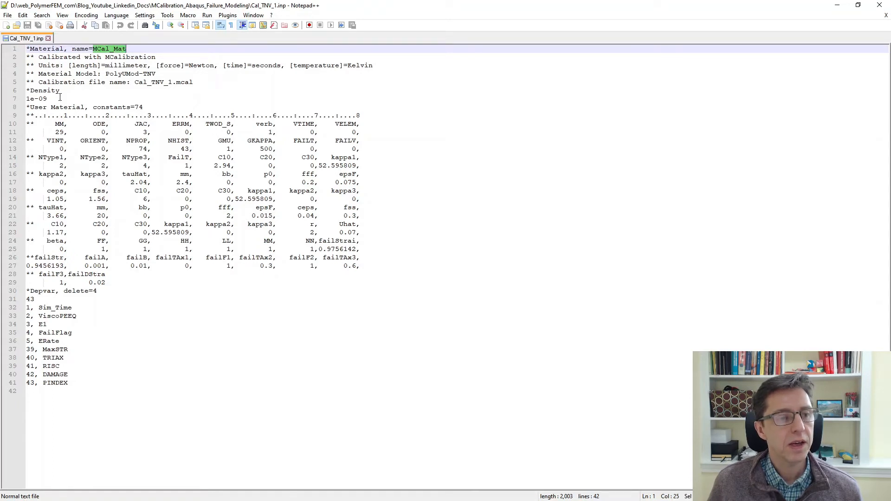
{"action": "left_click", "coordinate": [142, 107]}
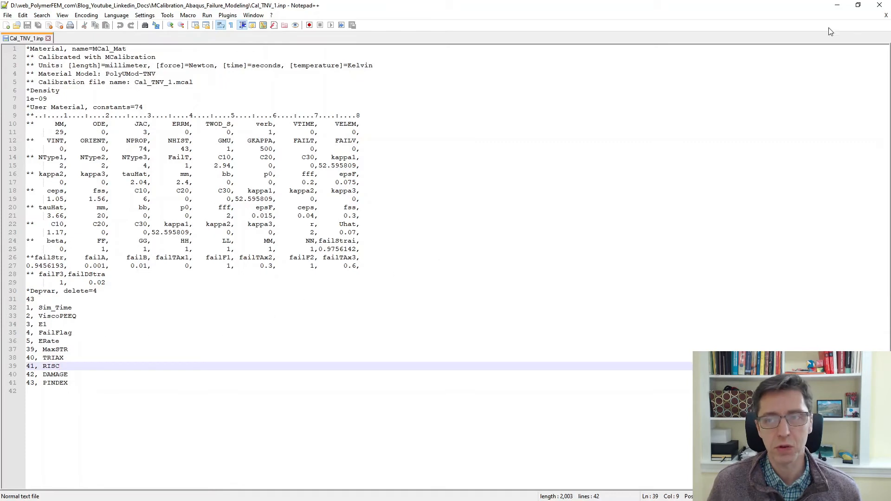
{"action": "mouse_move", "coordinate": [836, 6]}
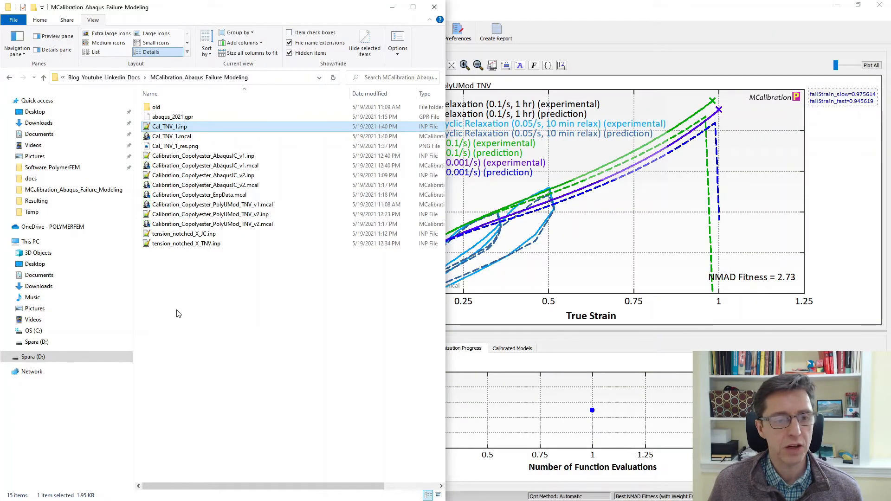
Open tension_notched_X_TNV.inp from File Explorer for editing in Notepad++
{"action": "left_click", "coordinate": [186, 243]}
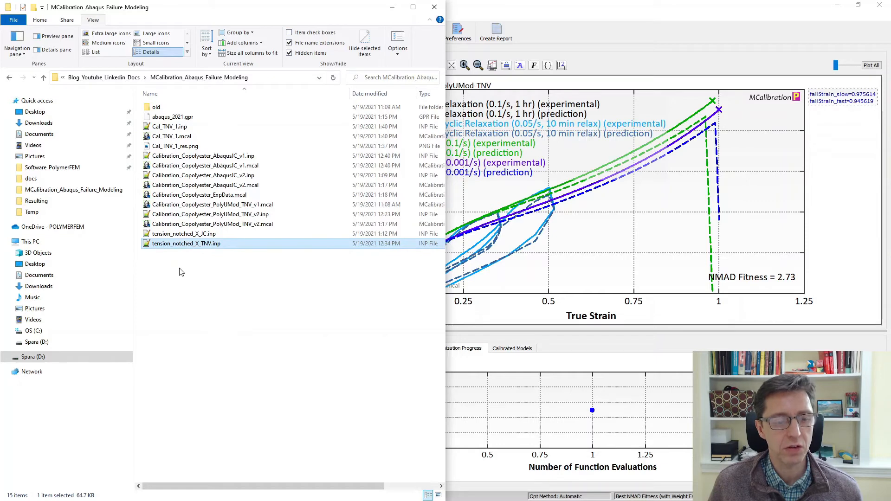
{"action": "mouse_move", "coordinate": [182, 249]}
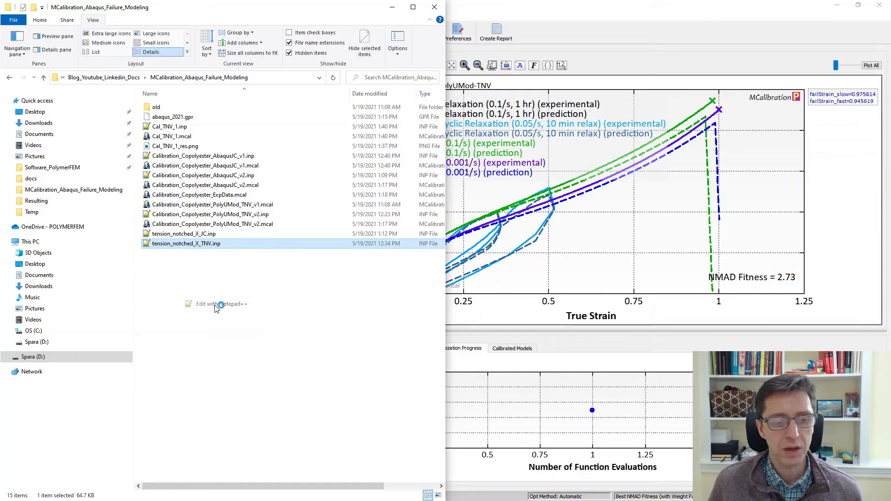
{"action": "left_click", "coordinate": [216, 305]}
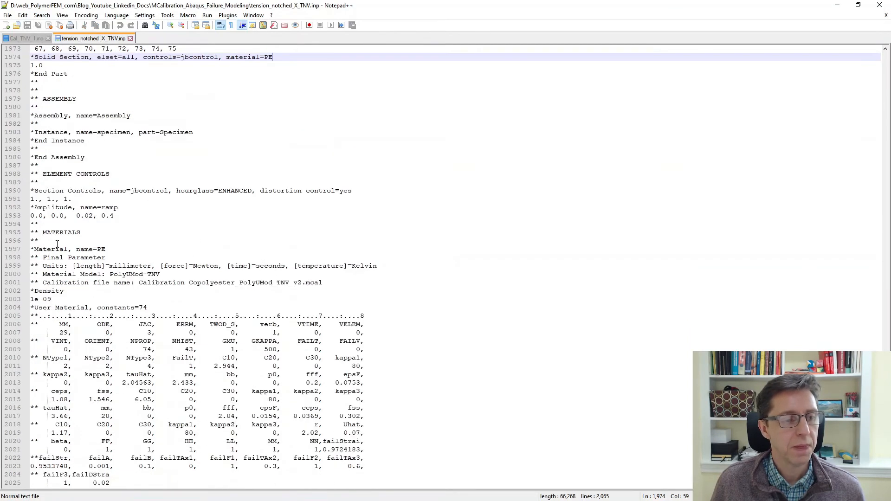
Paste the calibrated TNV constants from Cal_TNV_1.inp under *Material, name=PE and save the file
{"action": "left_click", "coordinate": [108, 249]}
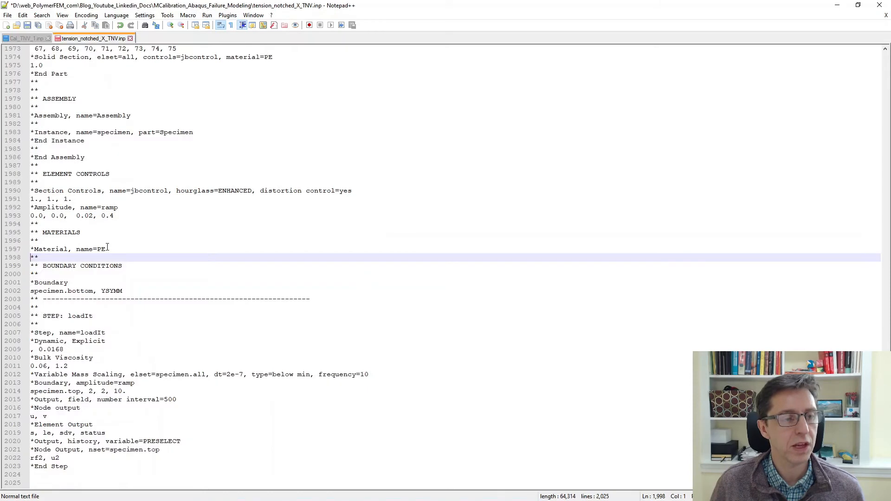
{"action": "key", "text": "enter"}
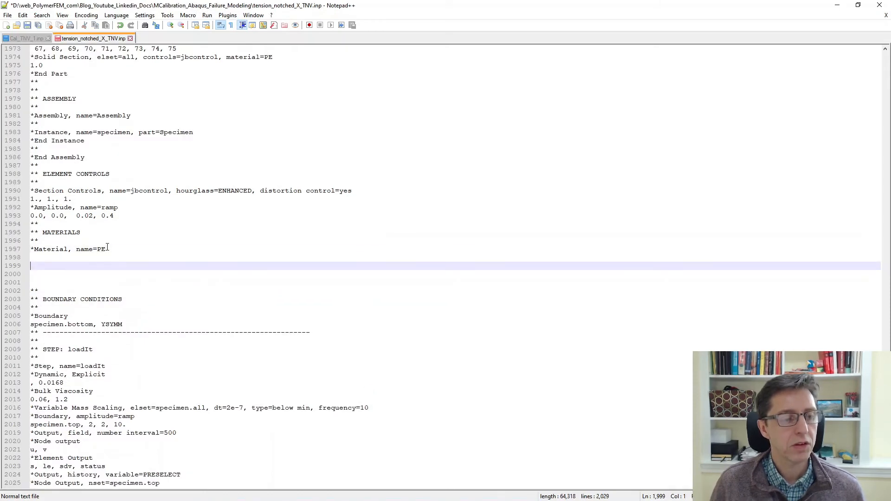
{"action": "key", "text": "Return"}
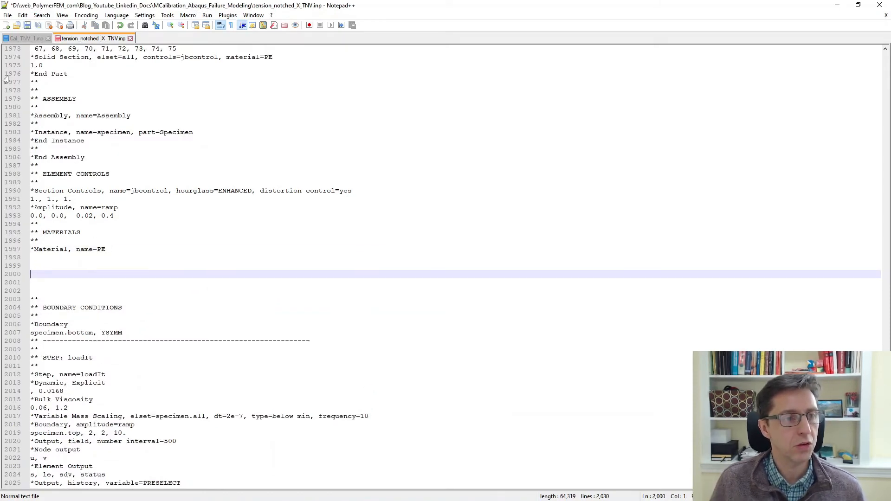
{"action": "left_click", "coordinate": [24, 38]}
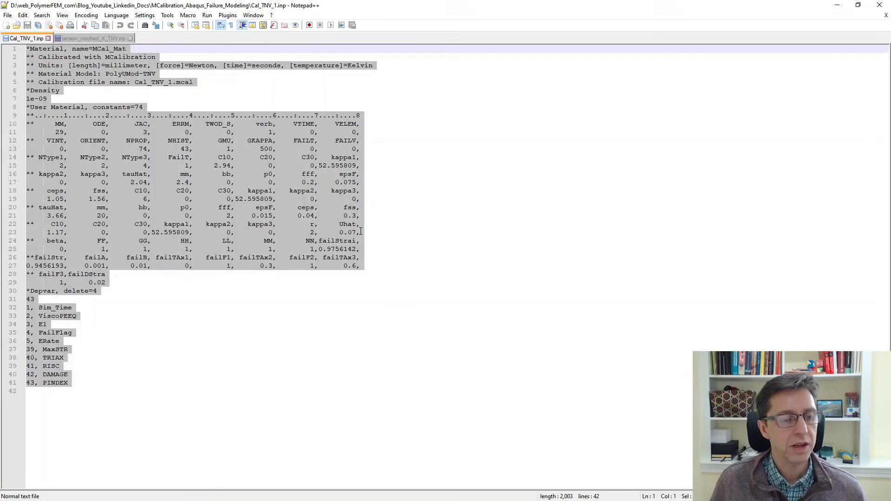
{"action": "left_click", "coordinate": [91, 38]}
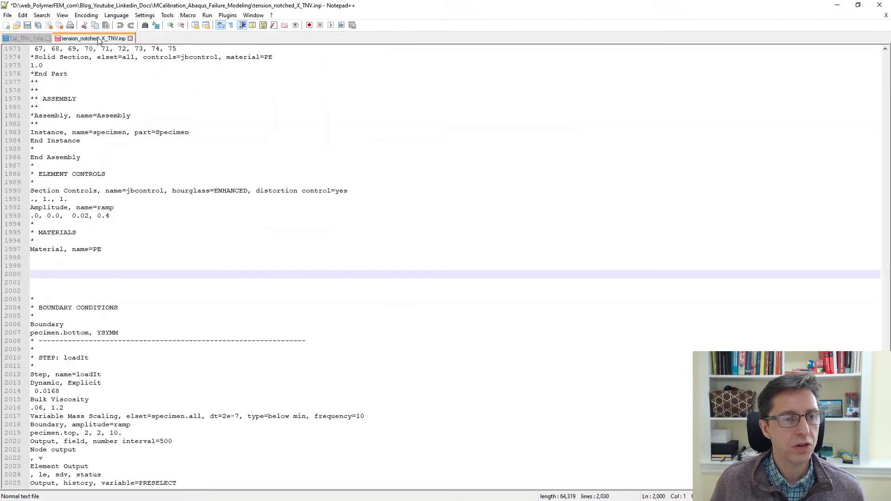
{"action": "key", "text": "ctrl+v"}
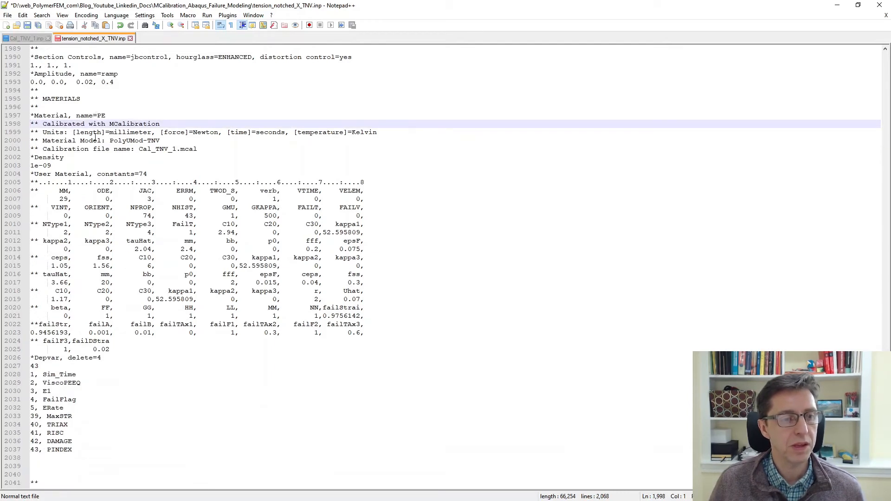
{"action": "left_click", "coordinate": [48, 475]}
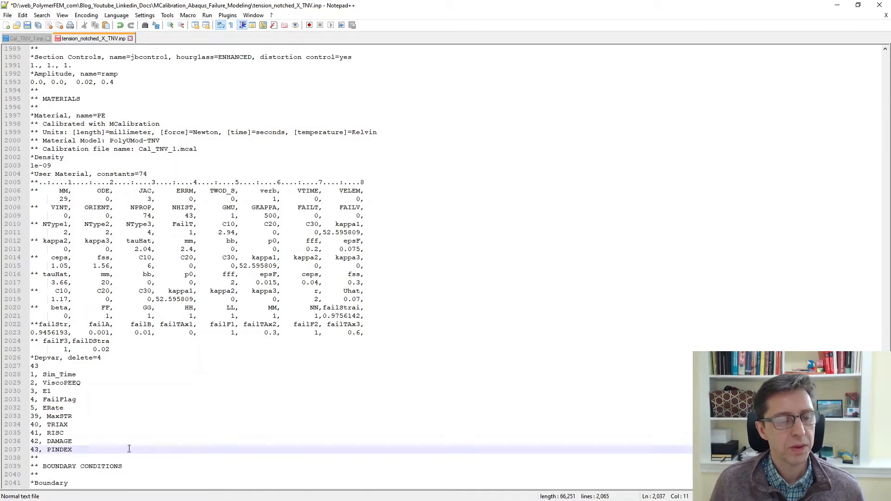
{"action": "mouse_move", "coordinate": [443, 254]}
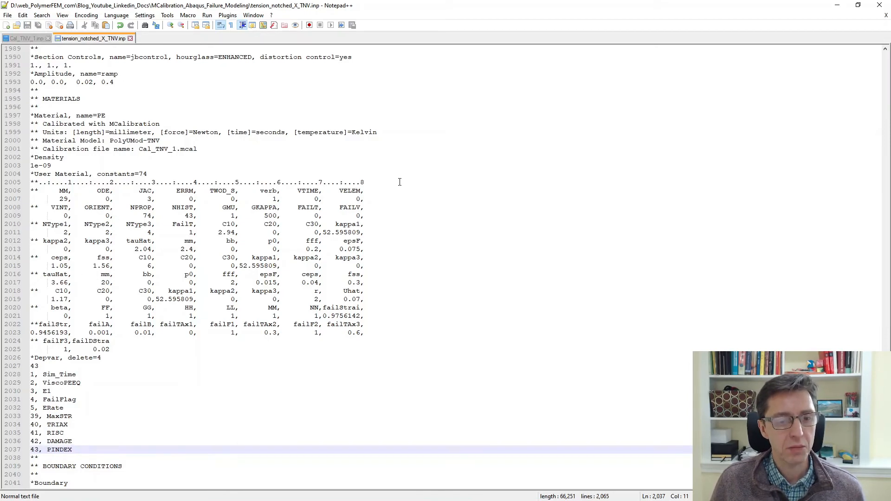
{"action": "scroll", "scroll_direction": "down", "scroll_amount": 3}
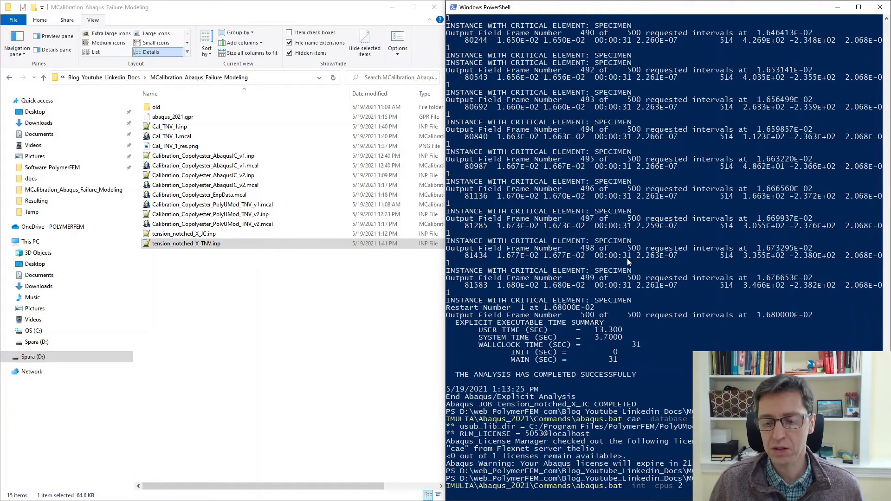
{"action": "mouse_move", "coordinate": [686, 234]}
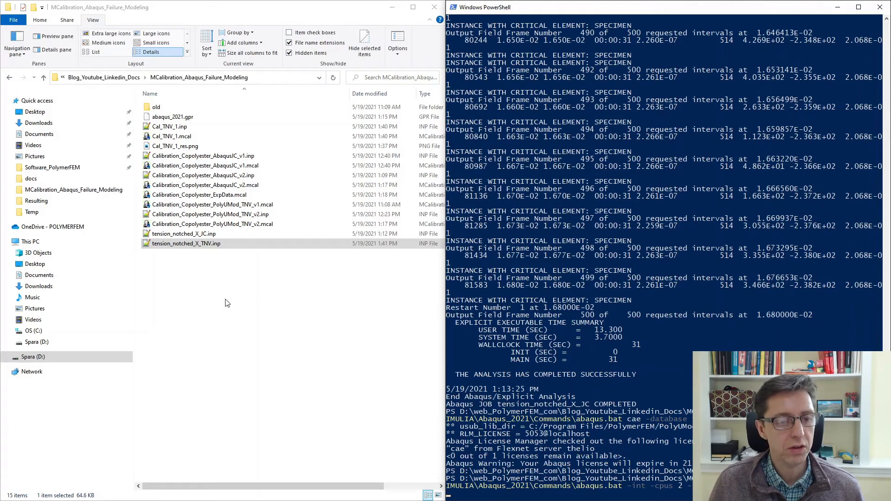
{"action": "mouse_move", "coordinate": [226, 268]}
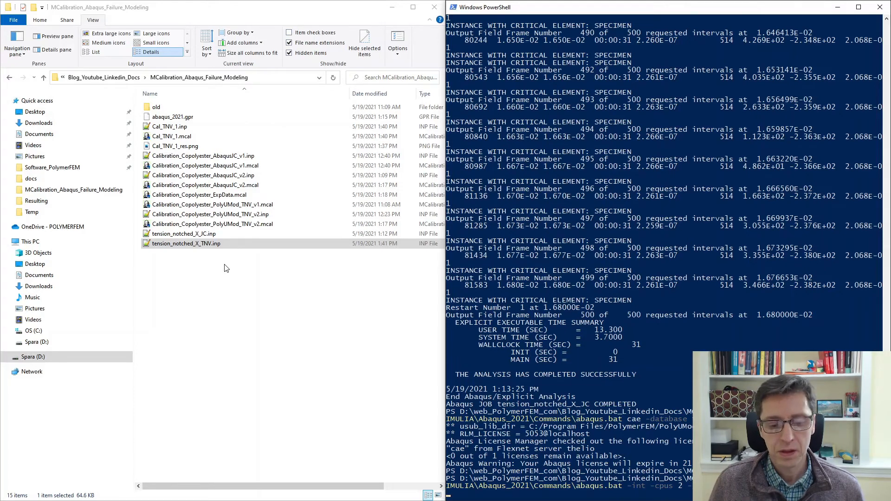
Run the tension_notched_X_TNV Abaqus job with the user subroutine and launch Abaqus/CAE on its odb
{"action": "scroll", "scroll_direction": "down", "scroll_amount": 3}
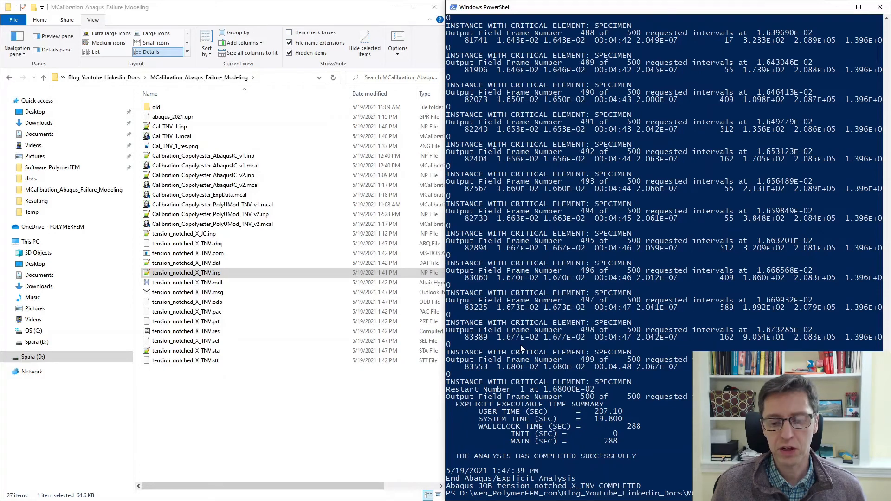
{"action": "scroll", "scroll_direction": "down", "scroll_amount": 3}
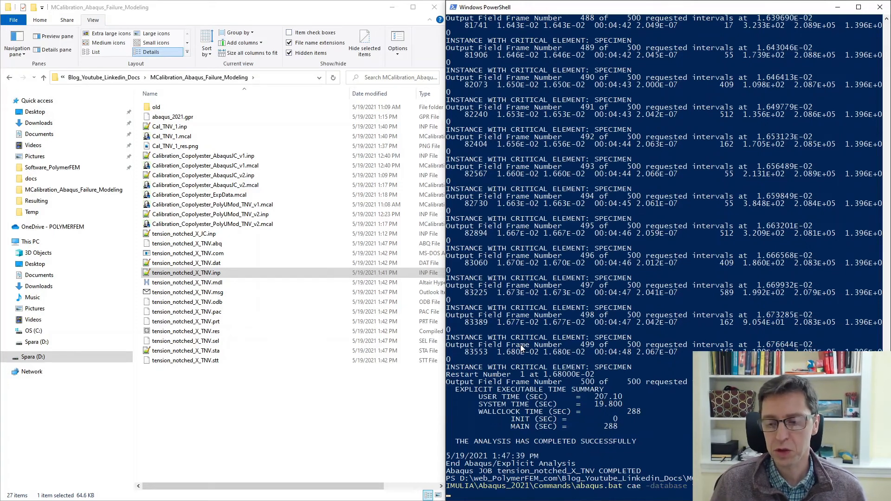
{"action": "scroll", "scroll_direction": "down", "scroll_amount": 3}
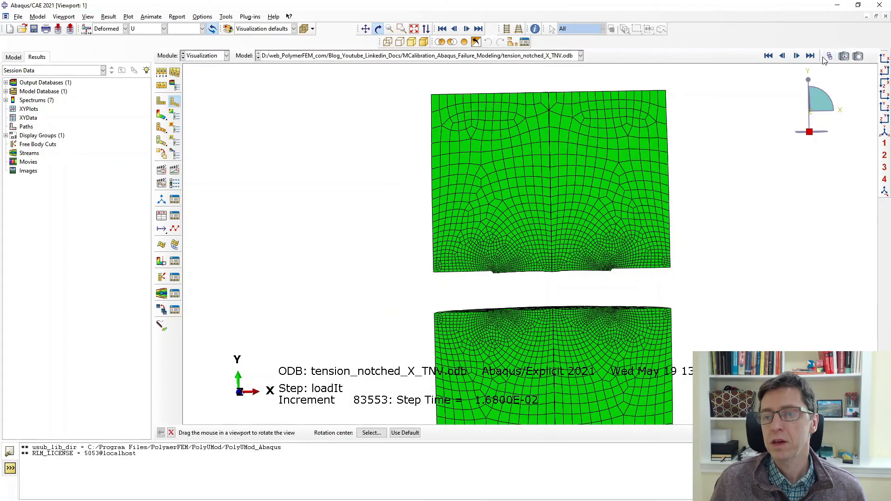
Show Mises stress contours on the deformed specimen at frame 145 of the loadIt step
{"action": "left_click", "coordinate": [827, 56]}
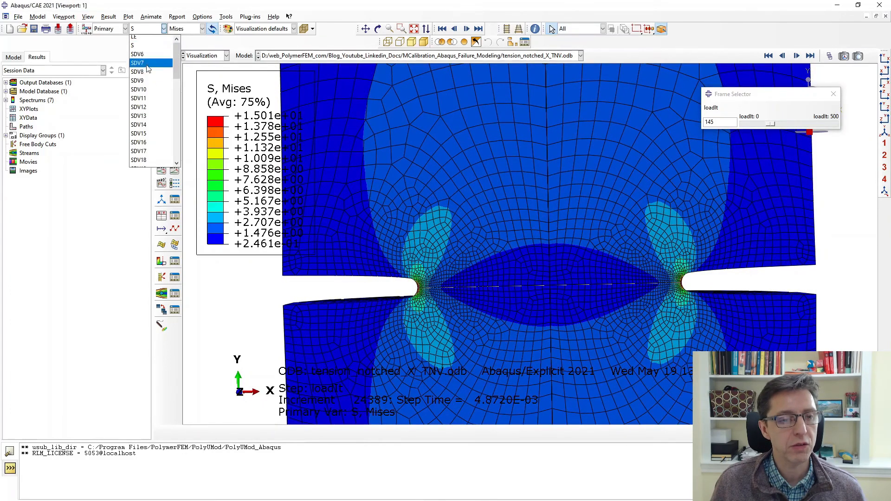
Contour the SDV_RISC failure risk variable at frame 353, showing the split across the notched ligament
{"action": "scroll", "scroll_direction": "down", "scroll_amount": 3}
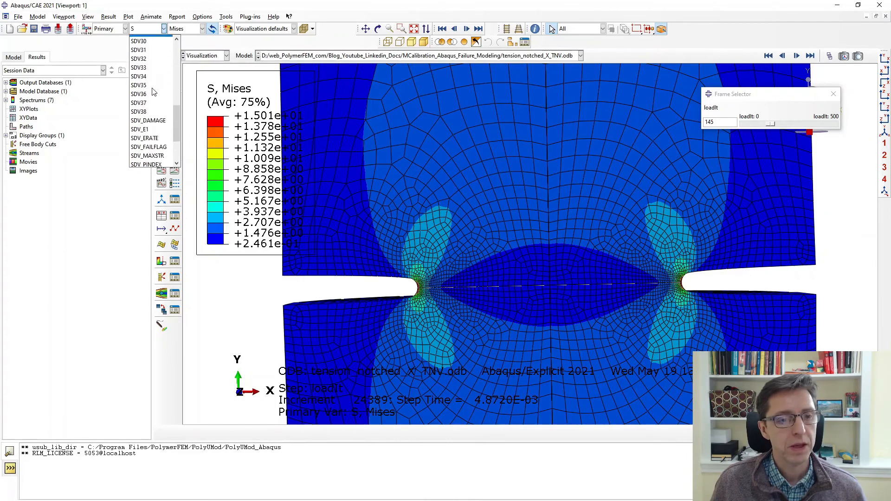
{"action": "scroll", "scroll_direction": "down", "scroll_amount": 3}
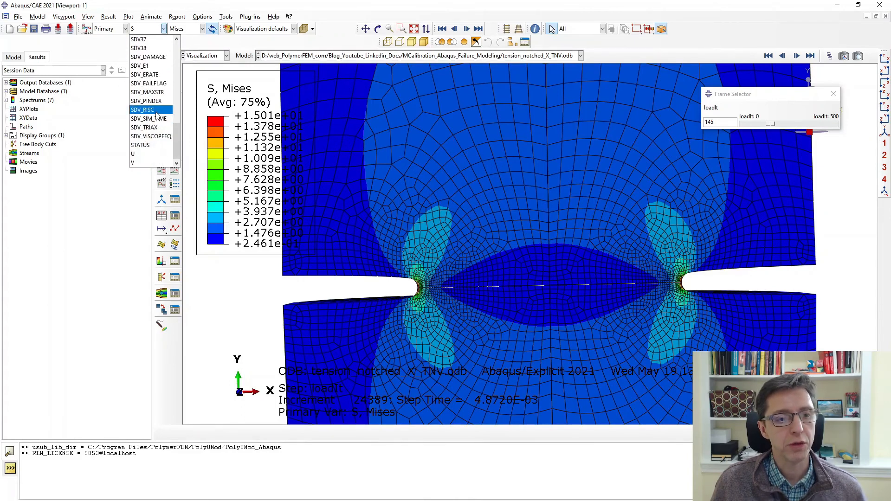
{"action": "left_click", "coordinate": [143, 110]}
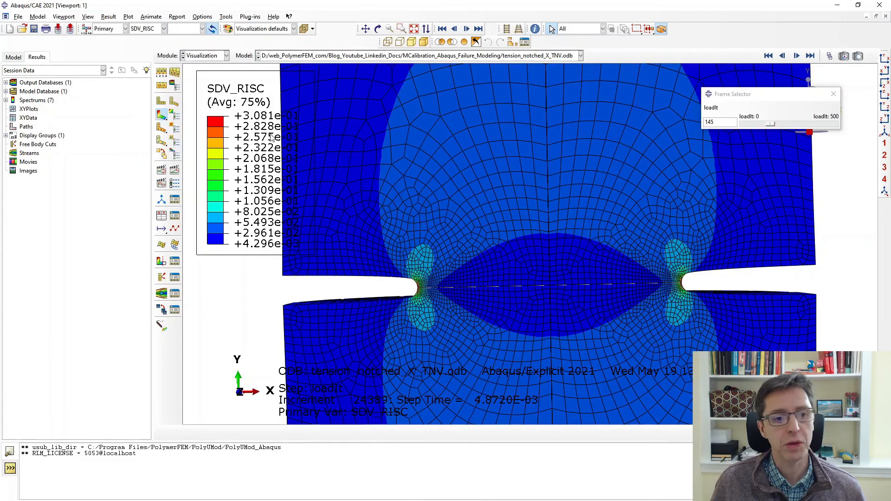
{"action": "mouse_move", "coordinate": [774, 127]}
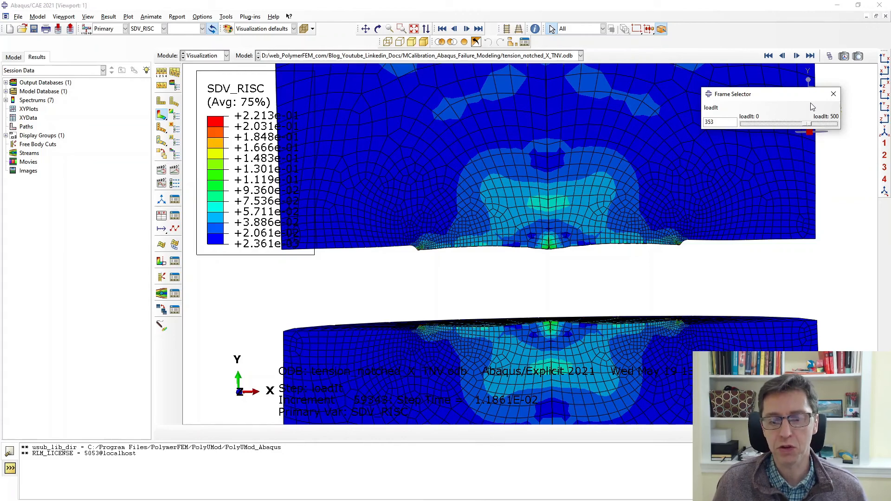
{"action": "left_click", "coordinate": [834, 93]}
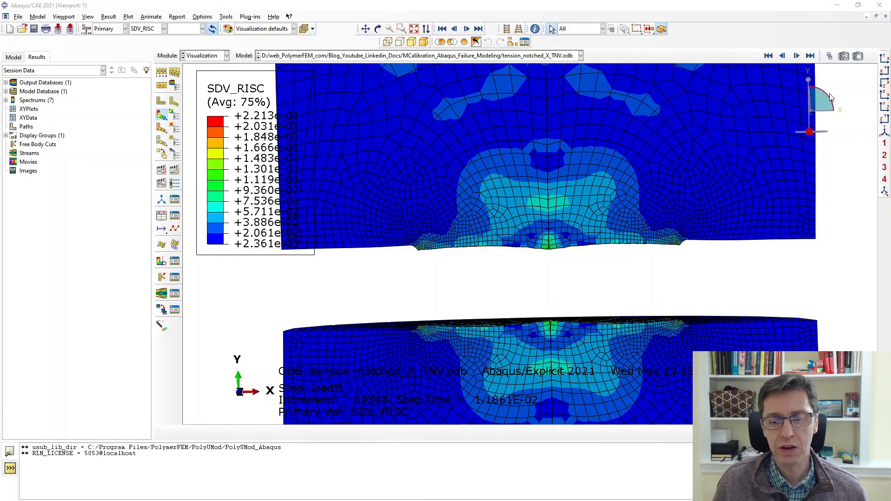
{"action": "mouse_move", "coordinate": [461, 296]}
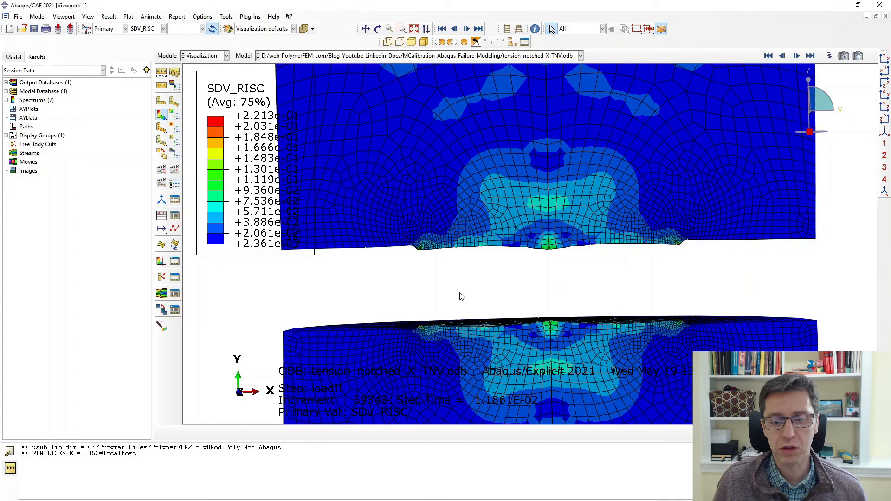